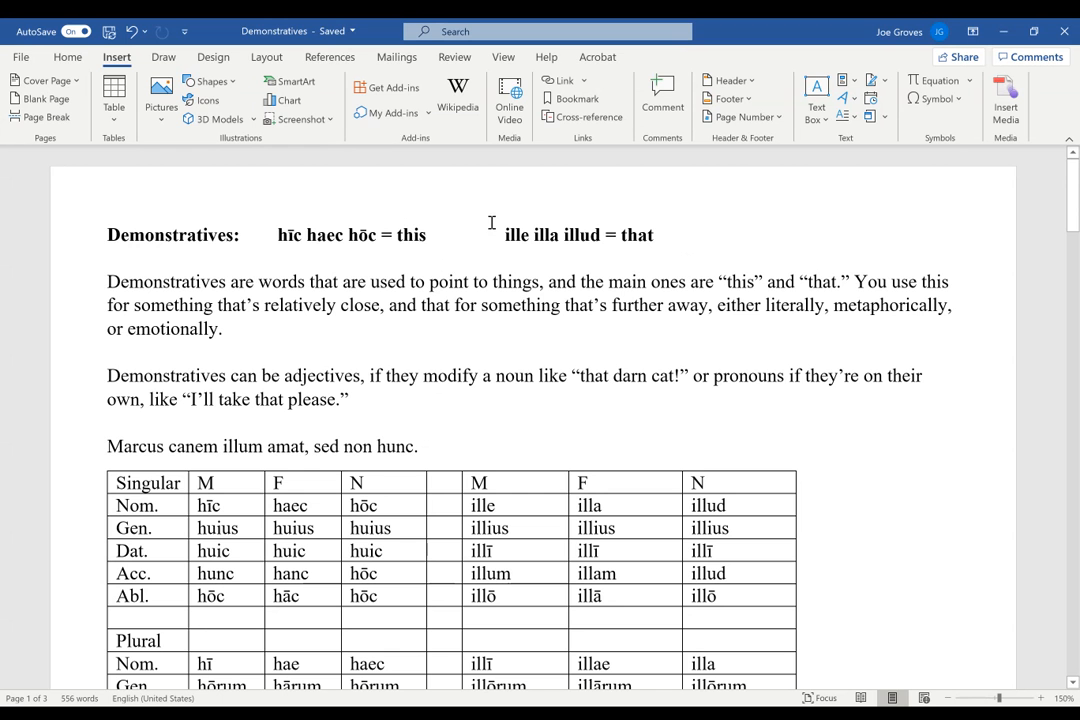
pyautogui.moveTo(180, 252)
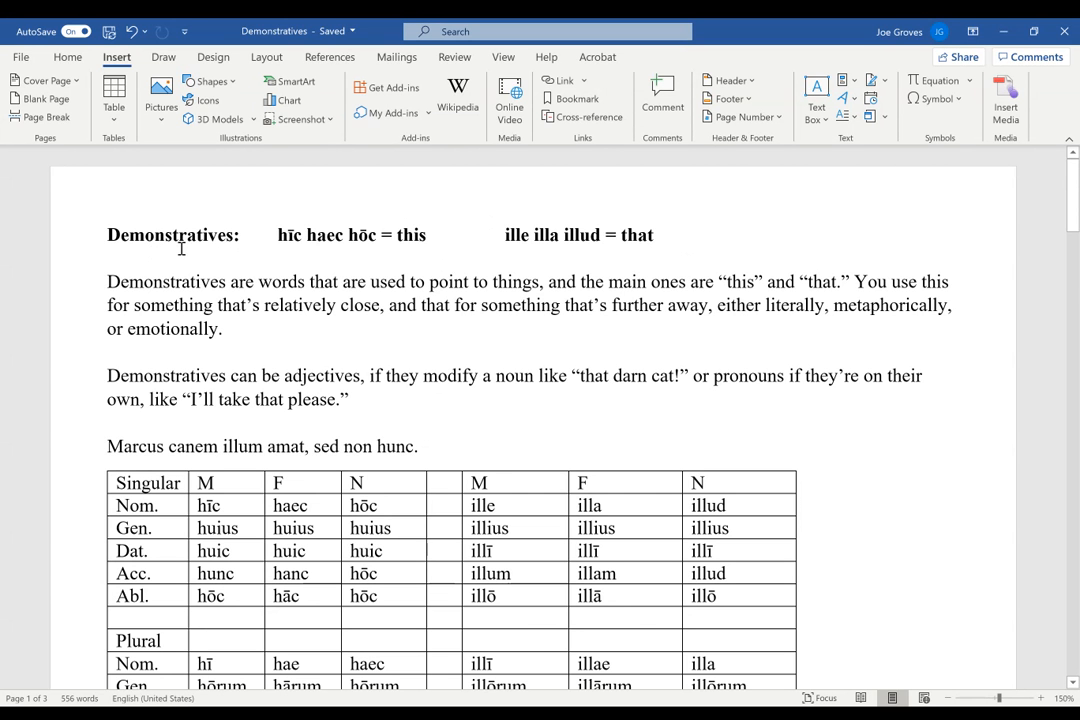
pyautogui.moveTo(252, 260)
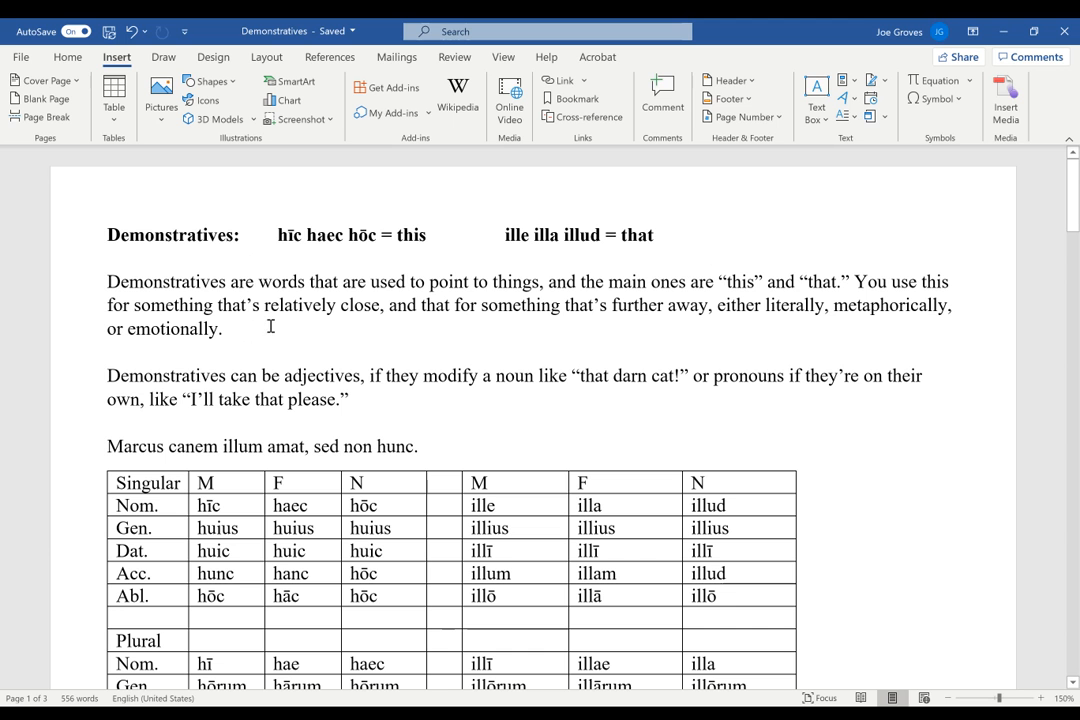
pyautogui.moveTo(280, 328)
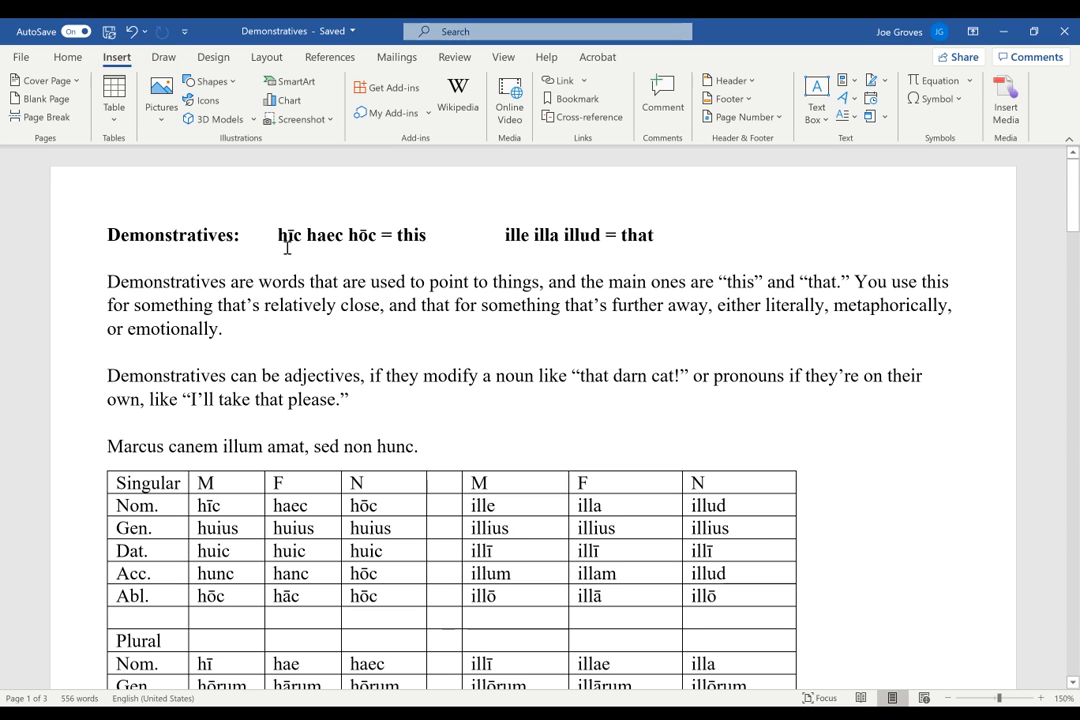
pyautogui.moveTo(420, 244)
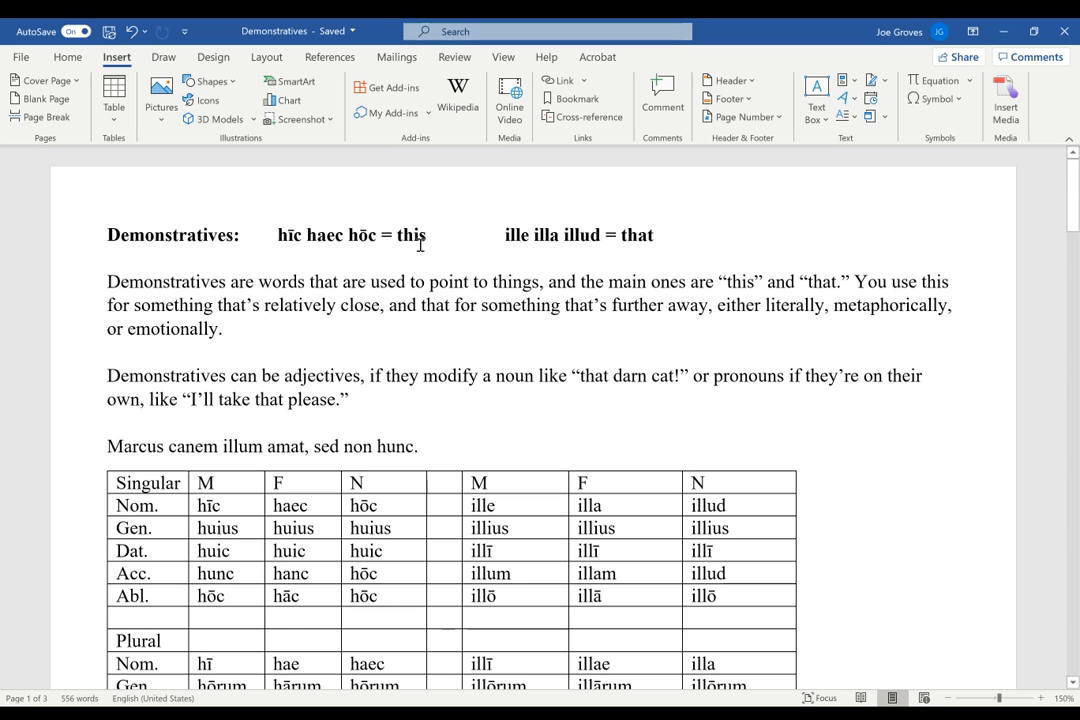
pyautogui.moveTo(610, 248)
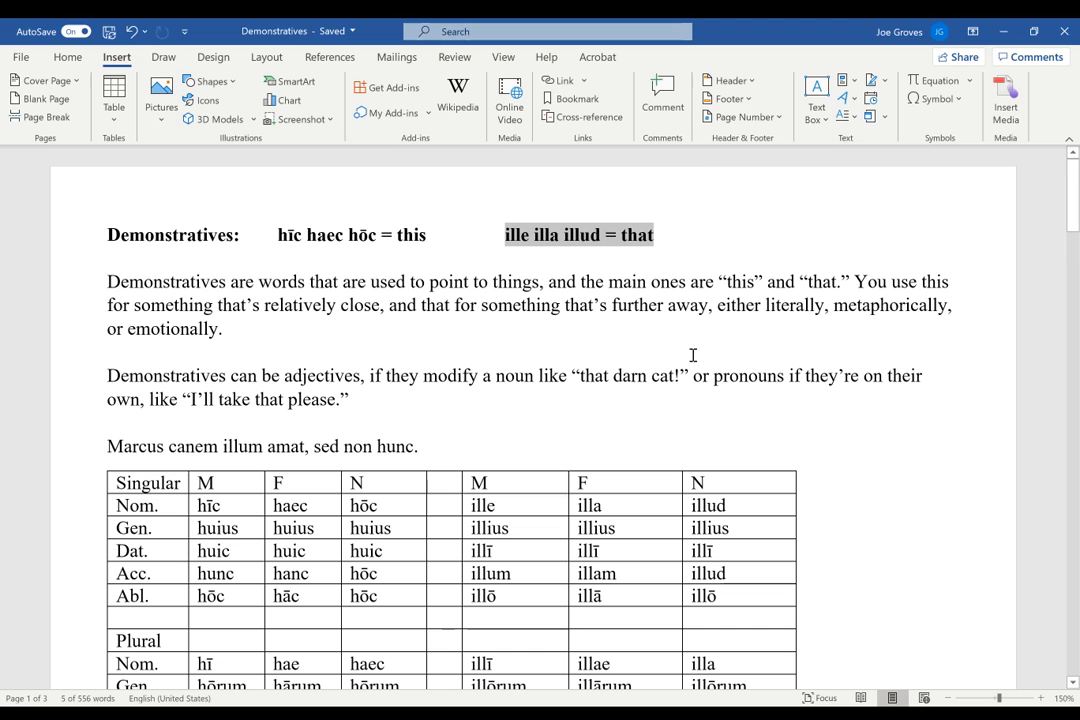
pyautogui.moveTo(612, 336)
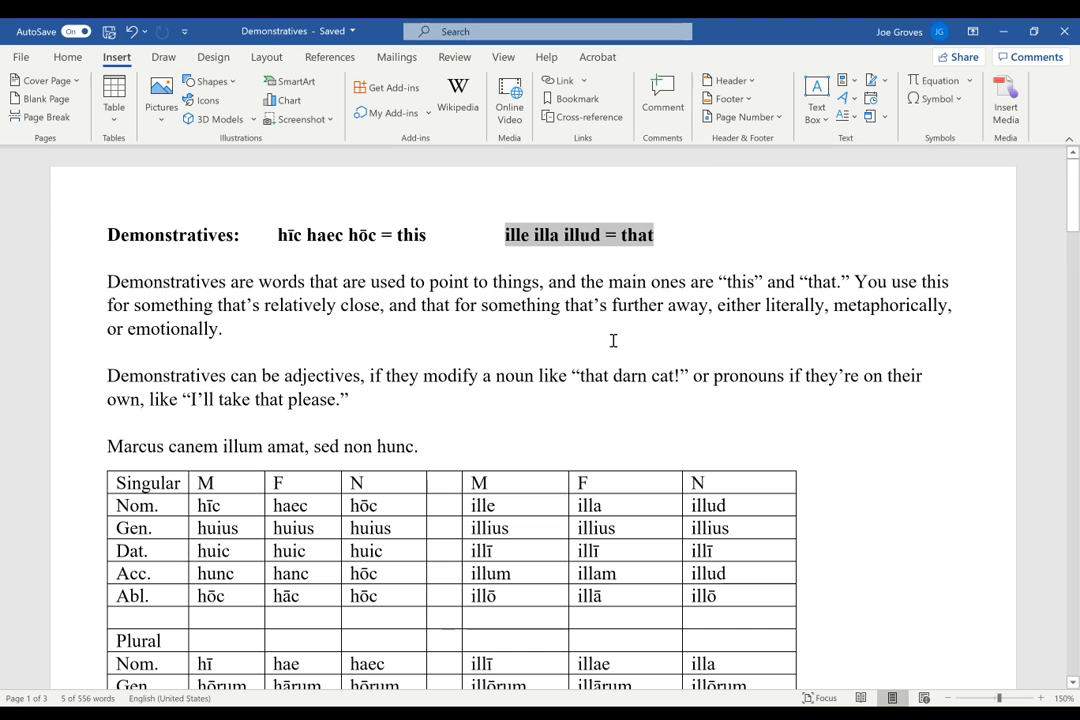
pyautogui.moveTo(638, 264)
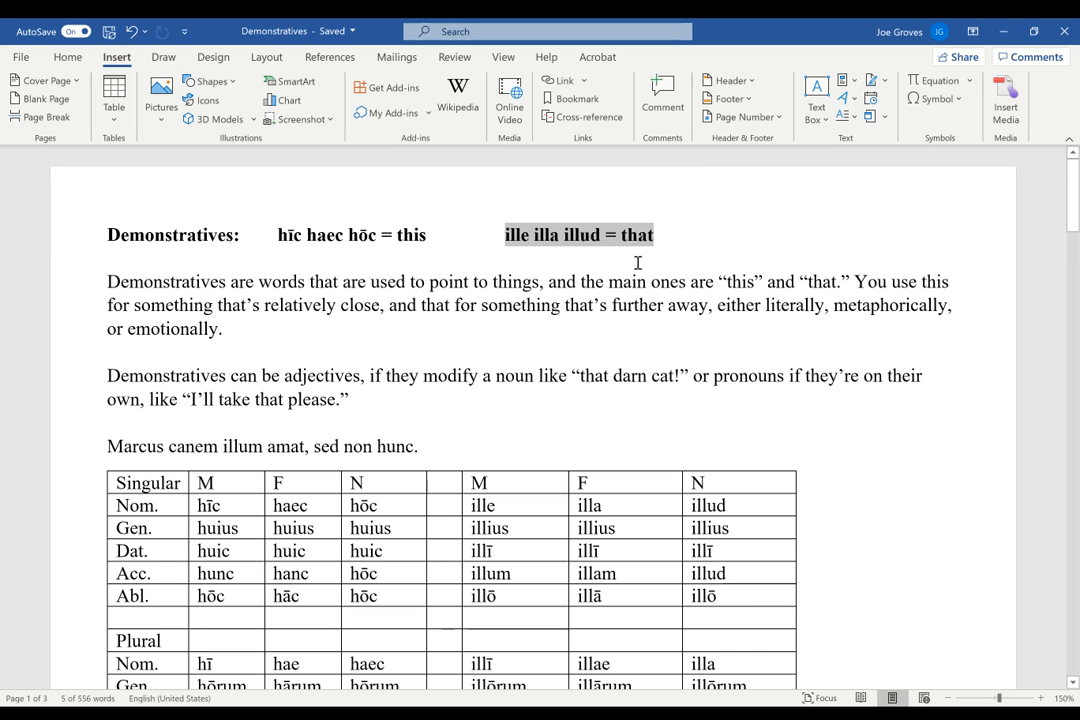
pyautogui.moveTo(570, 260)
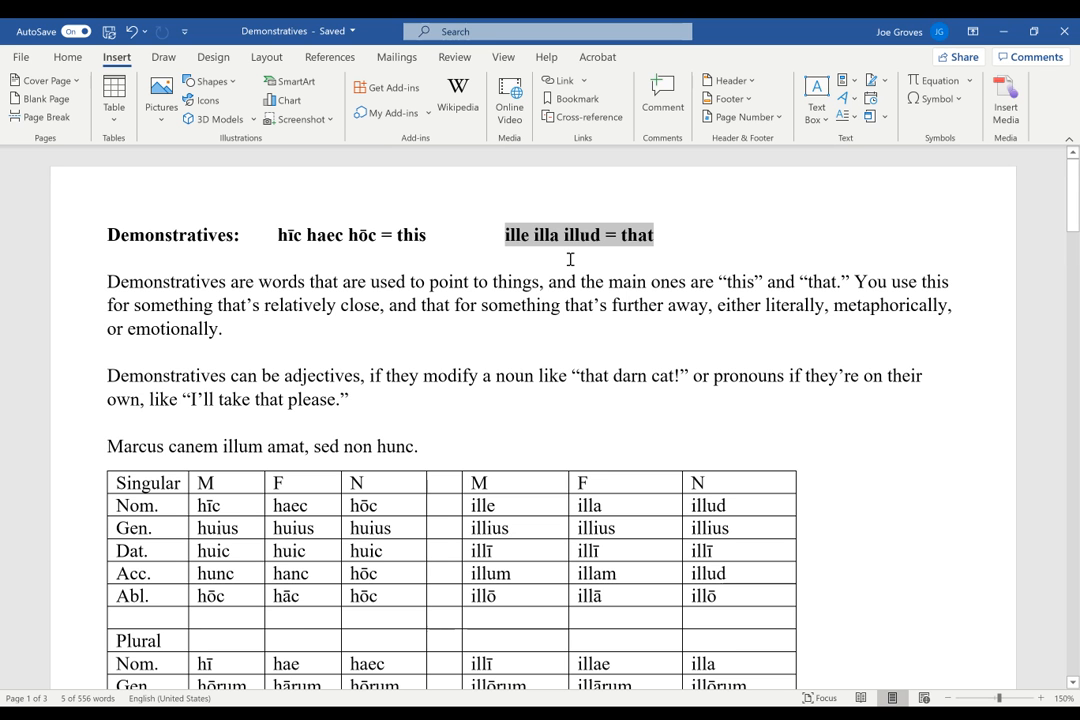
pyautogui.moveTo(548, 262)
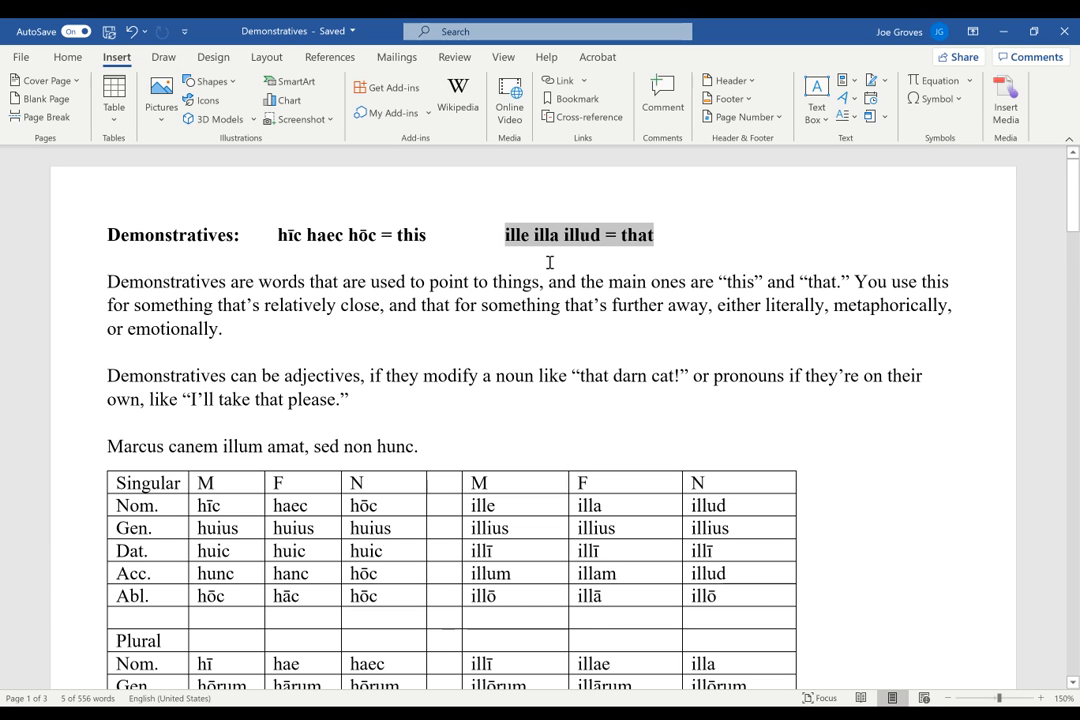
pyautogui.moveTo(688, 232)
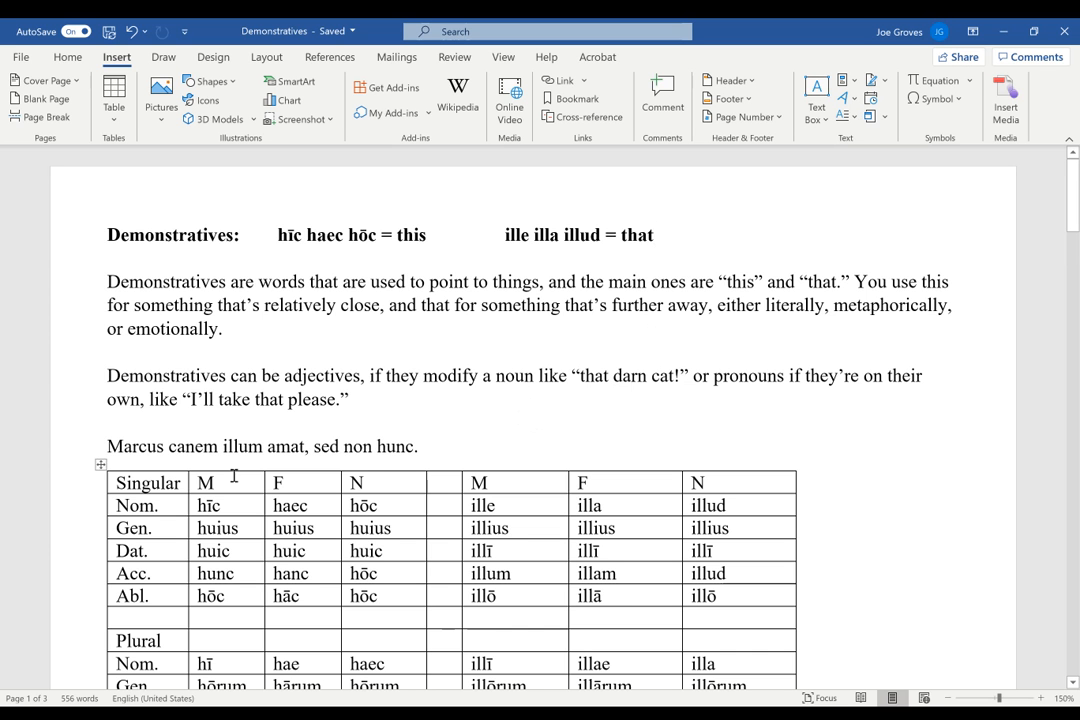
pyautogui.moveTo(456, 408)
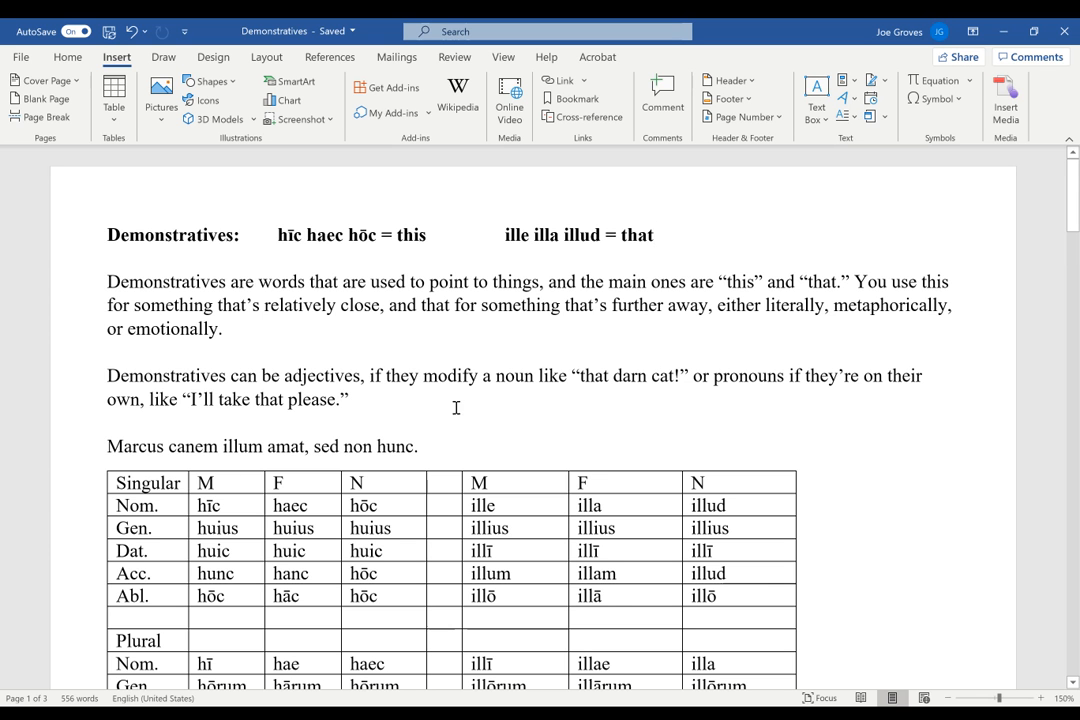
pyautogui.moveTo(224, 410)
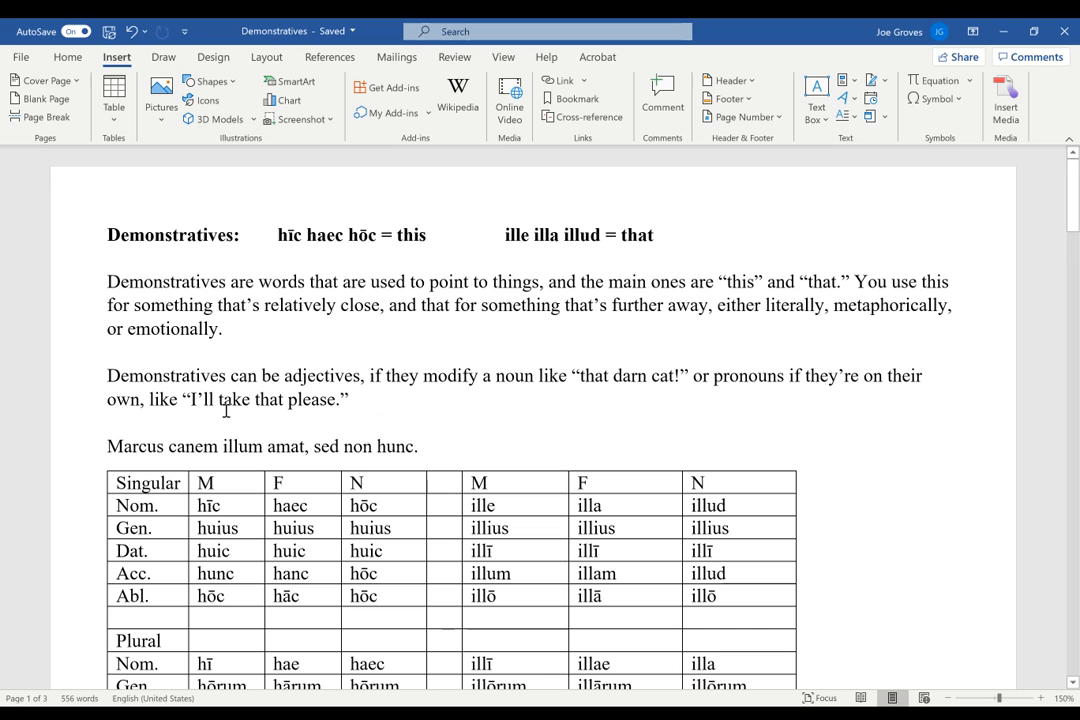
# - Scroll past the hic/ille declension table to the Pronoun Use sentences and translations
pyautogui.doubleClick(268, 400)
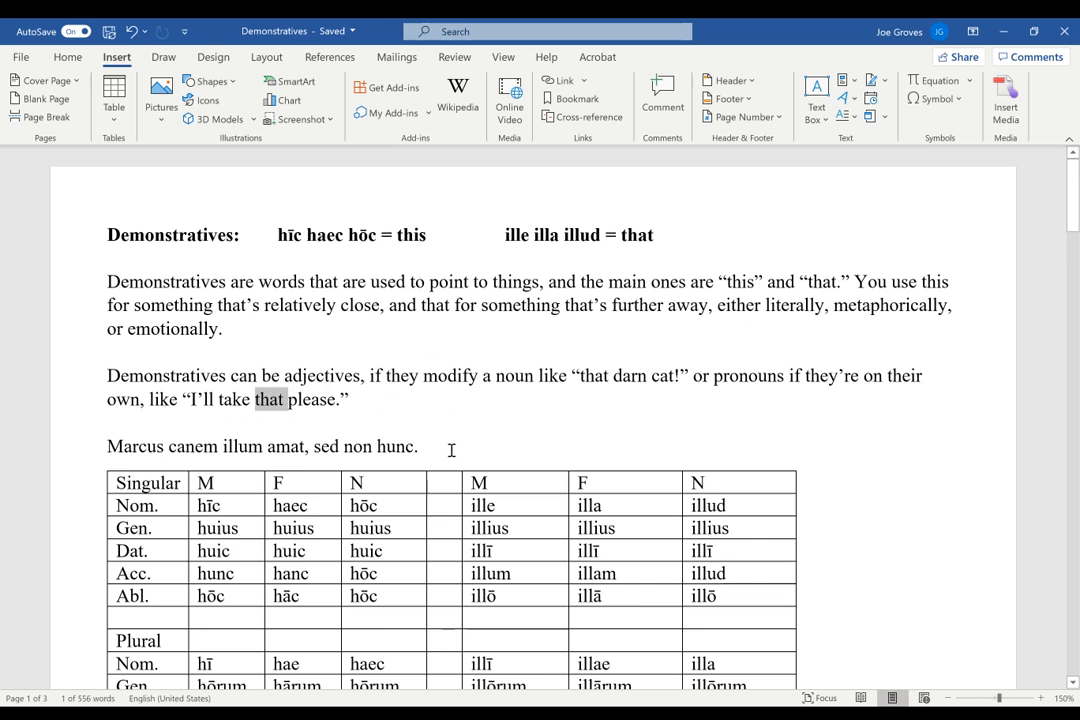
pyautogui.scroll(-3)
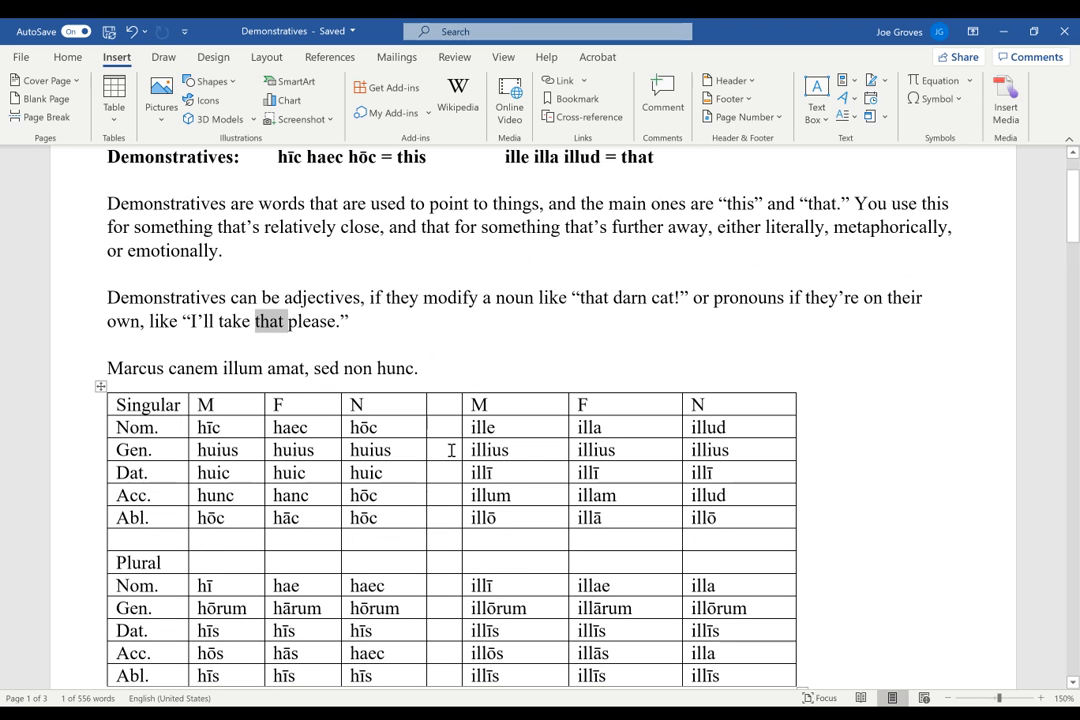
pyautogui.scroll(-3)
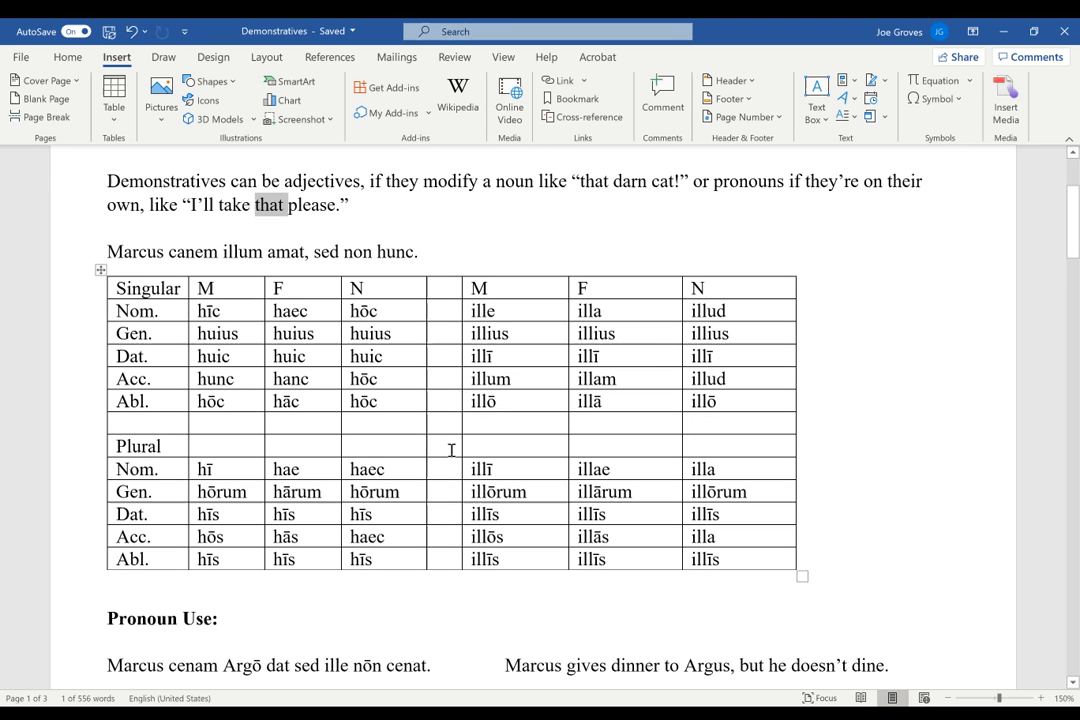
pyautogui.scroll(-3)
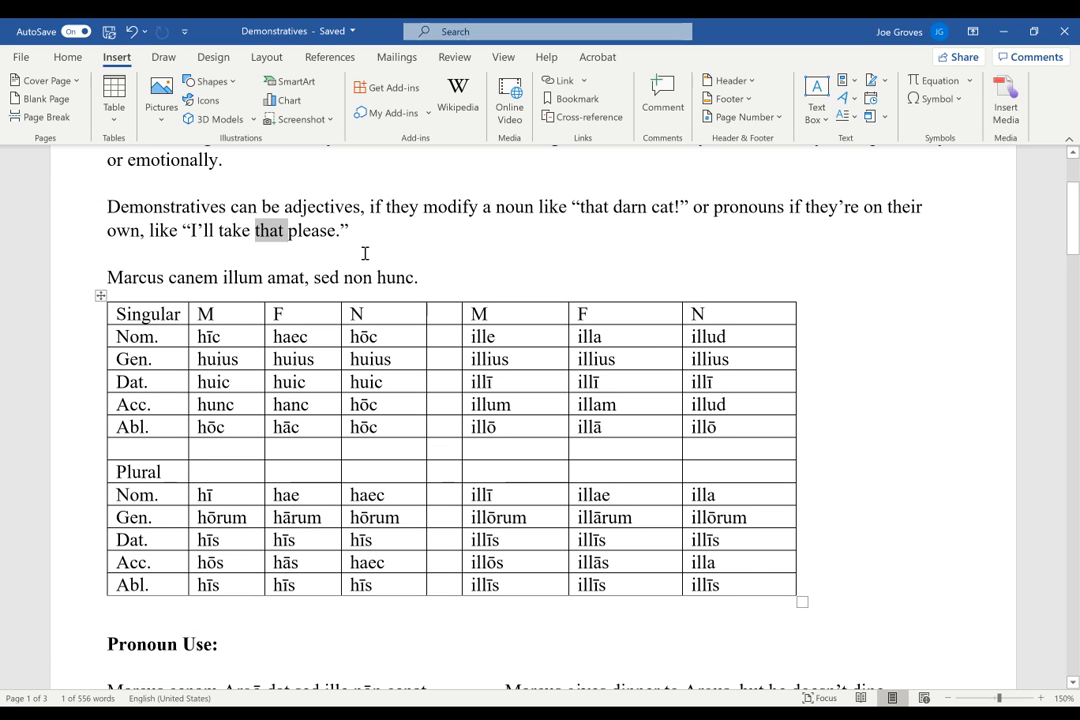
pyautogui.moveTo(484, 264)
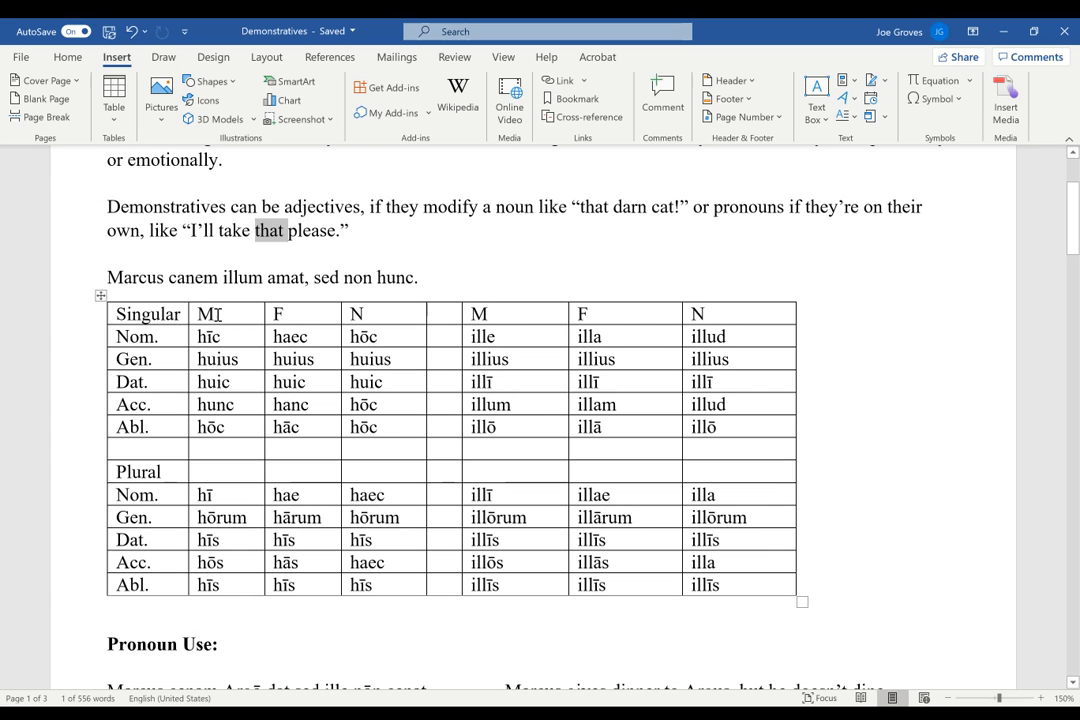
pyautogui.moveTo(308, 304)
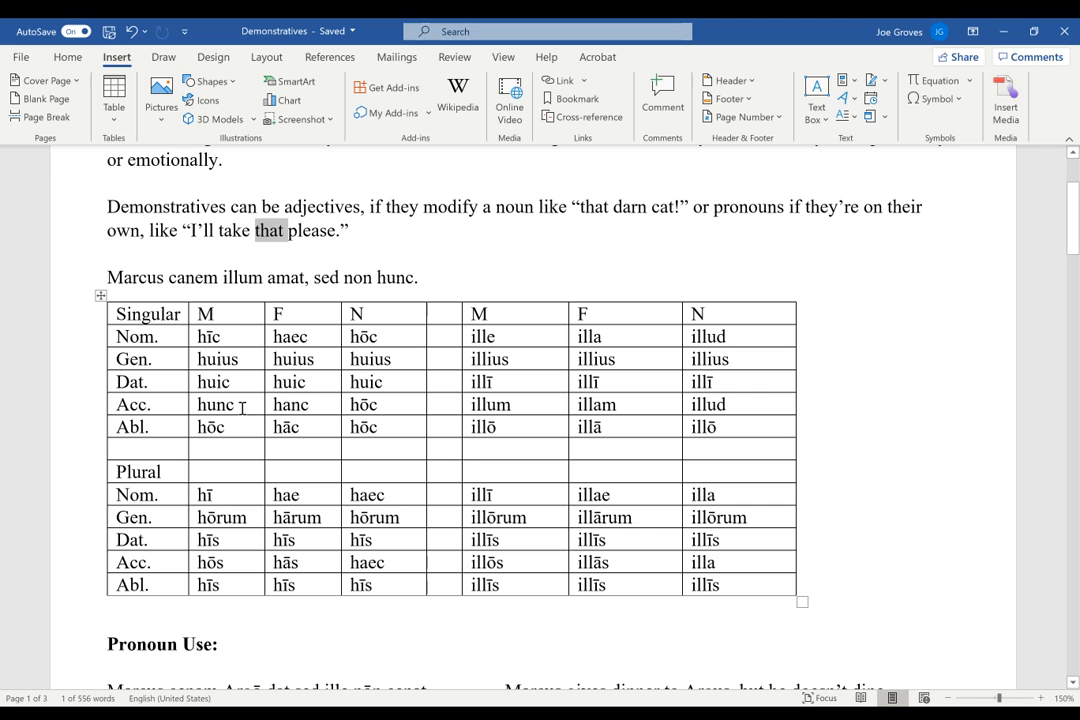
pyautogui.moveTo(426, 572)
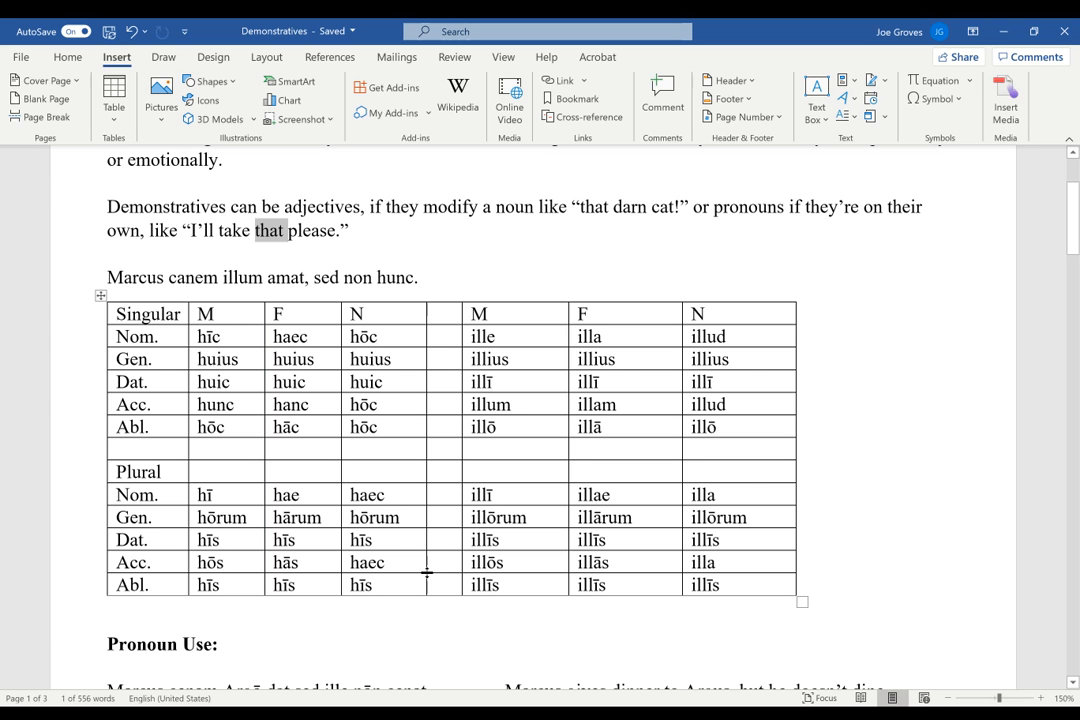
pyautogui.moveTo(508, 368)
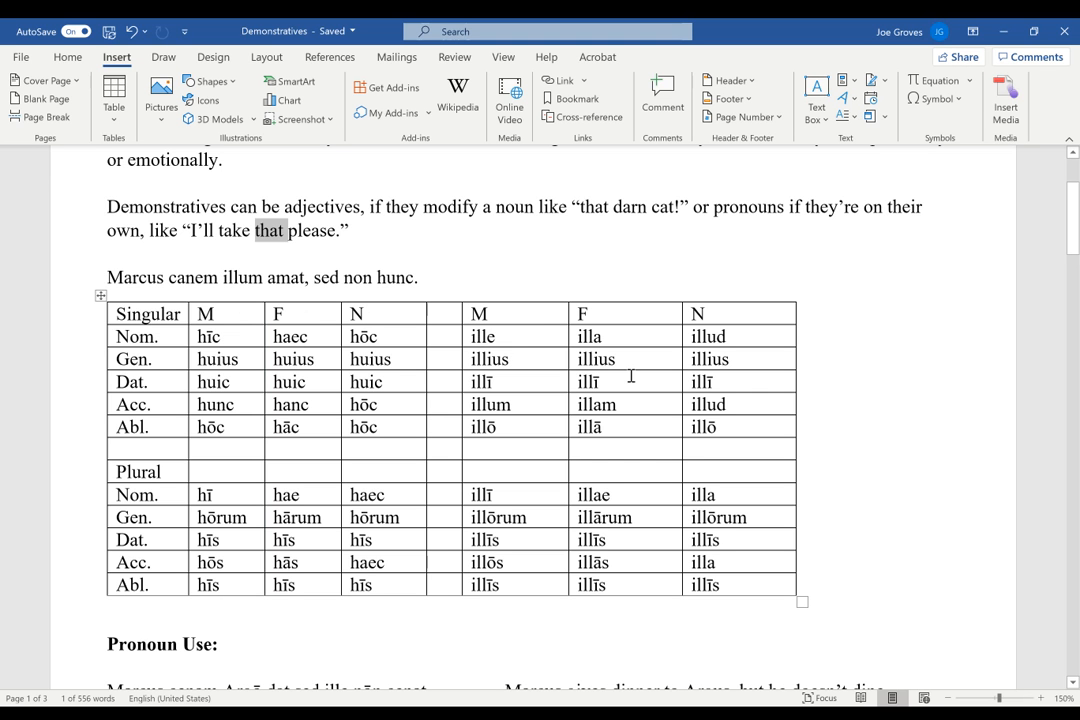
pyautogui.moveTo(524, 336)
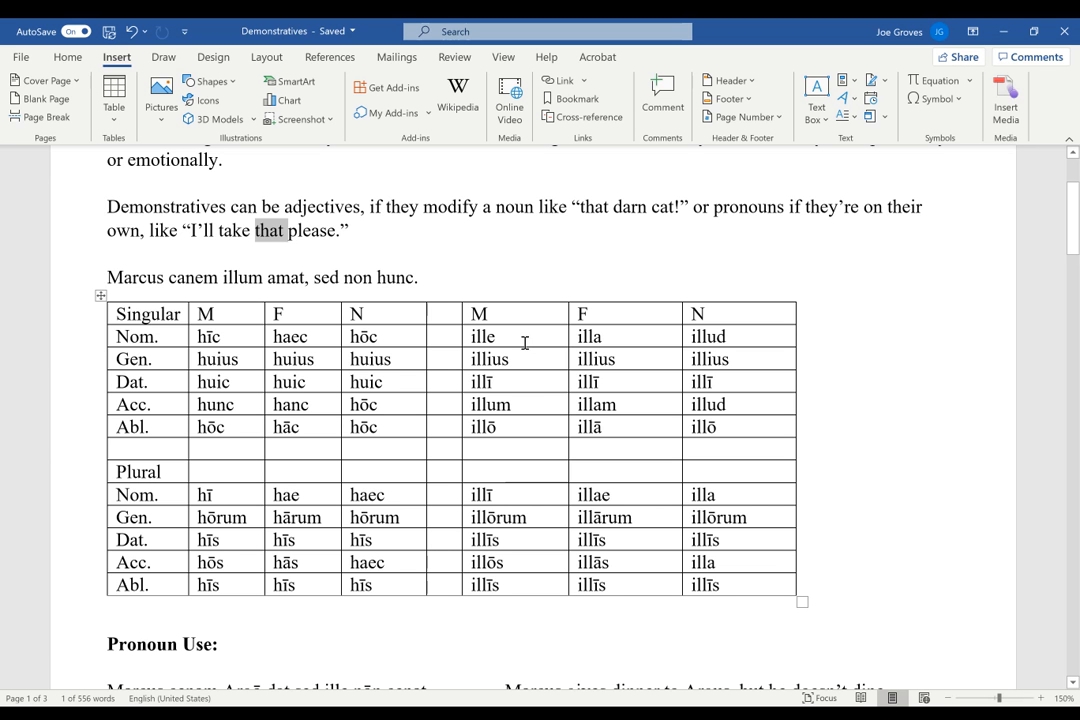
pyautogui.moveTo(488, 364)
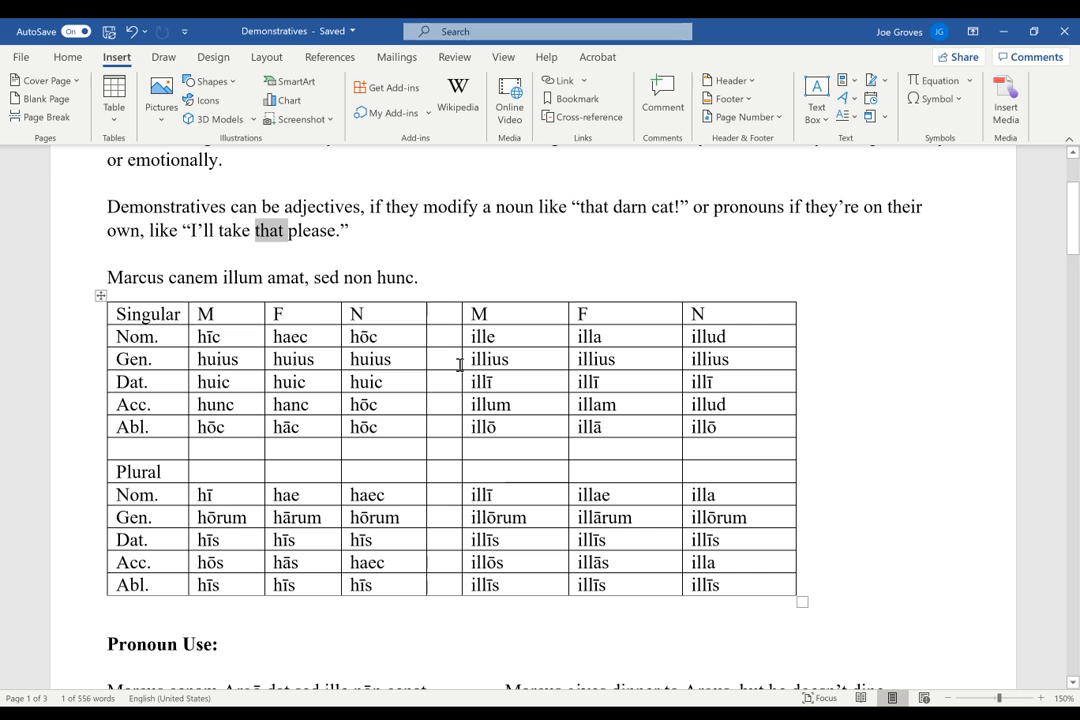
pyautogui.moveTo(736, 384)
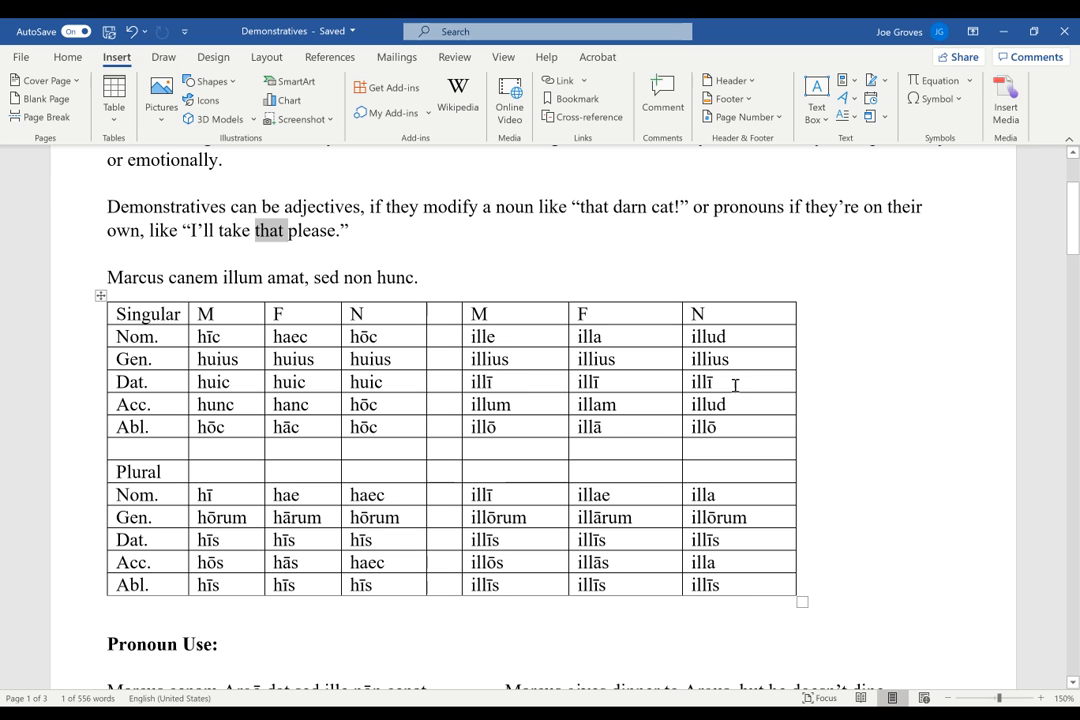
pyautogui.moveTo(544, 388)
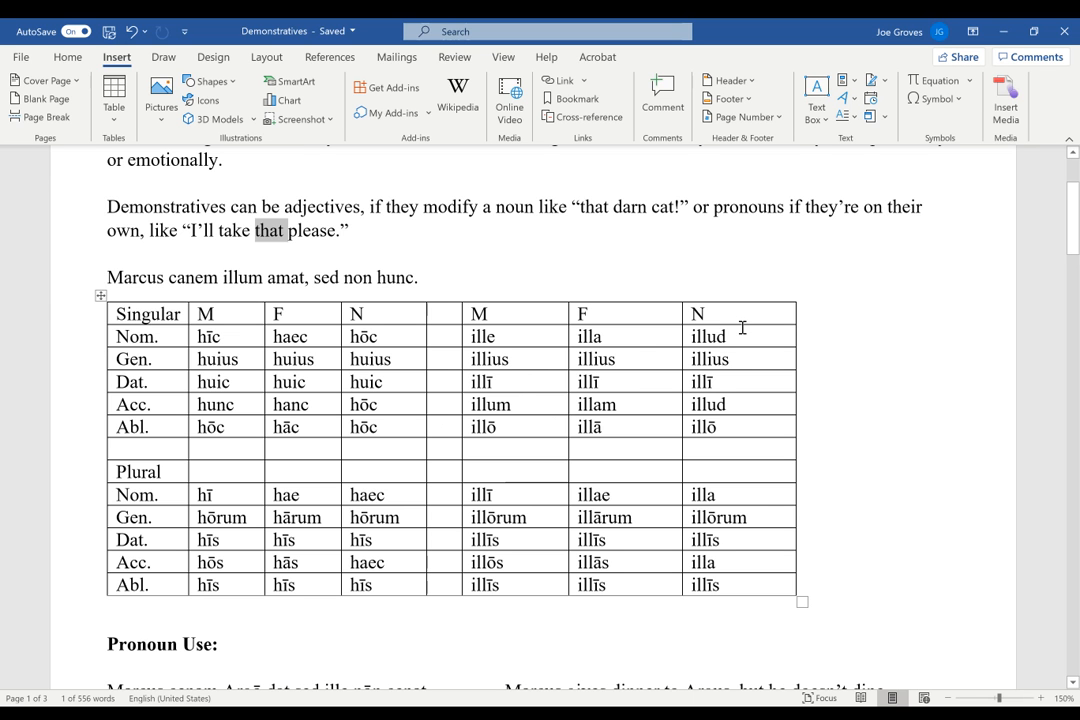
pyautogui.moveTo(724, 336)
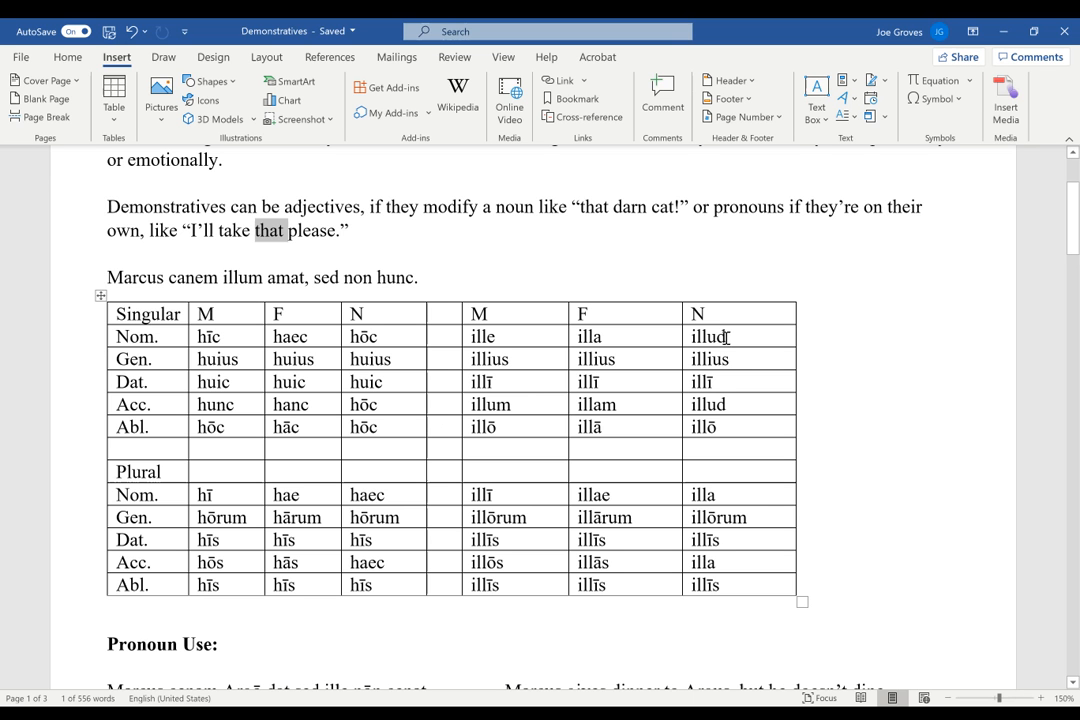
pyautogui.moveTo(622, 446)
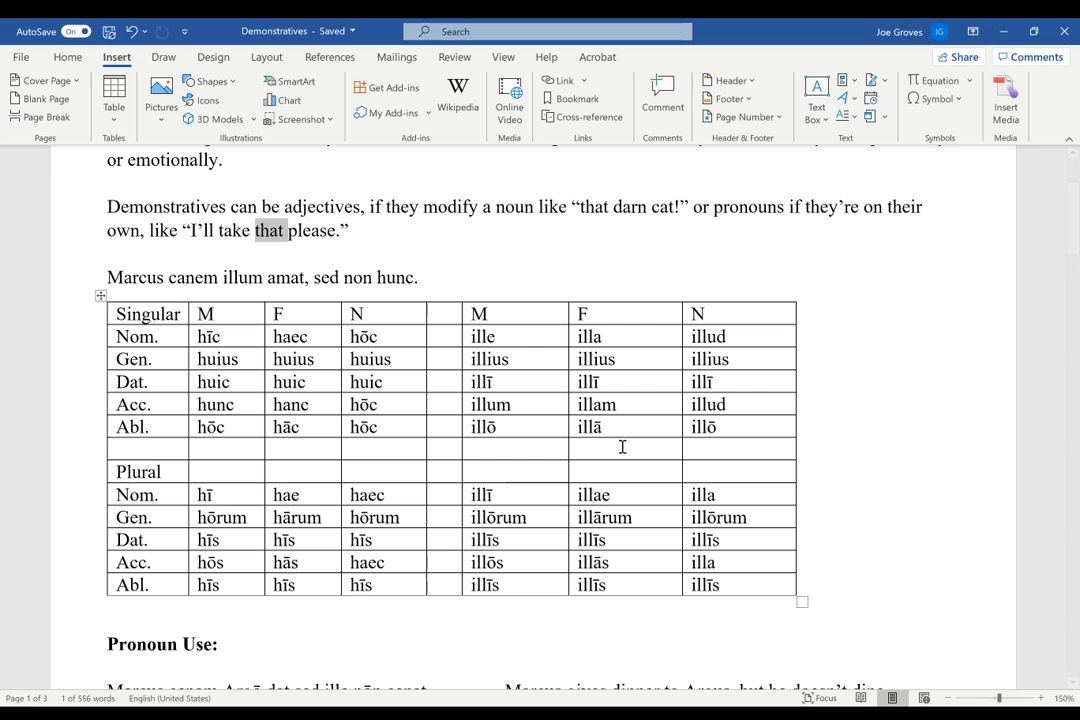
pyautogui.moveTo(504, 330)
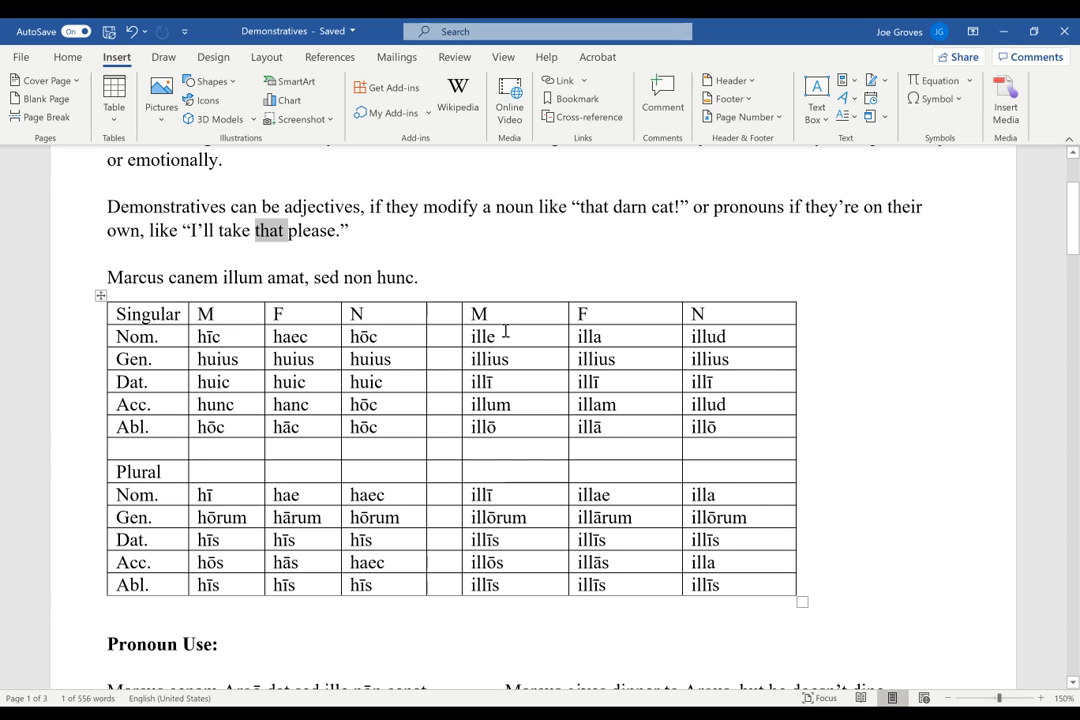
pyautogui.moveTo(596, 388)
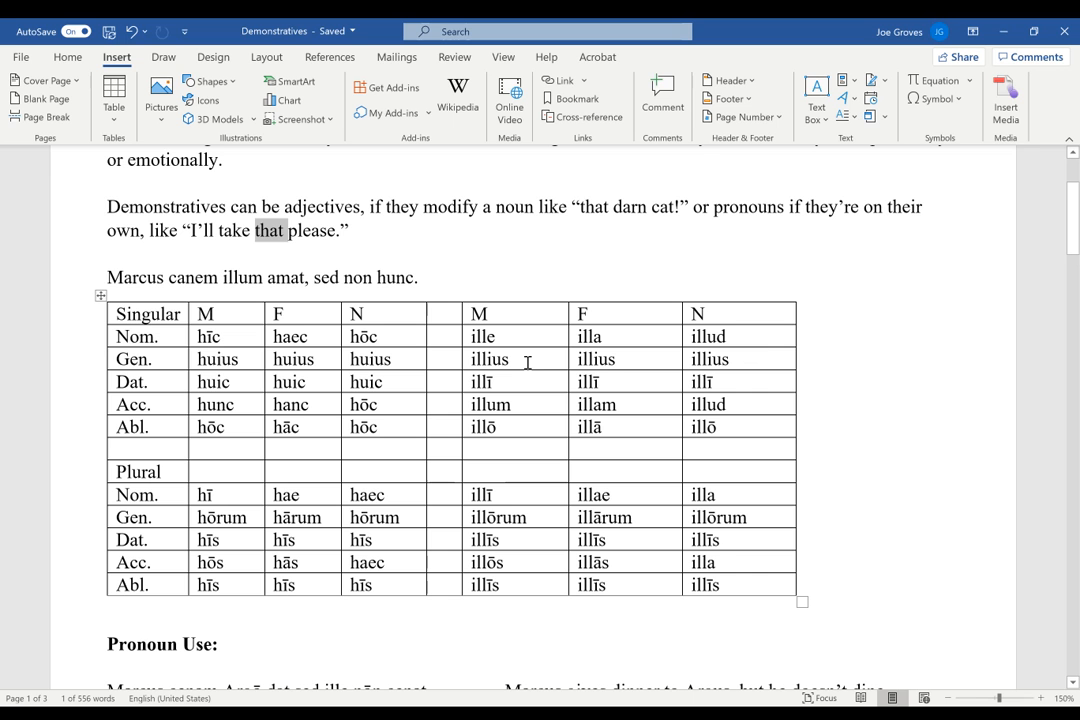
pyautogui.moveTo(528, 404)
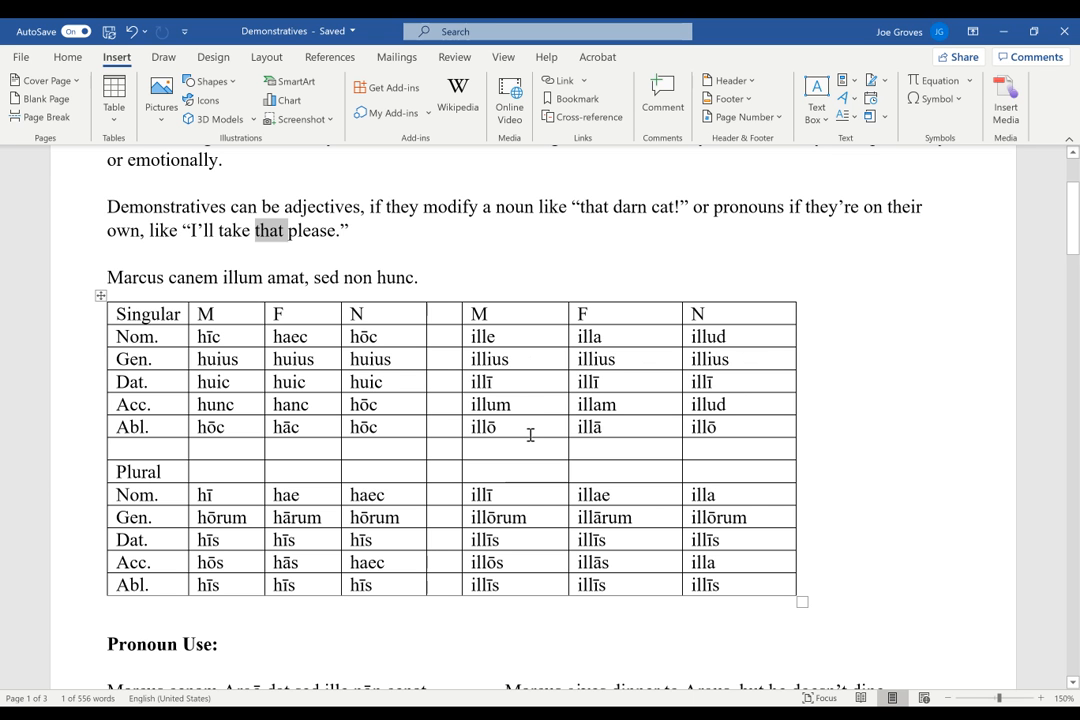
pyautogui.moveTo(518, 470)
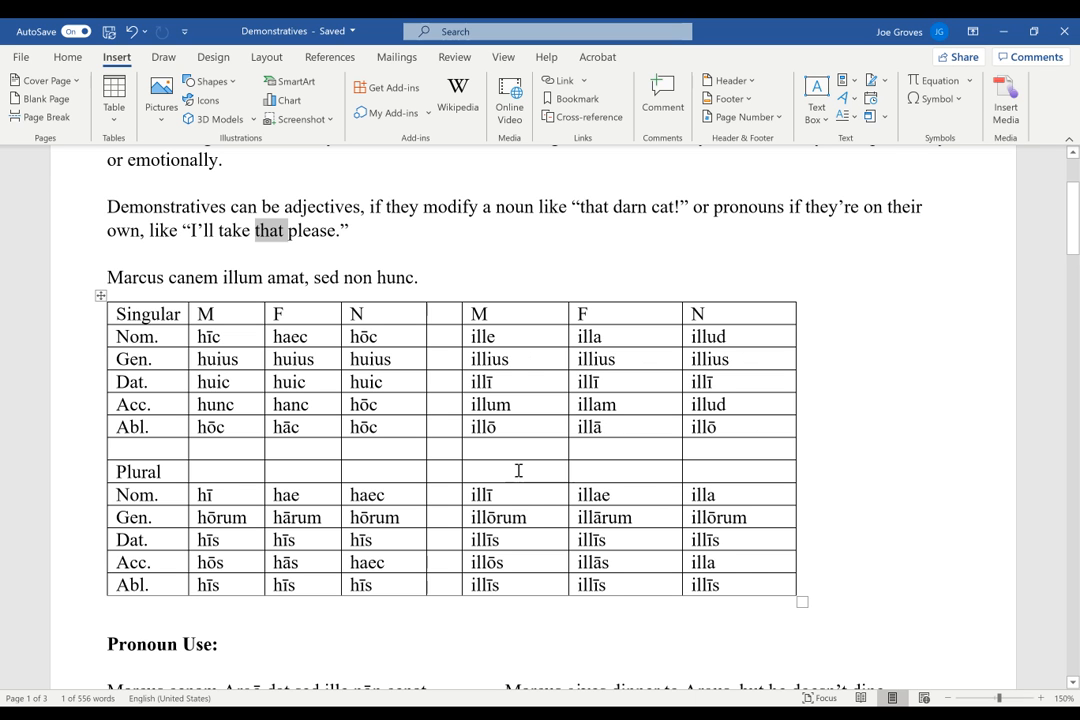
pyautogui.moveTo(536, 516)
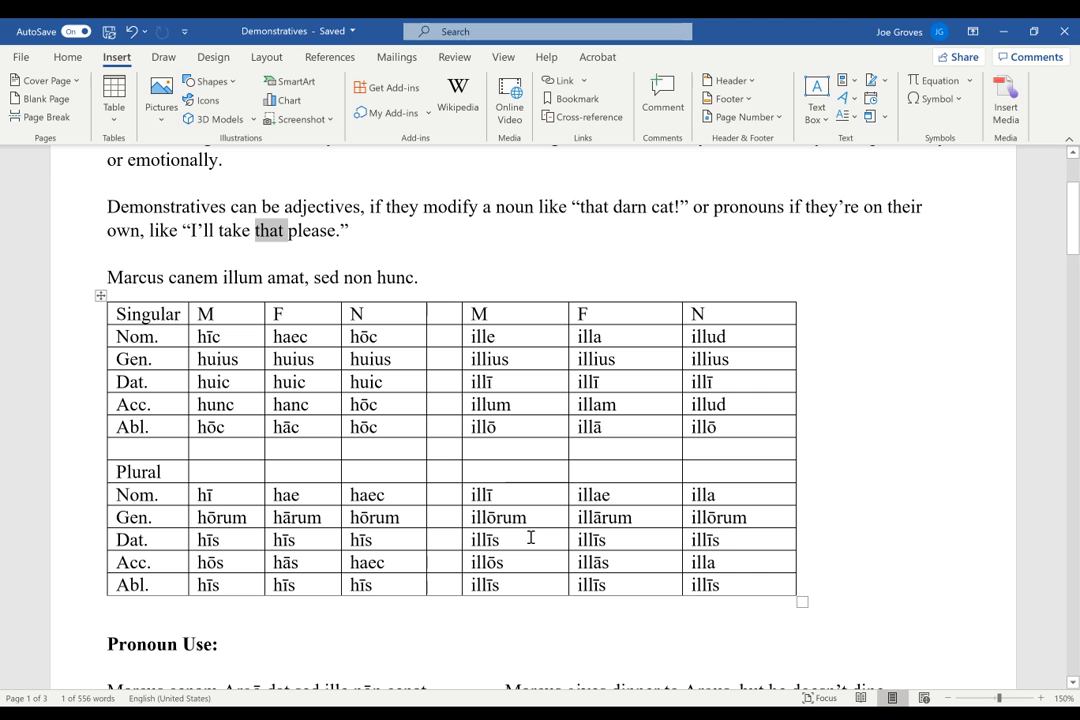
pyautogui.moveTo(586, 570)
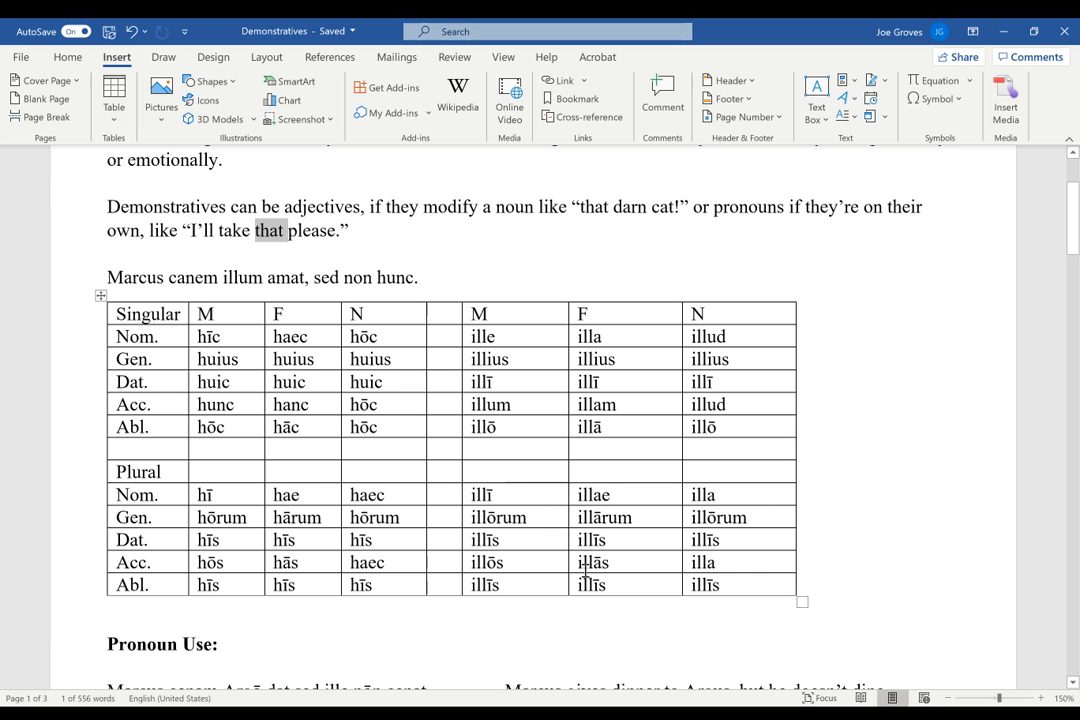
pyautogui.moveTo(616, 574)
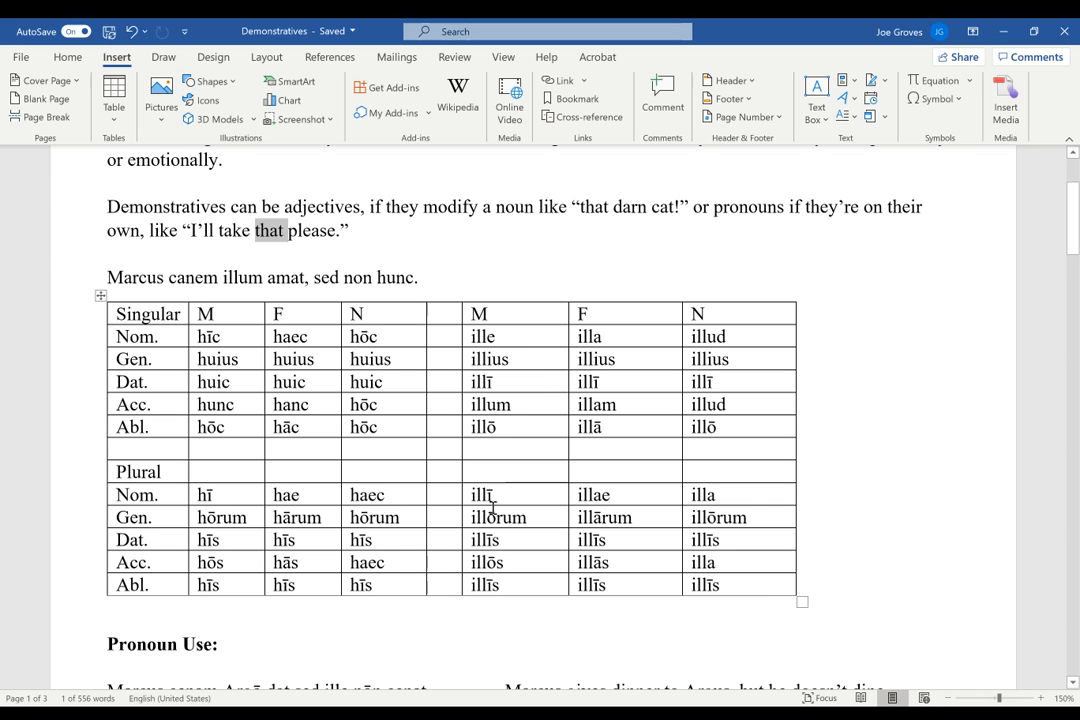
pyautogui.moveTo(552, 424)
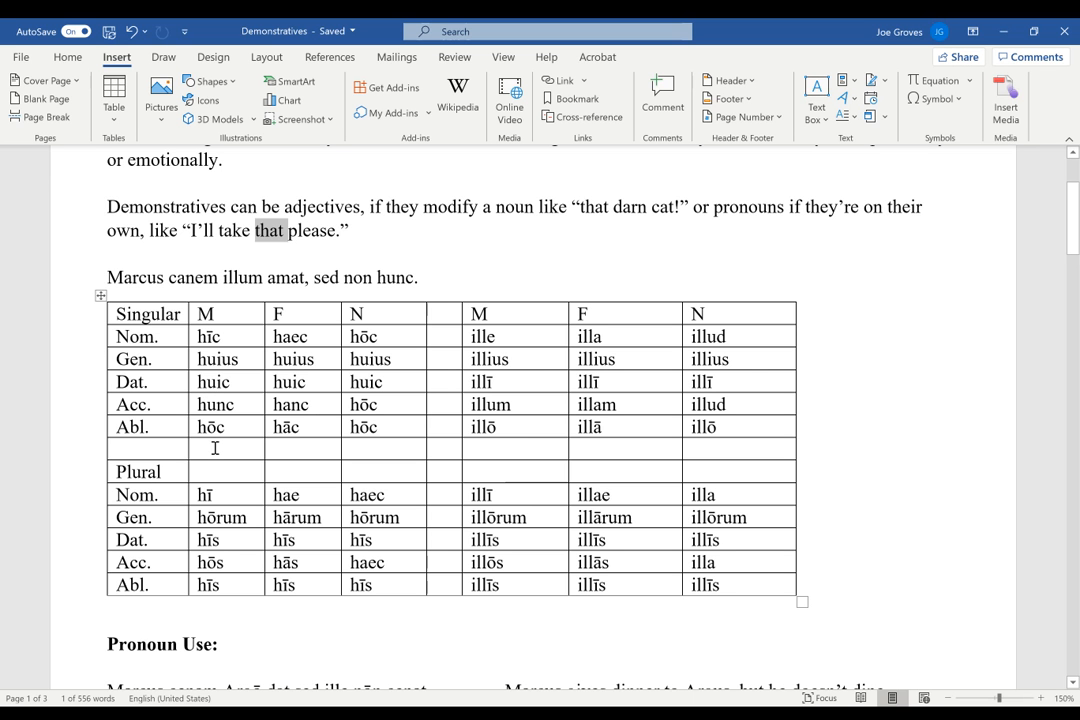
pyautogui.moveTo(322, 346)
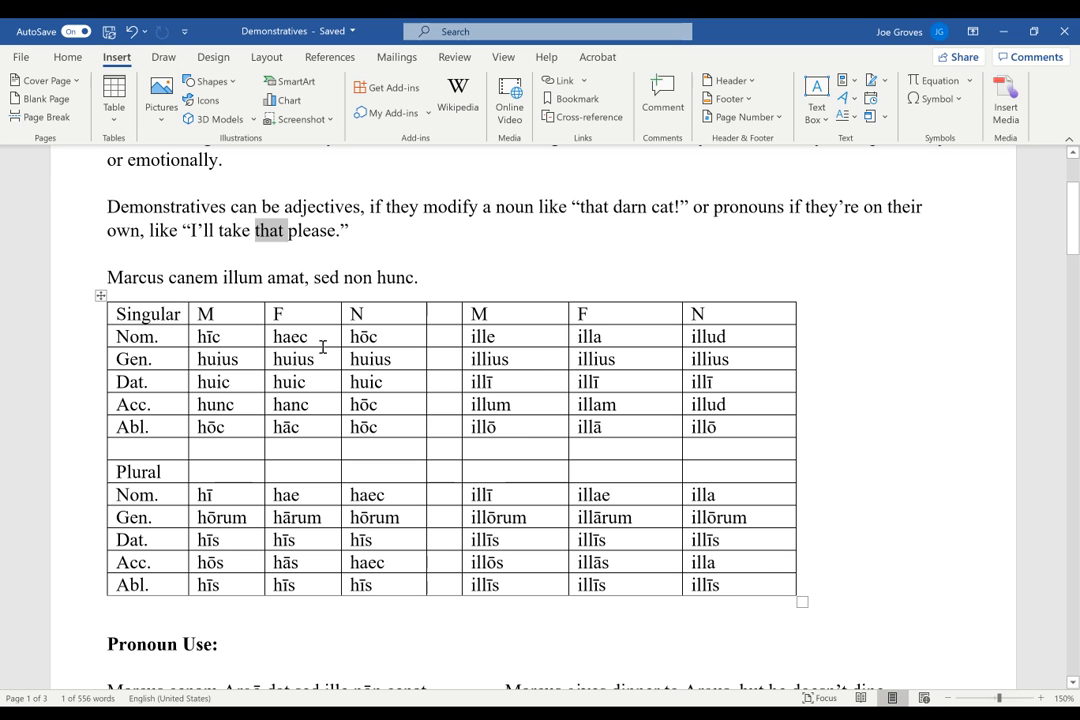
pyautogui.moveTo(330, 358)
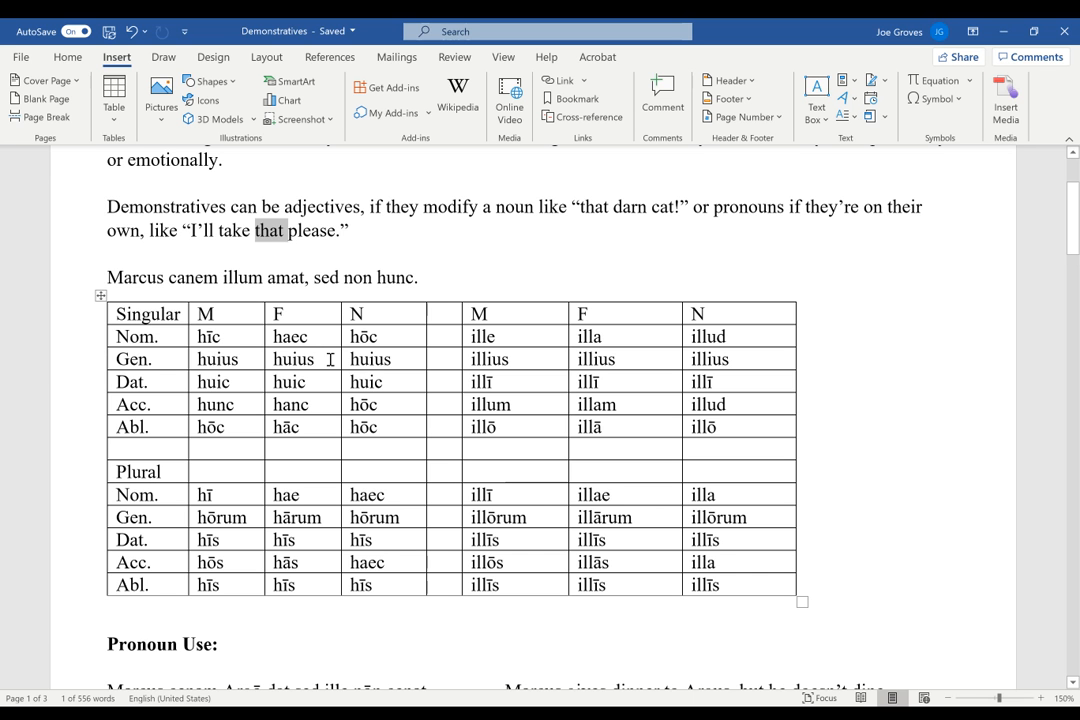
pyautogui.moveTo(312, 384)
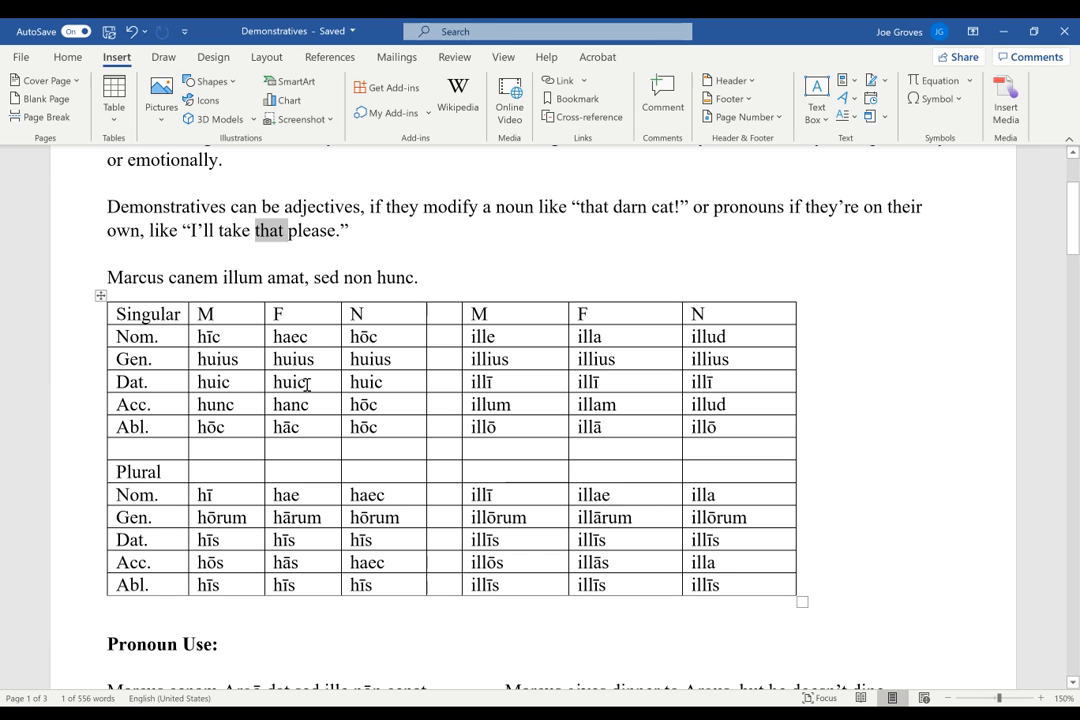
pyautogui.moveTo(258, 414)
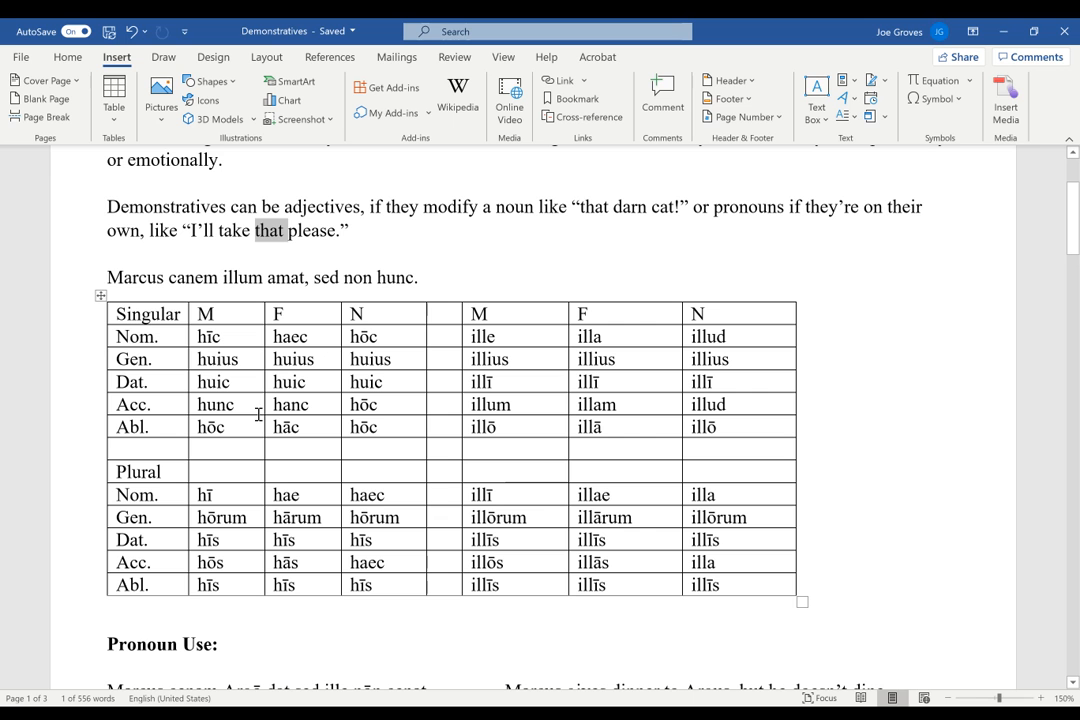
pyautogui.moveTo(224, 438)
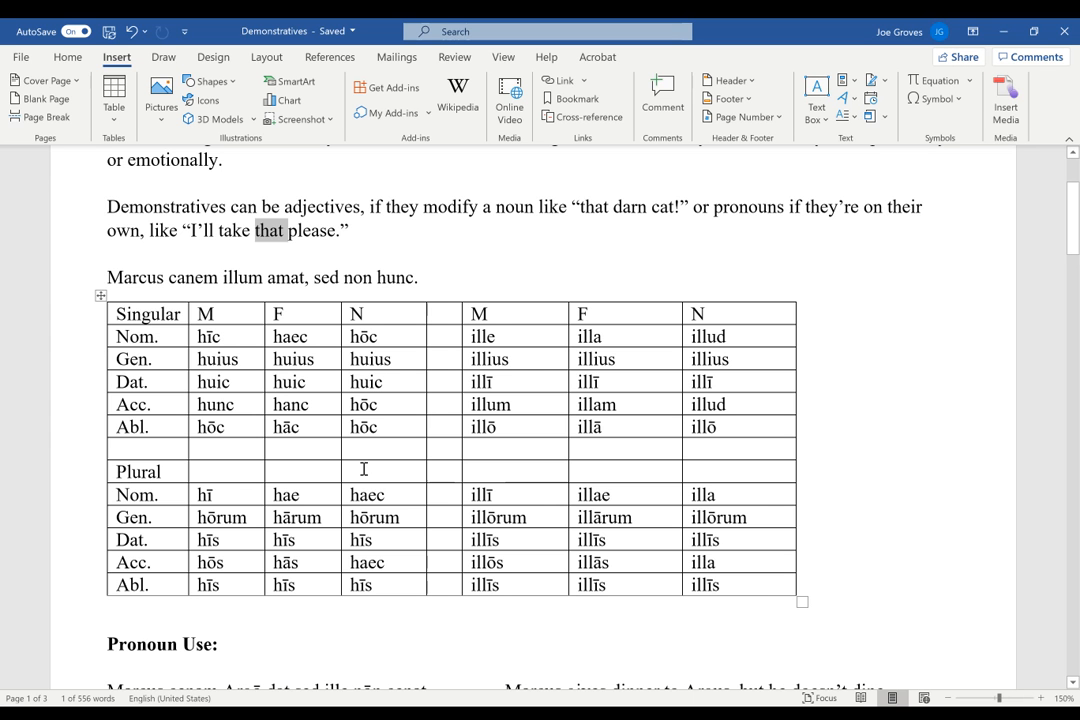
pyautogui.moveTo(418, 500)
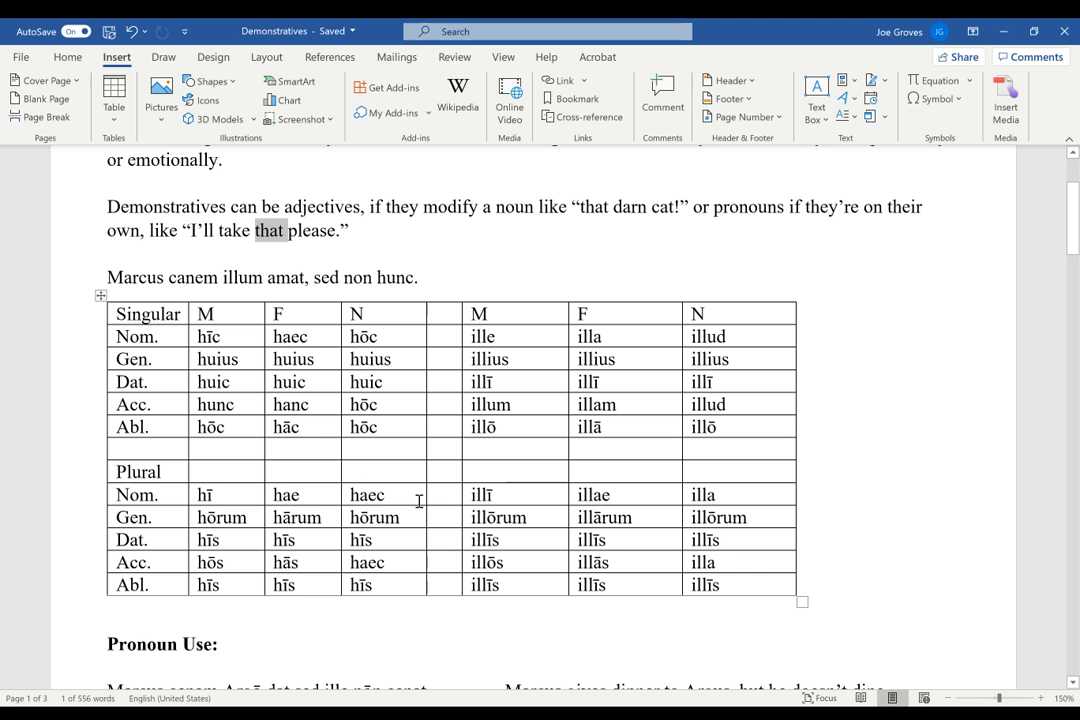
pyautogui.moveTo(408, 524)
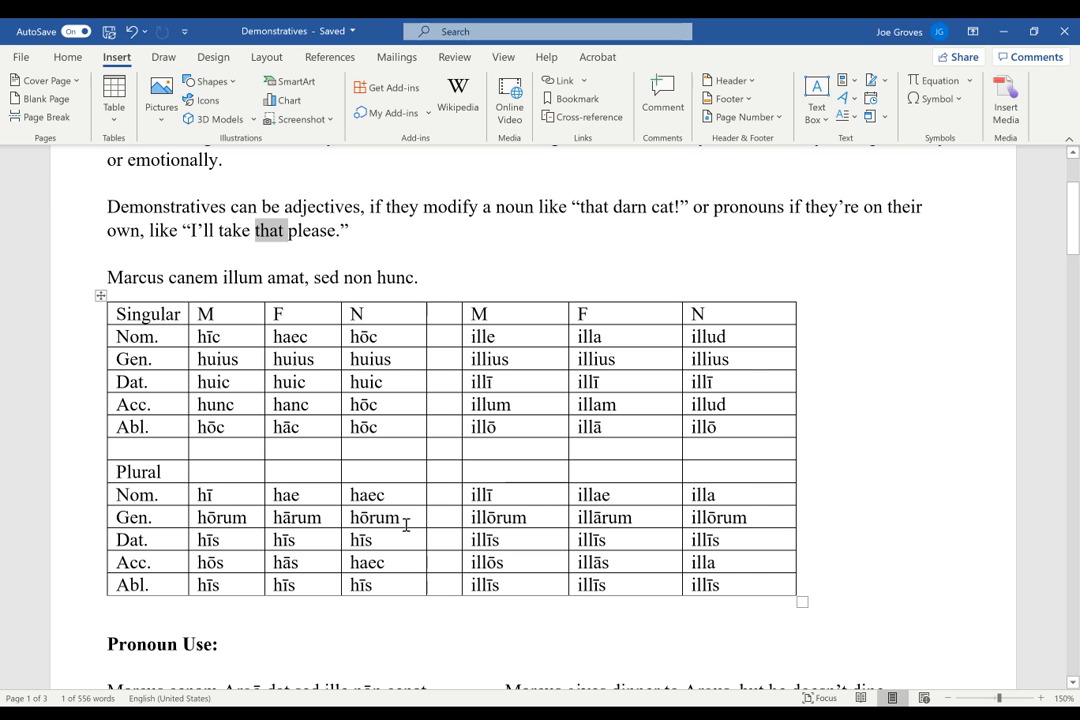
pyautogui.moveTo(376, 540)
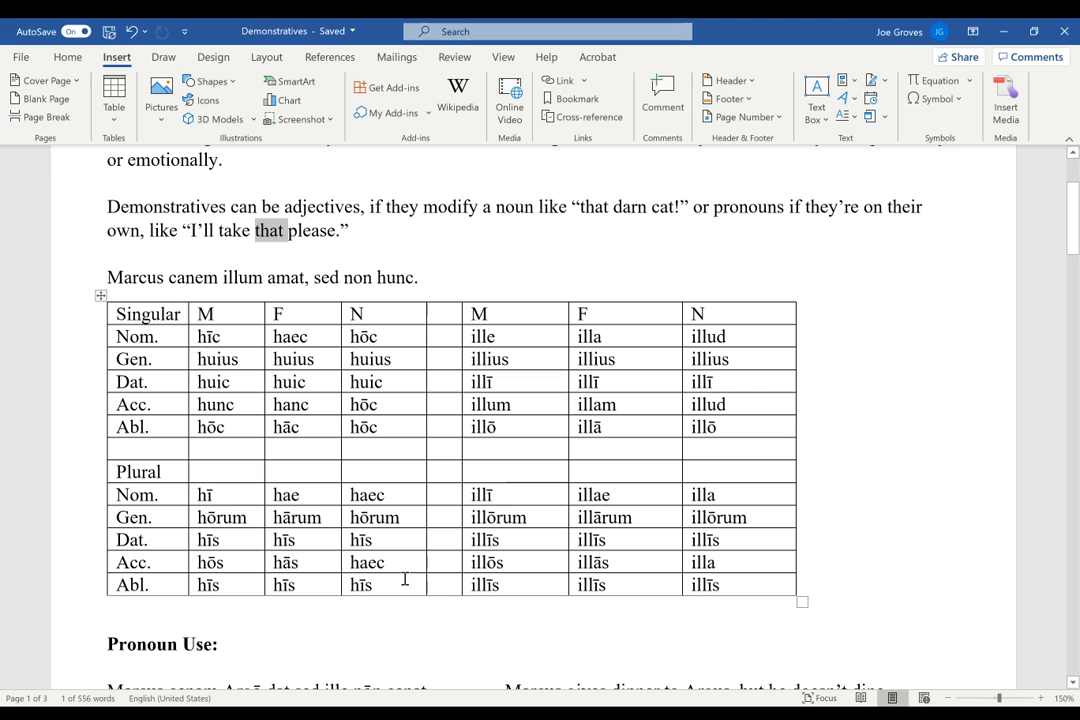
pyautogui.moveTo(396, 350)
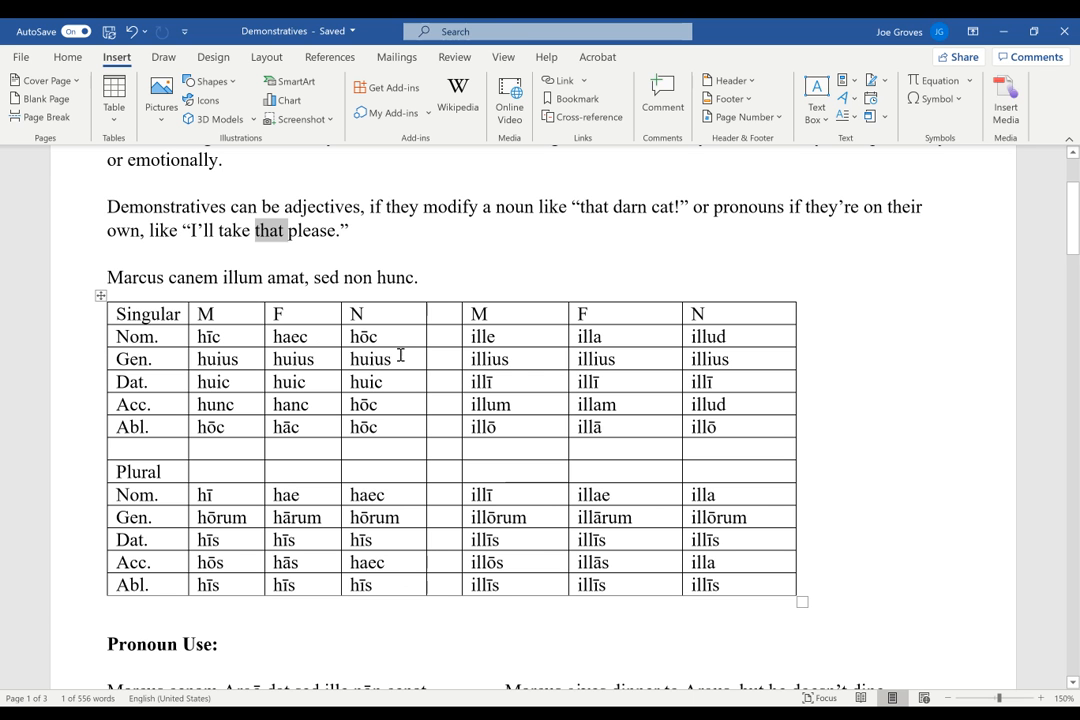
pyautogui.moveTo(408, 390)
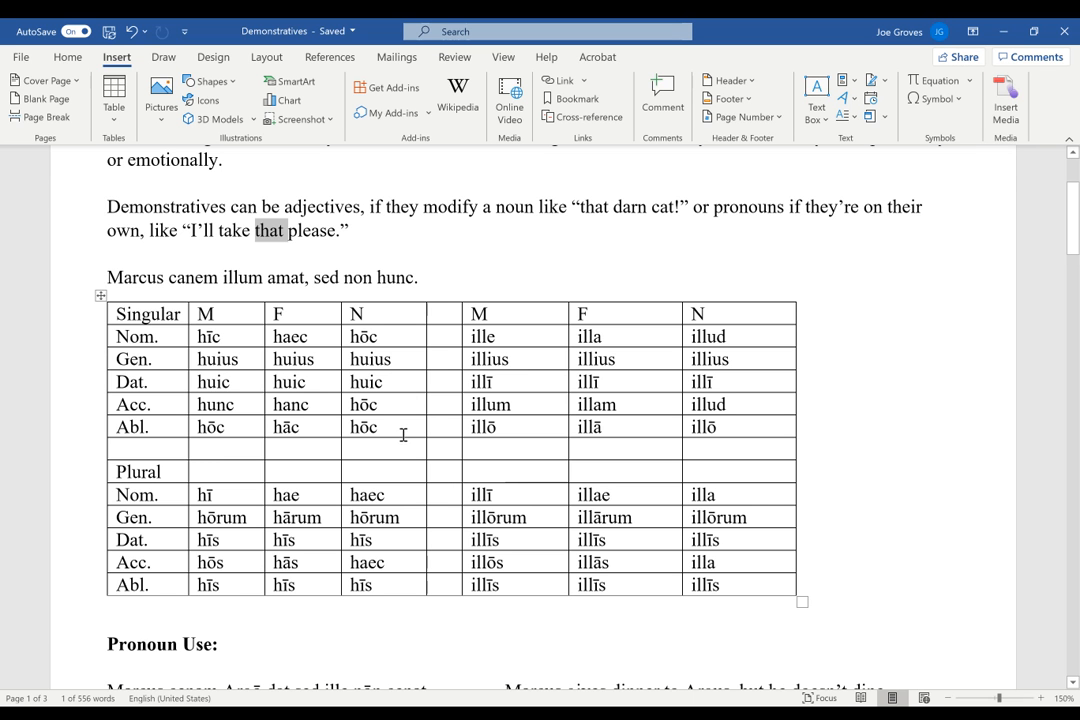
pyautogui.moveTo(394, 504)
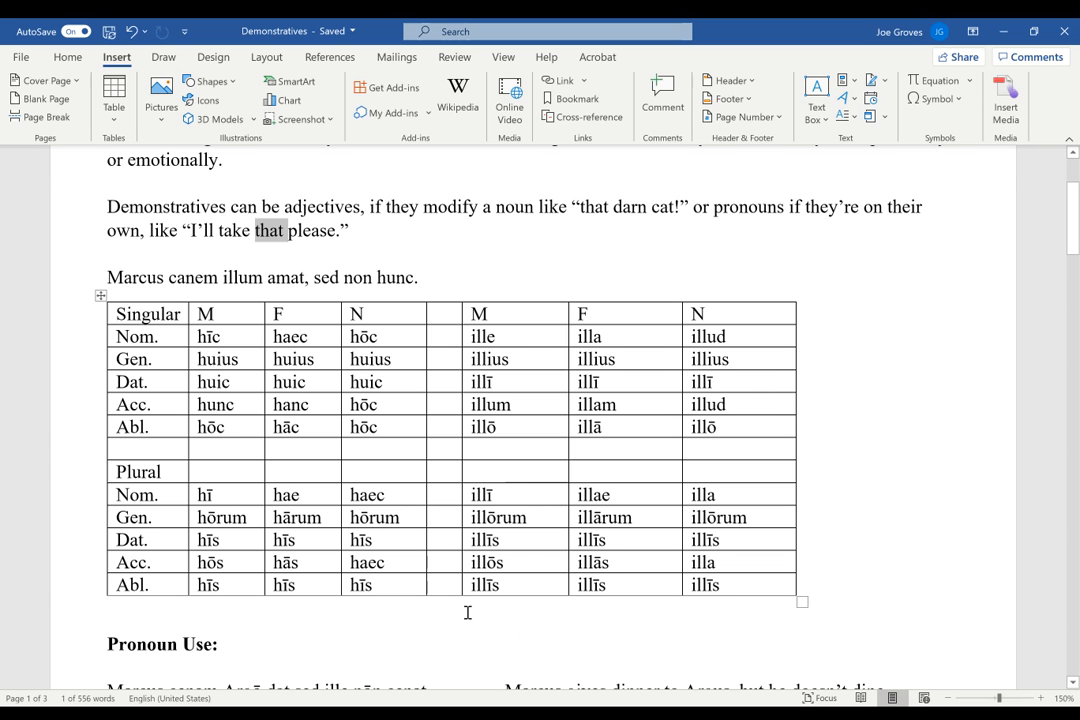
pyautogui.moveTo(460, 632)
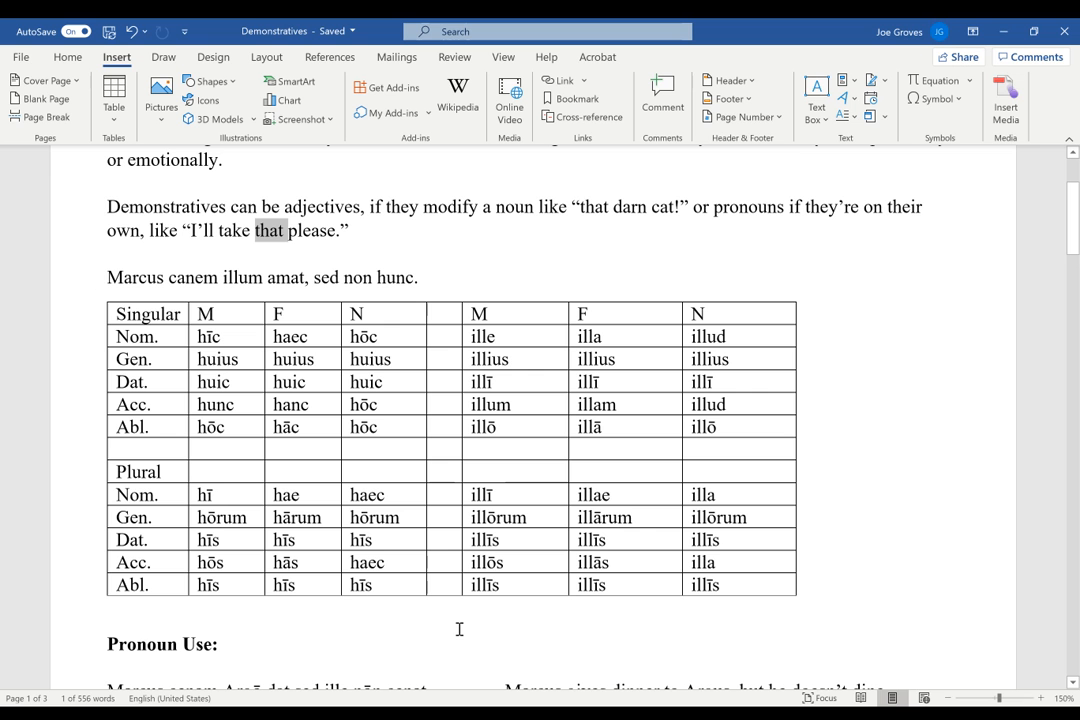
pyautogui.scroll(-3)
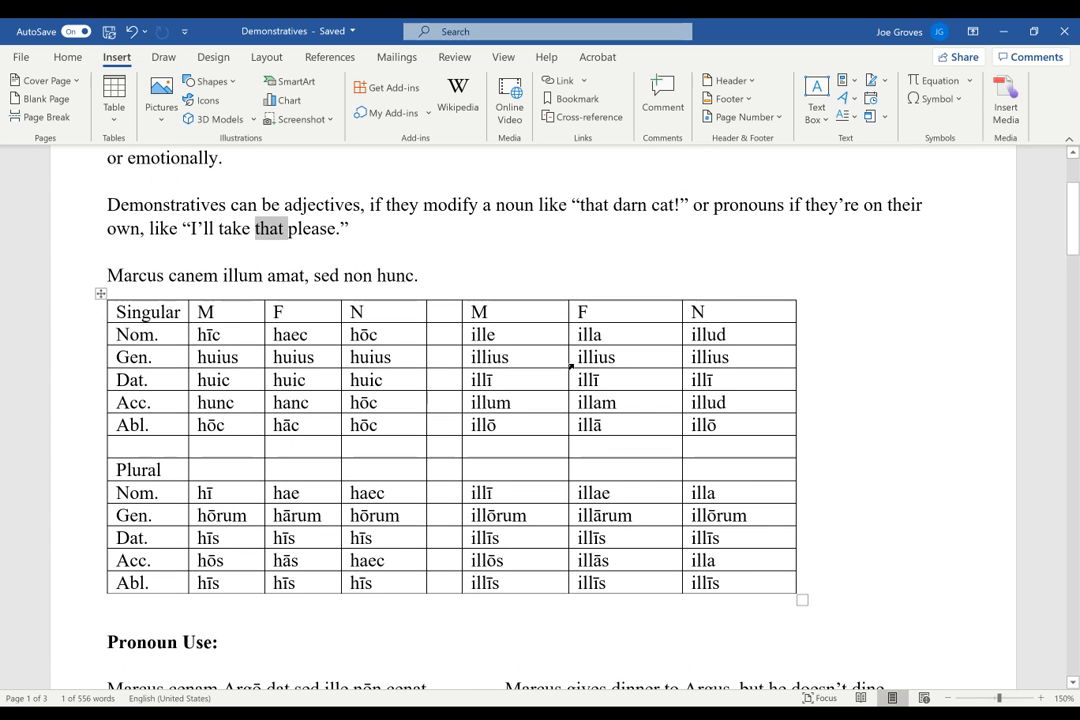
pyautogui.scroll(-3)
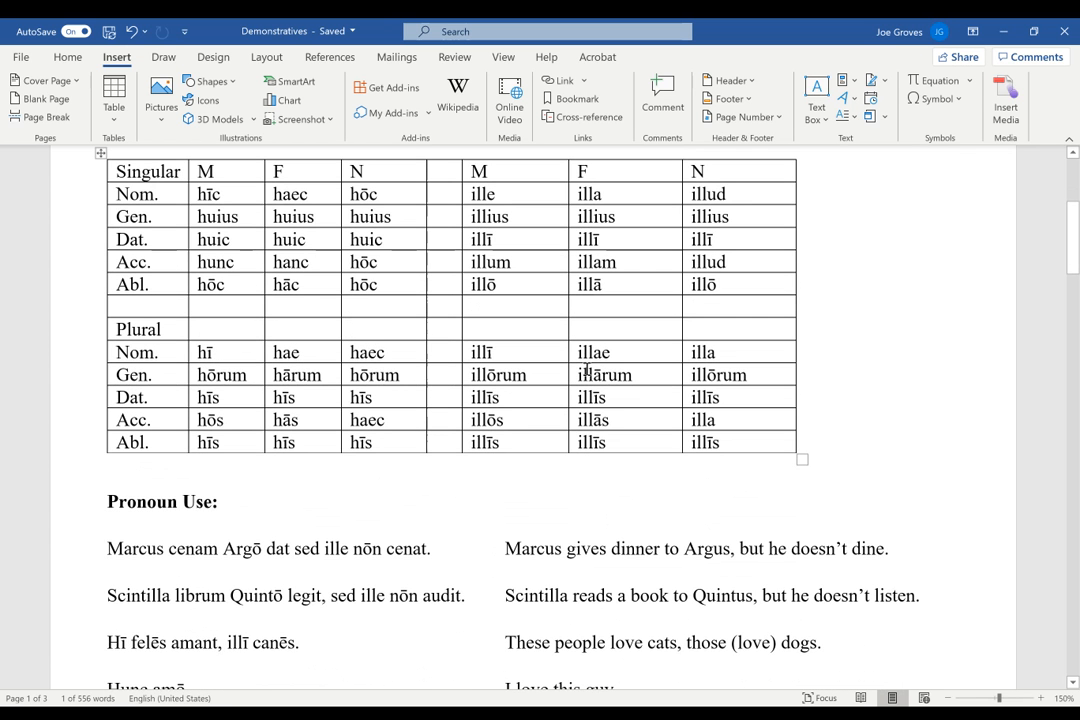
pyautogui.scroll(-3)
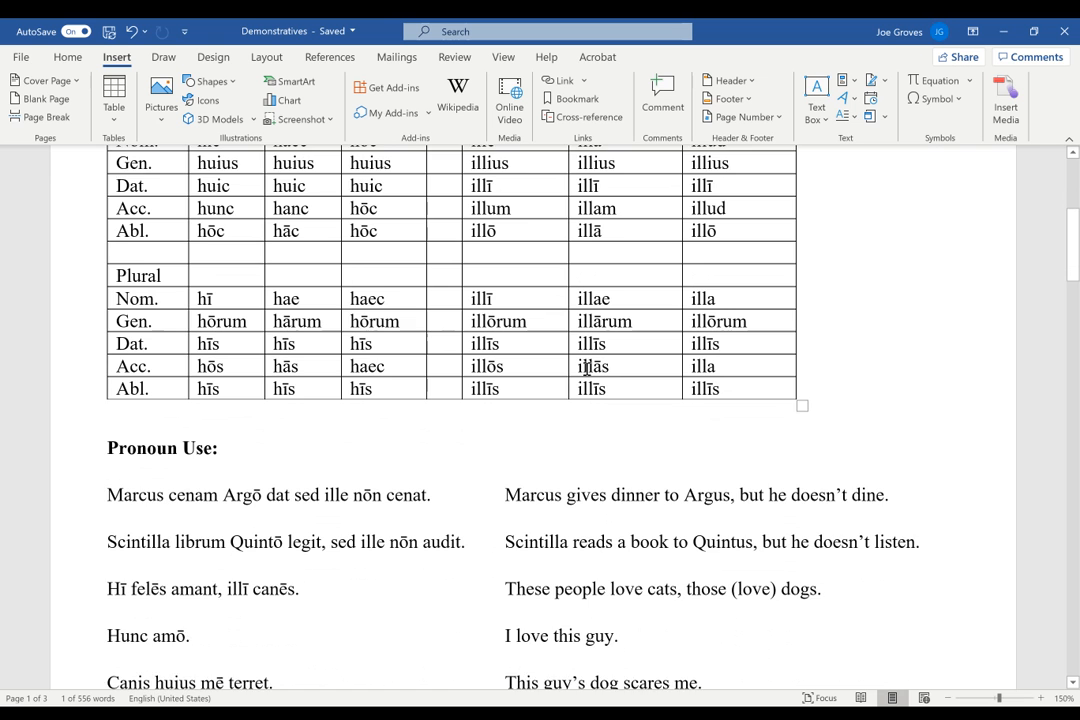
pyautogui.scroll(-3)
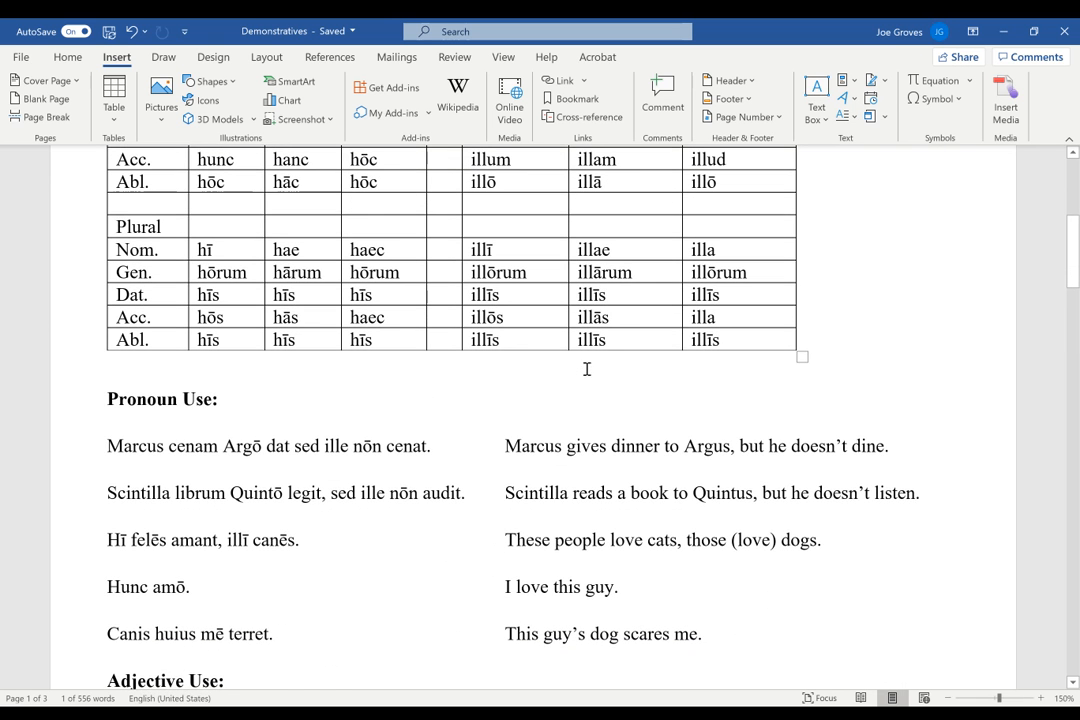
pyautogui.scroll(-3)
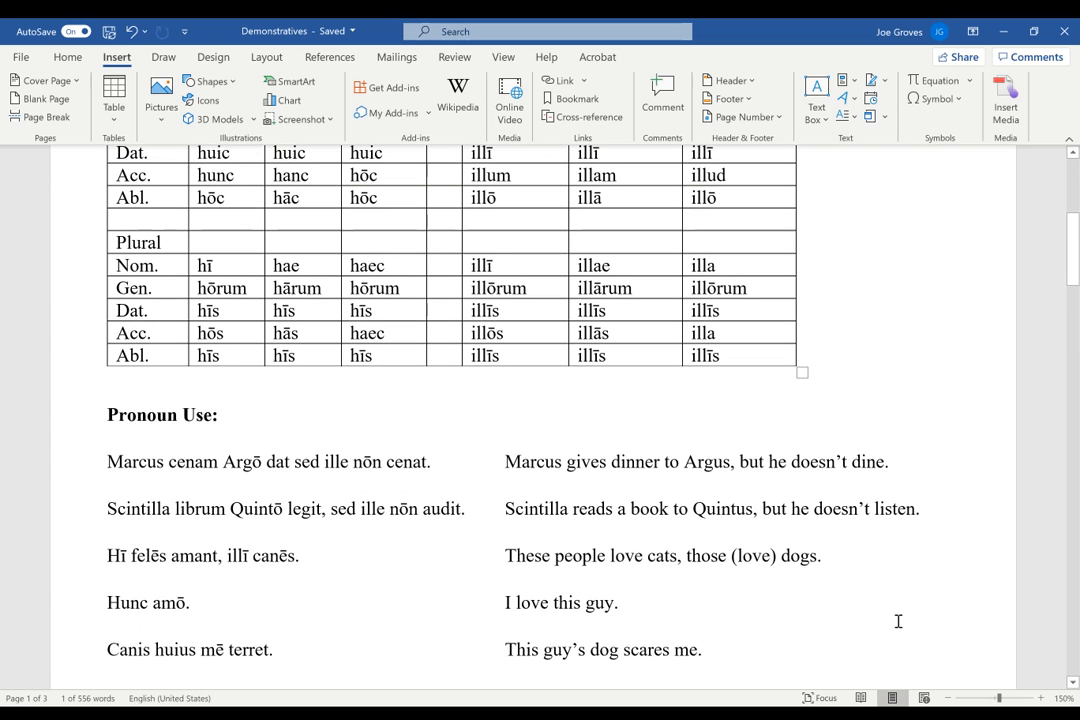
pyautogui.moveTo(420, 488)
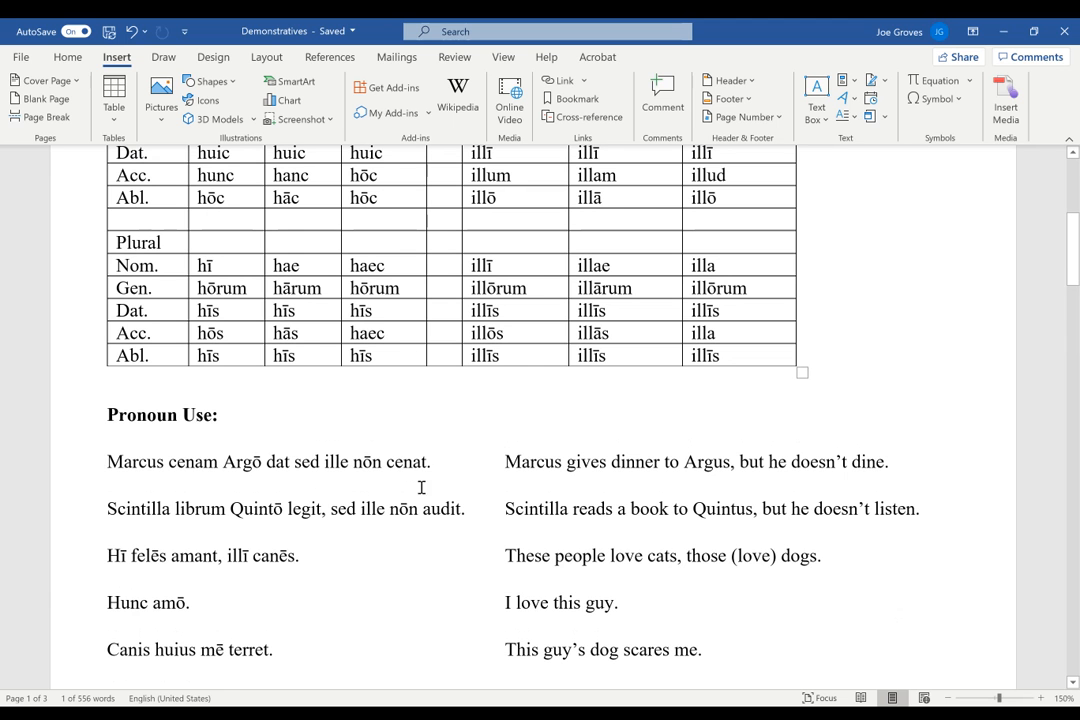
pyautogui.moveTo(456, 492)
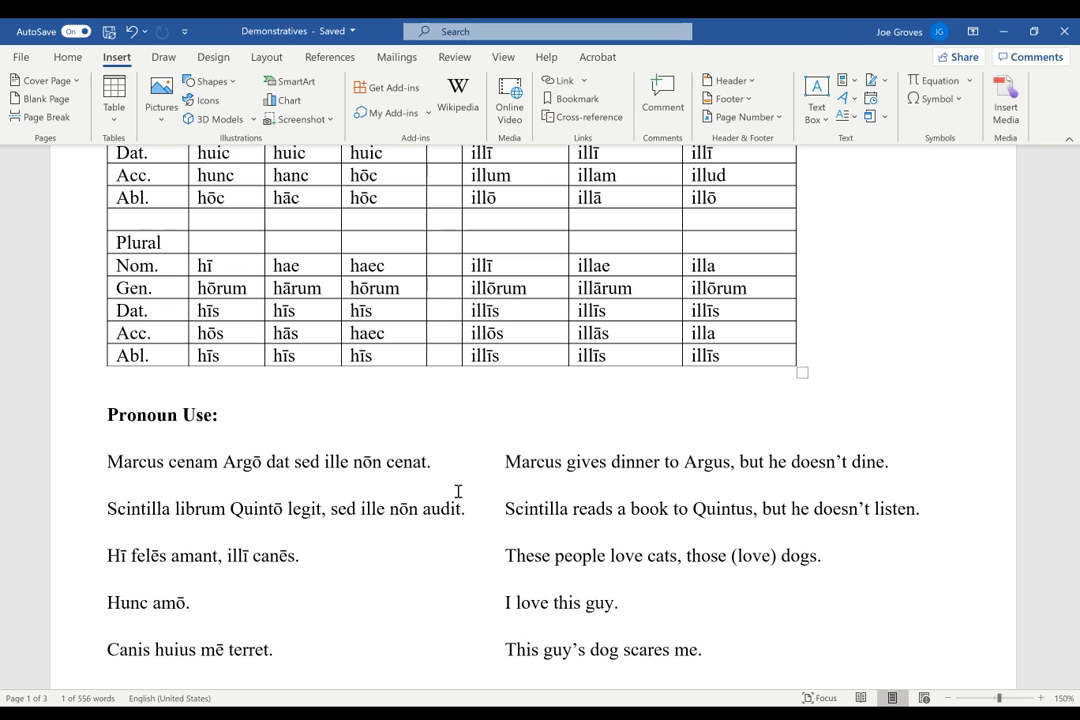
pyautogui.moveTo(128, 472)
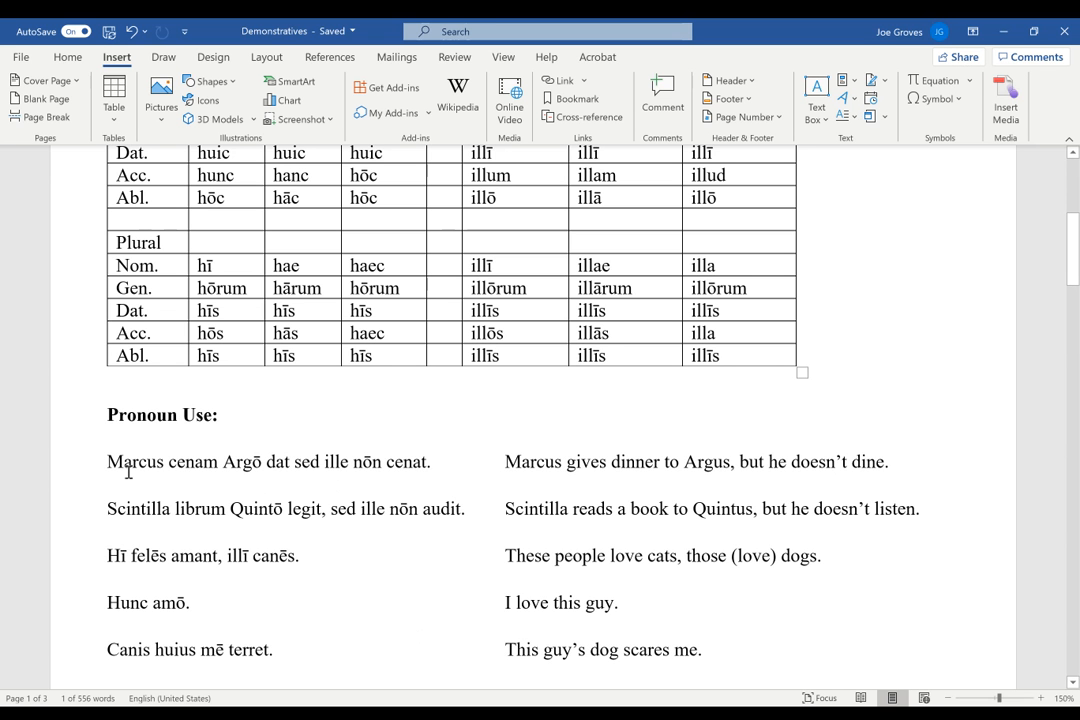
pyautogui.moveTo(298, 468)
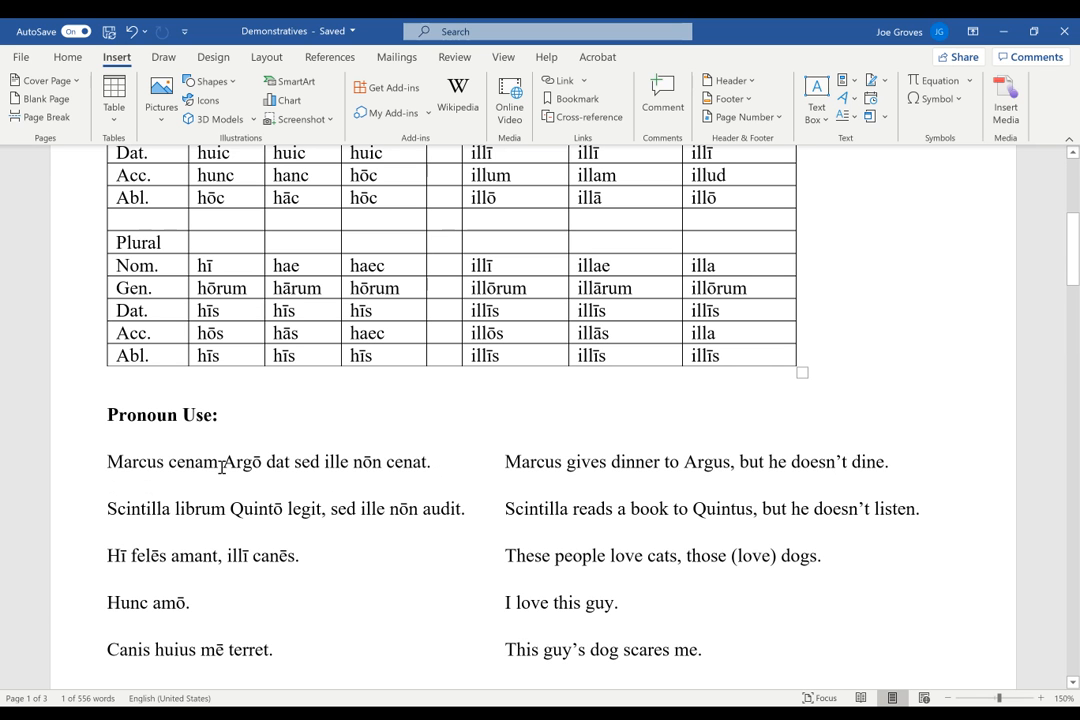
pyautogui.moveTo(352, 480)
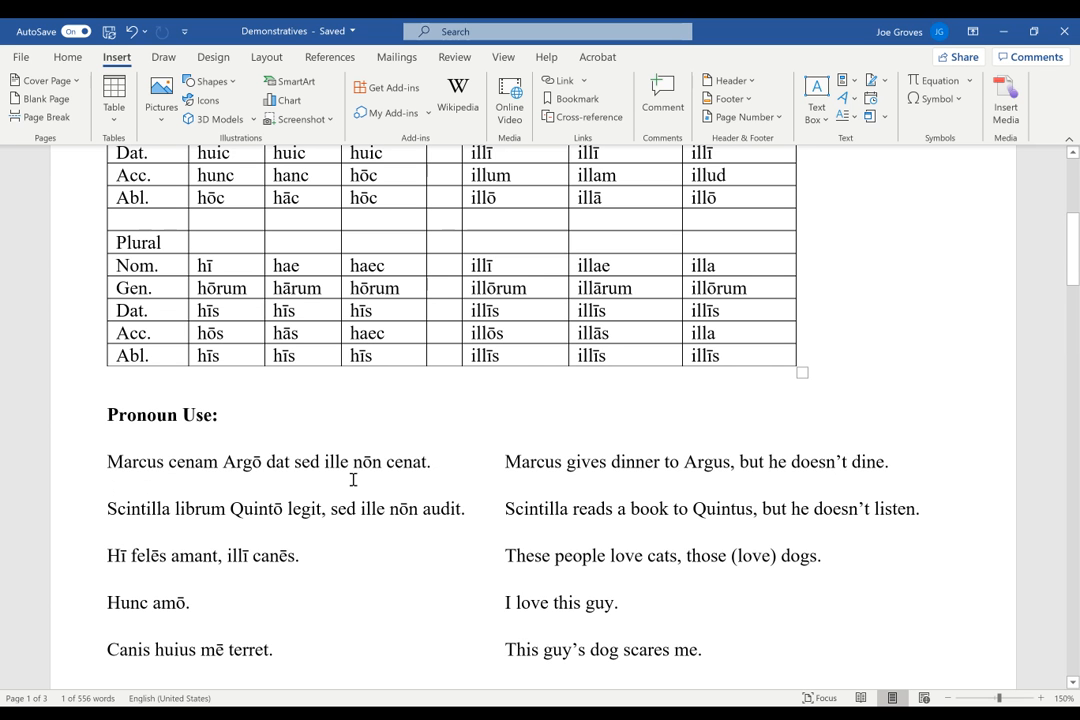
pyautogui.moveTo(444, 492)
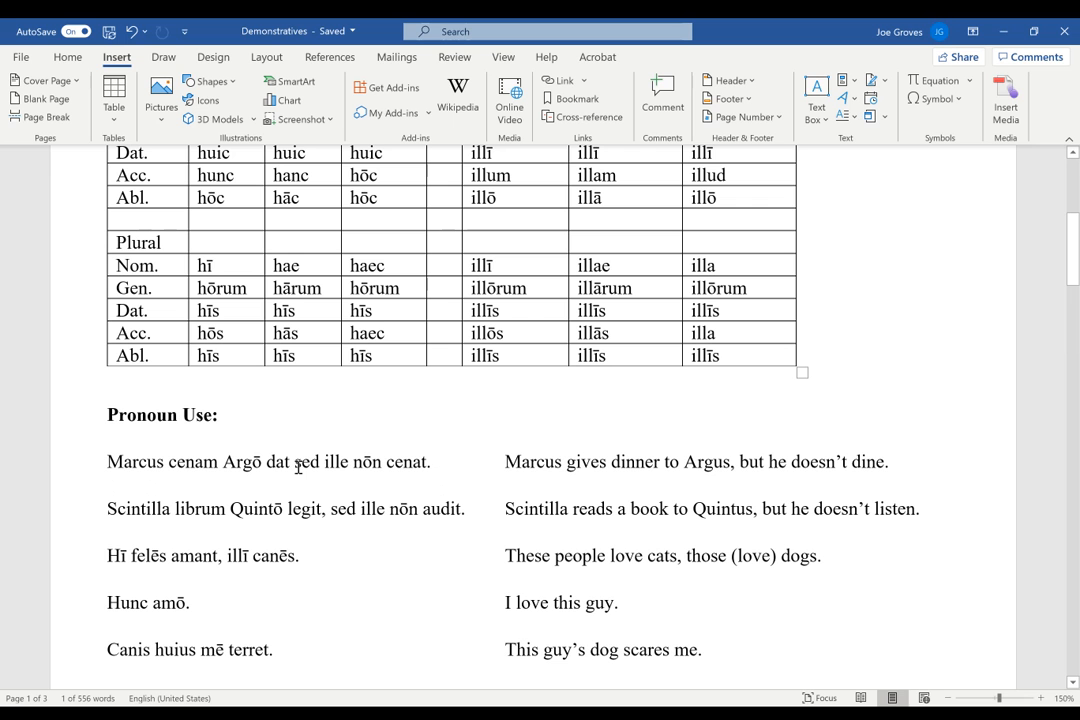
pyautogui.moveTo(342, 476)
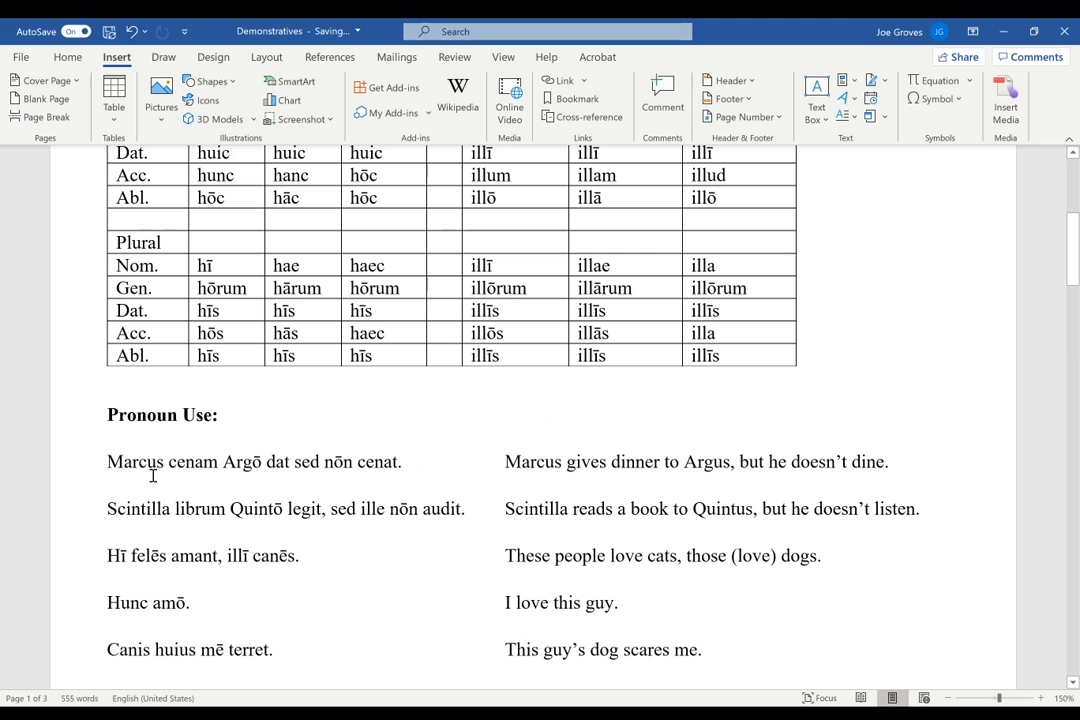
pyautogui.moveTo(390, 462)
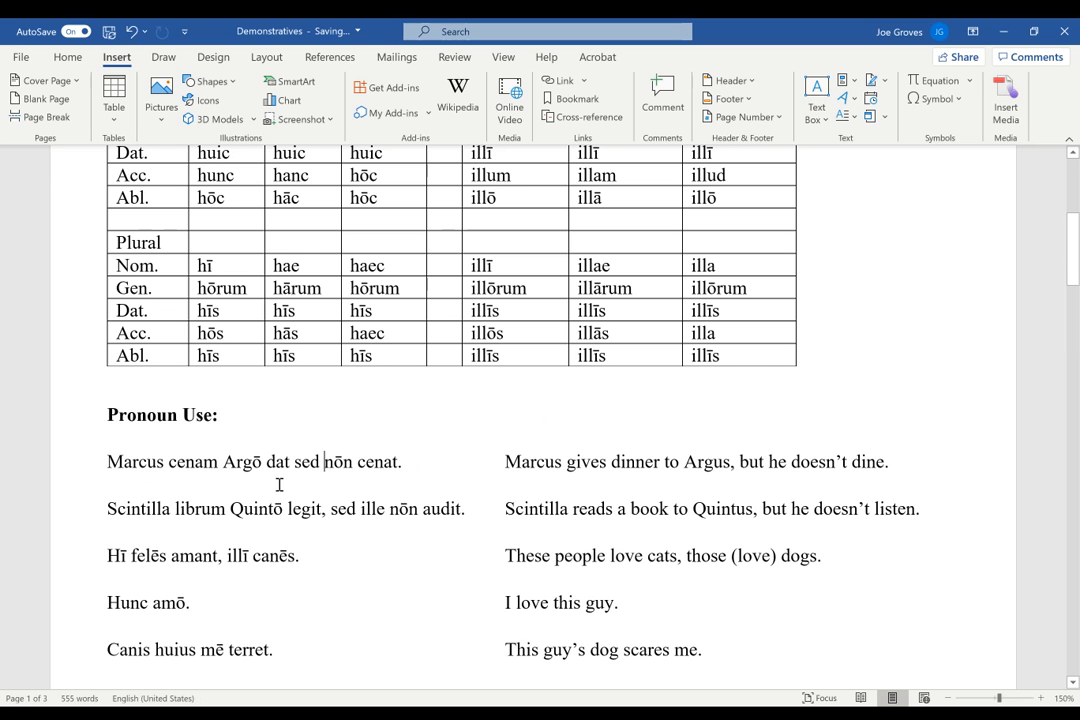
pyautogui.moveTo(376, 468)
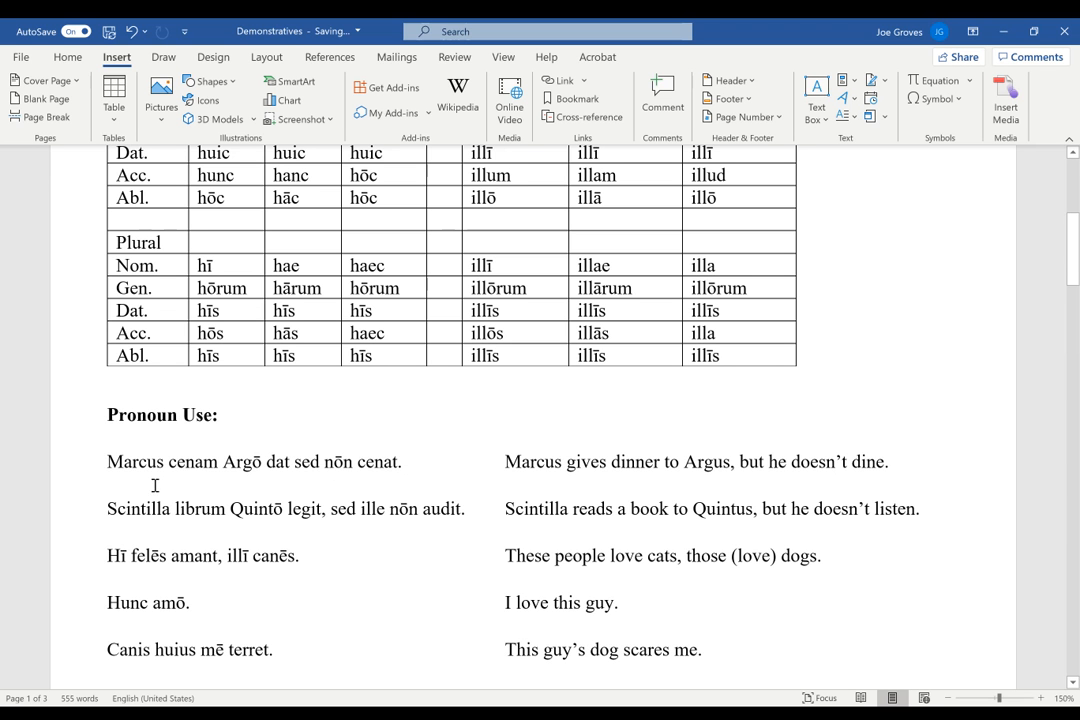
pyautogui.moveTo(348, 460)
pyautogui.write('ille ')
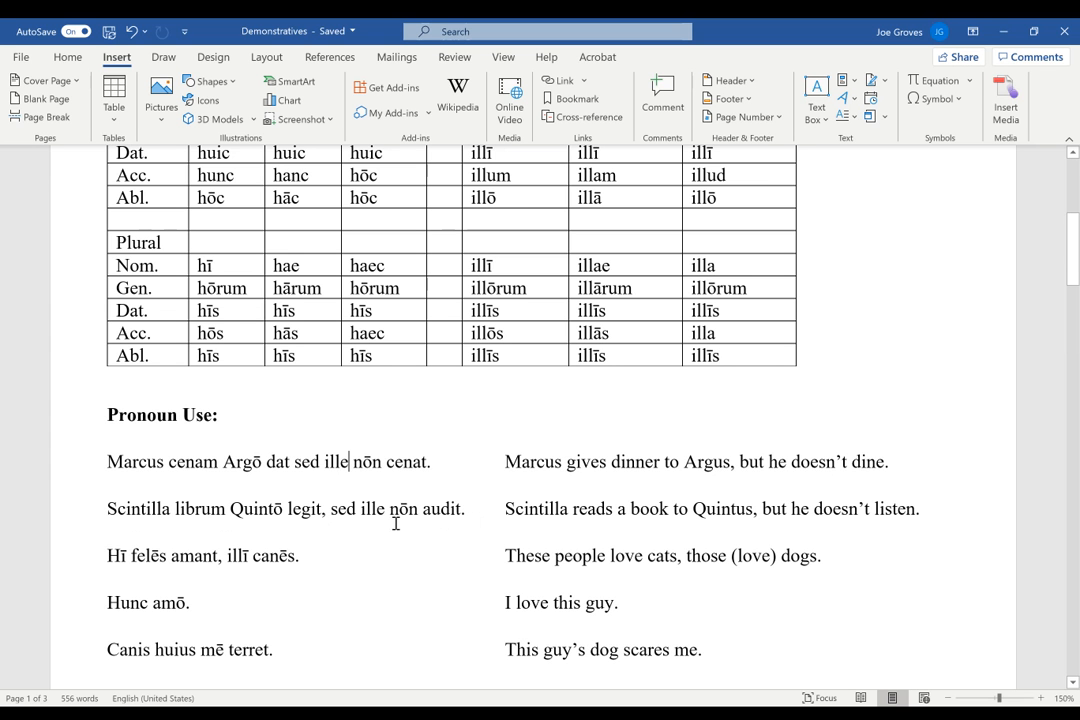
pyautogui.moveTo(368, 524)
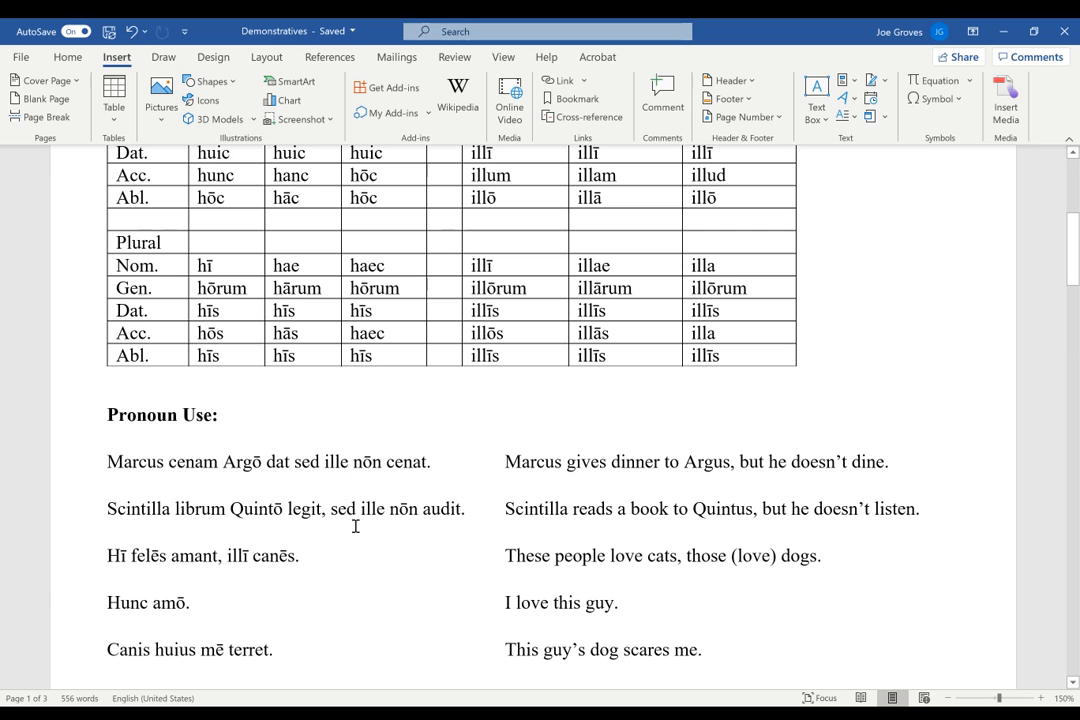
pyautogui.moveTo(376, 488)
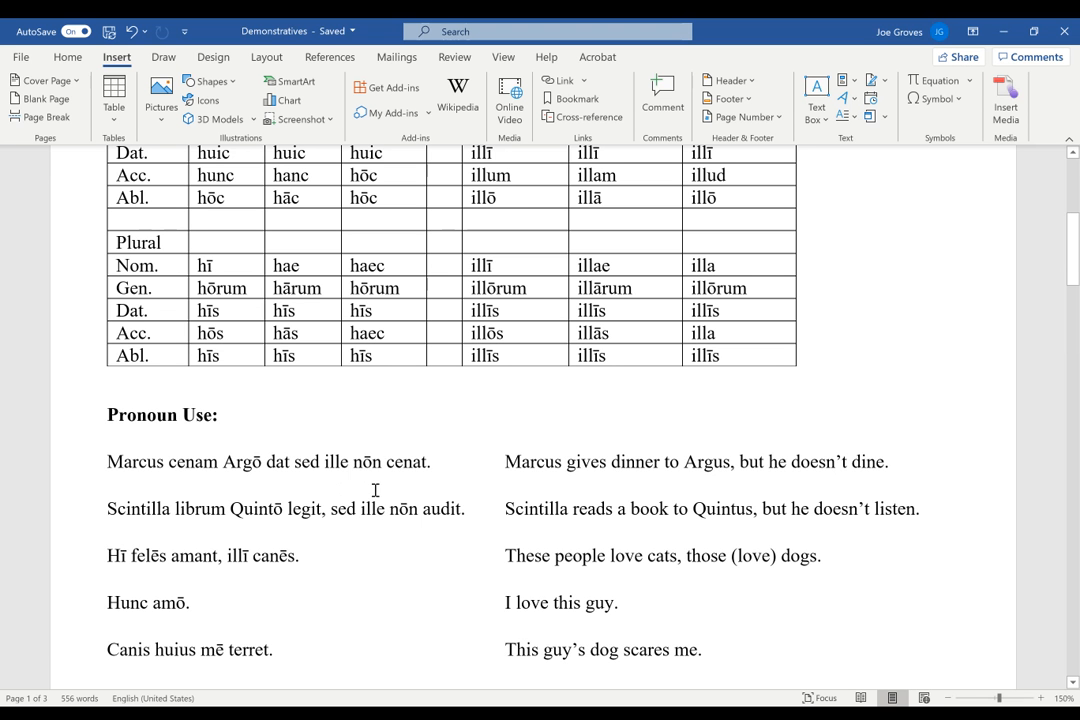
# - Place the cursor after 'legit' and select 'Quintō' to replace it with 'Horatiae'
pyautogui.click(348, 460)
pyautogui.write('.')
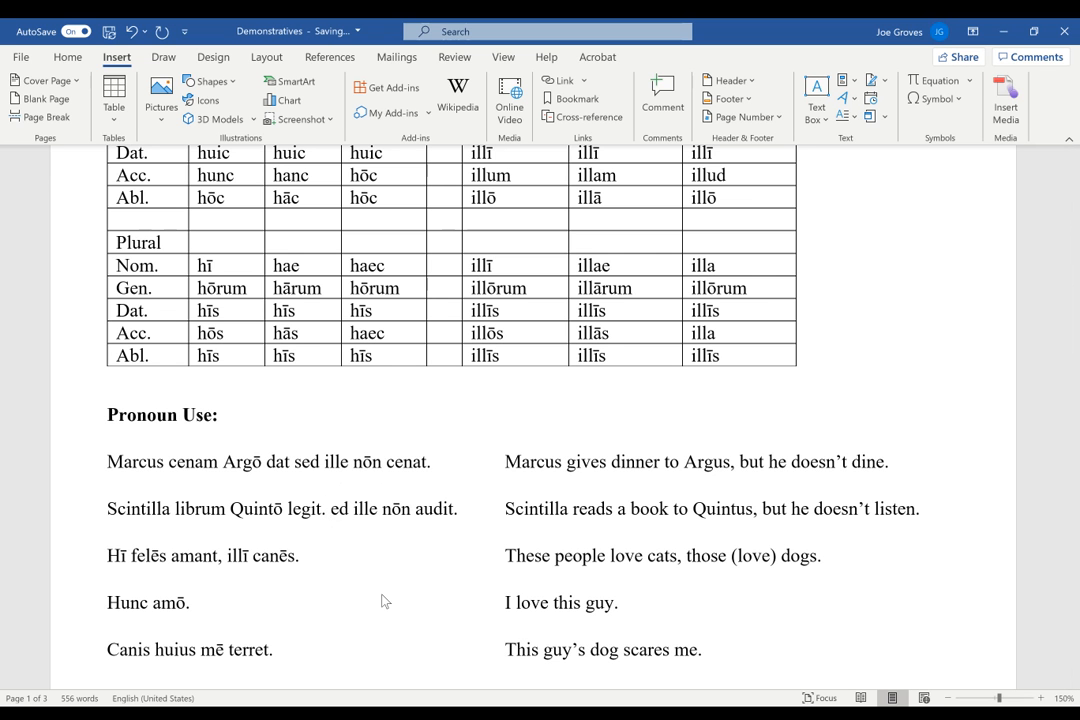
pyautogui.doubleClick(344, 508)
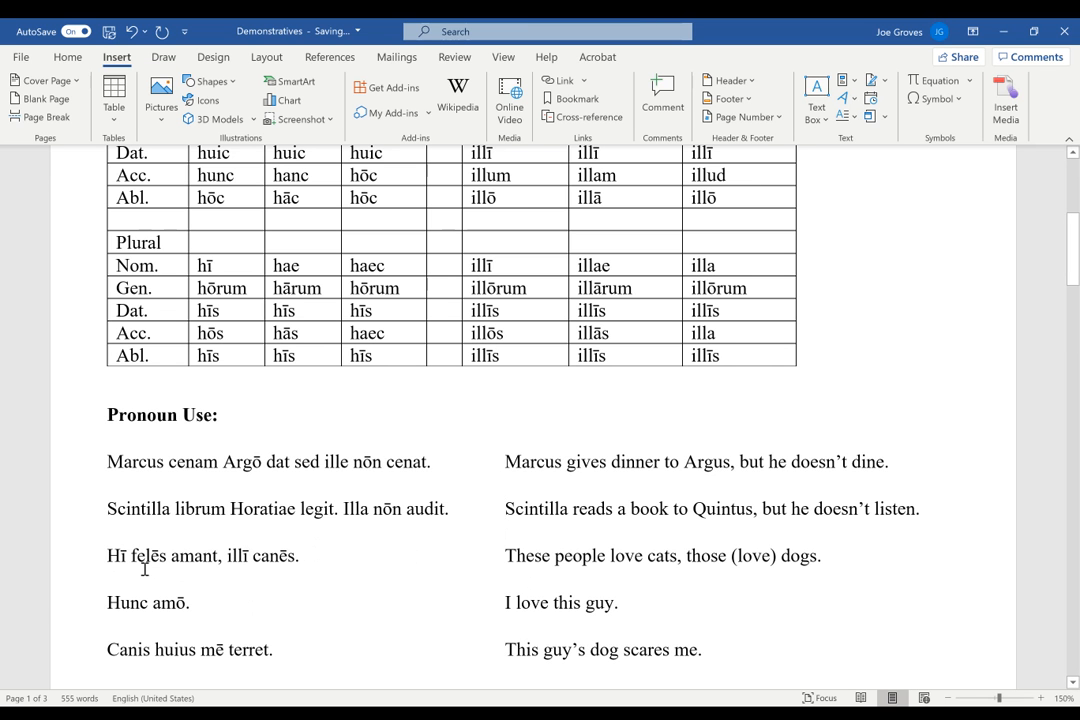
# - Insert 'amant' into the third example so it reads 'Hī felēs amant, illī canēs.'
pyautogui.click(508, 508)
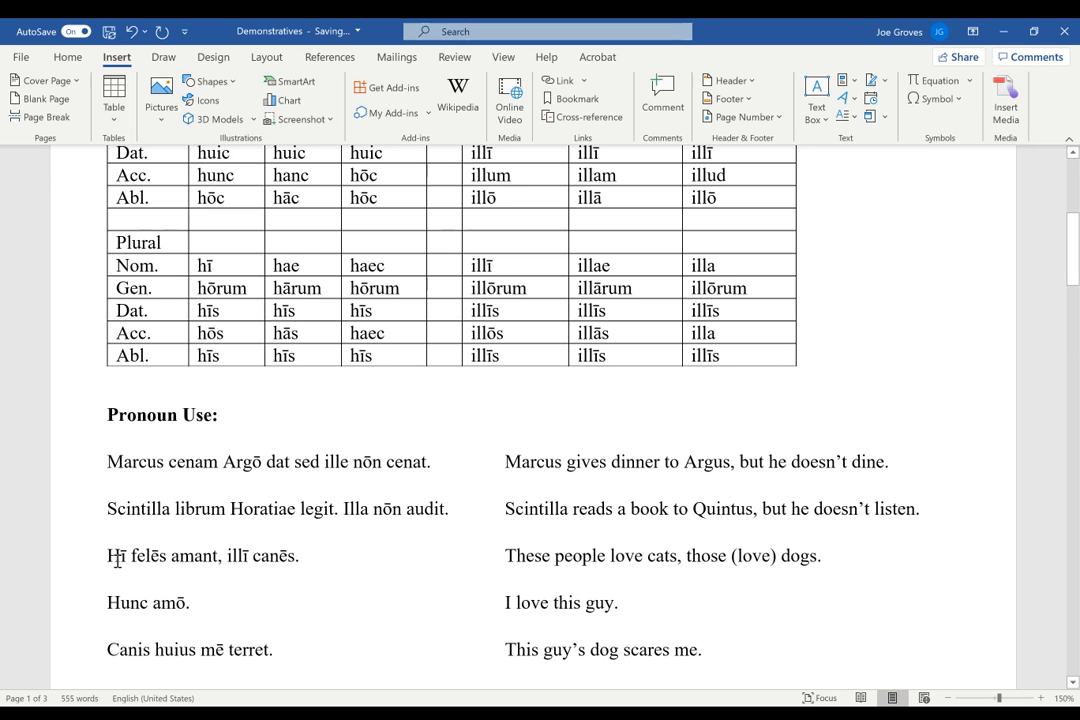
pyautogui.moveTo(308, 564)
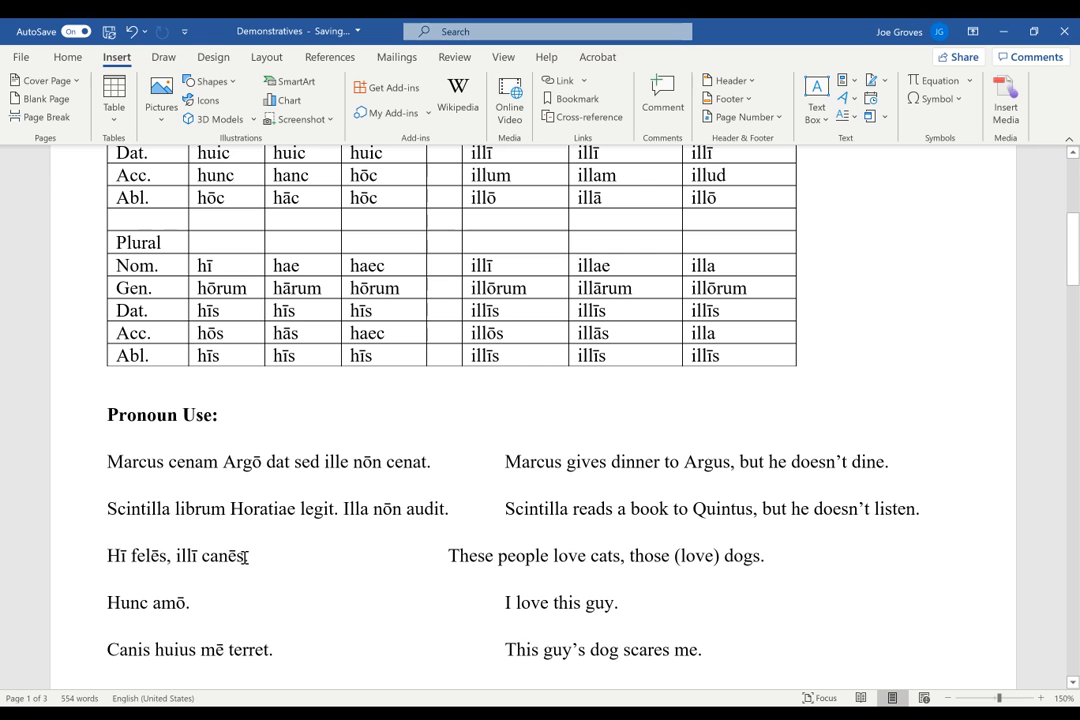
pyautogui.write('amant.')
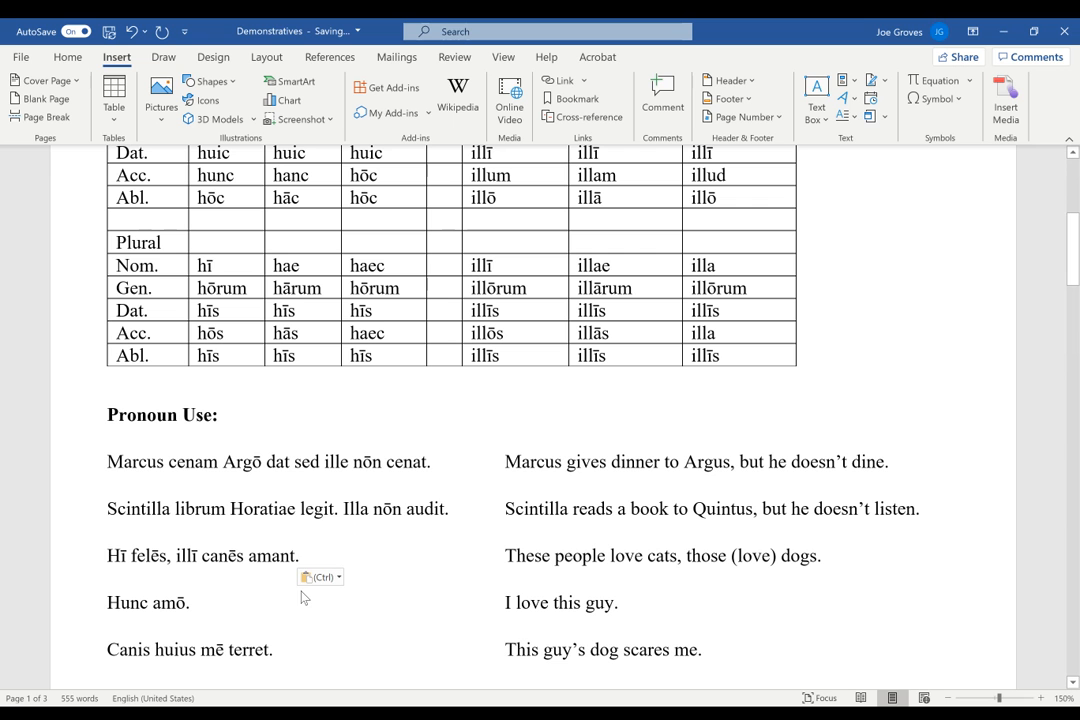
pyautogui.doubleClick(274, 556)
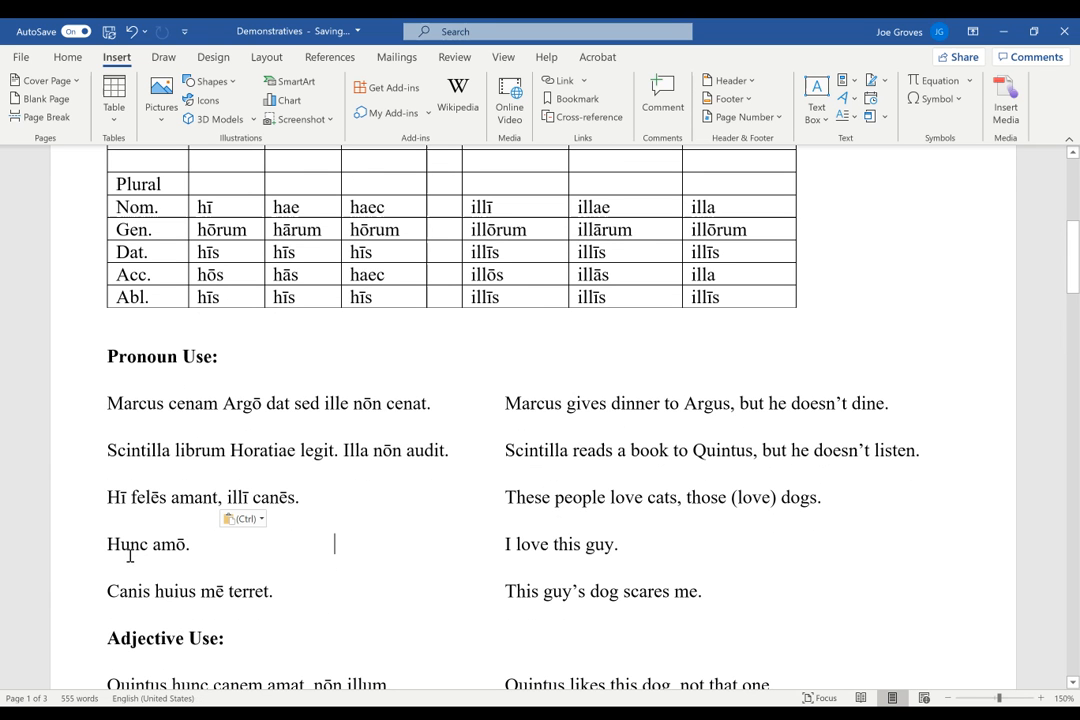
pyautogui.moveTo(296, 644)
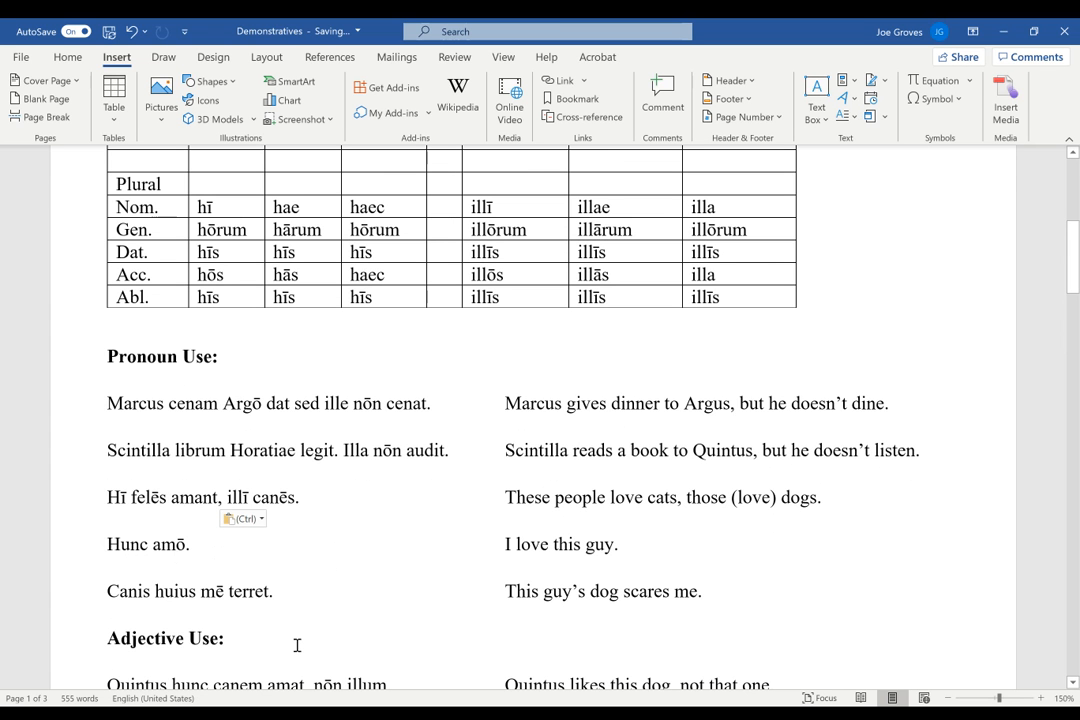
pyautogui.write('Hoc')
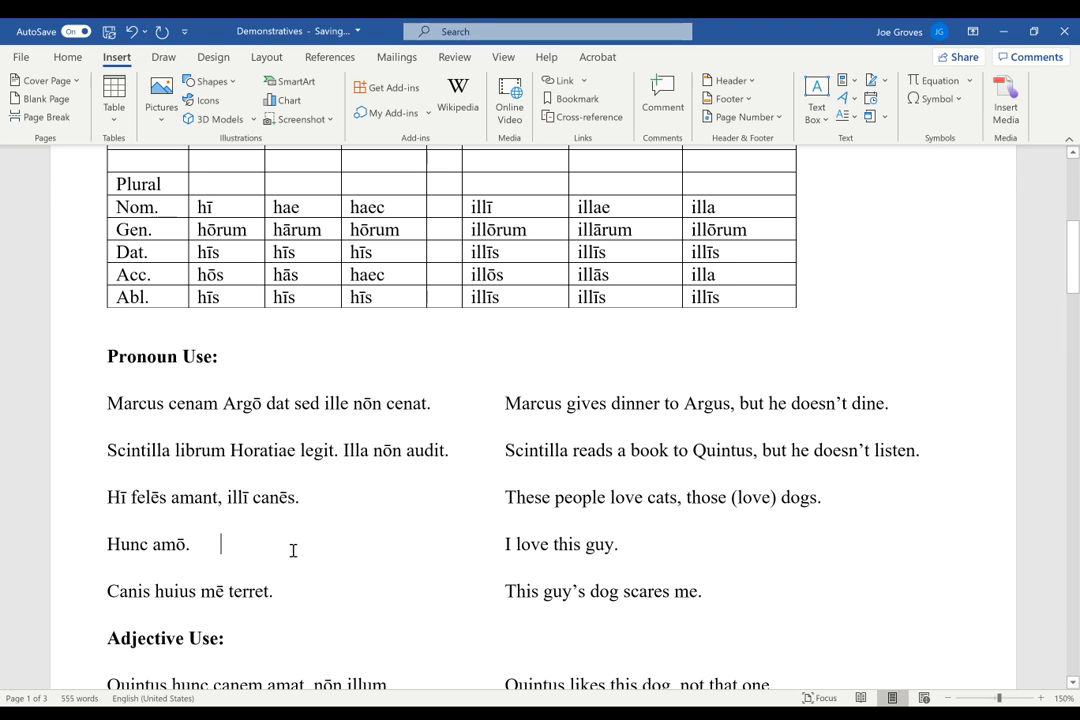
pyautogui.moveTo(362, 588)
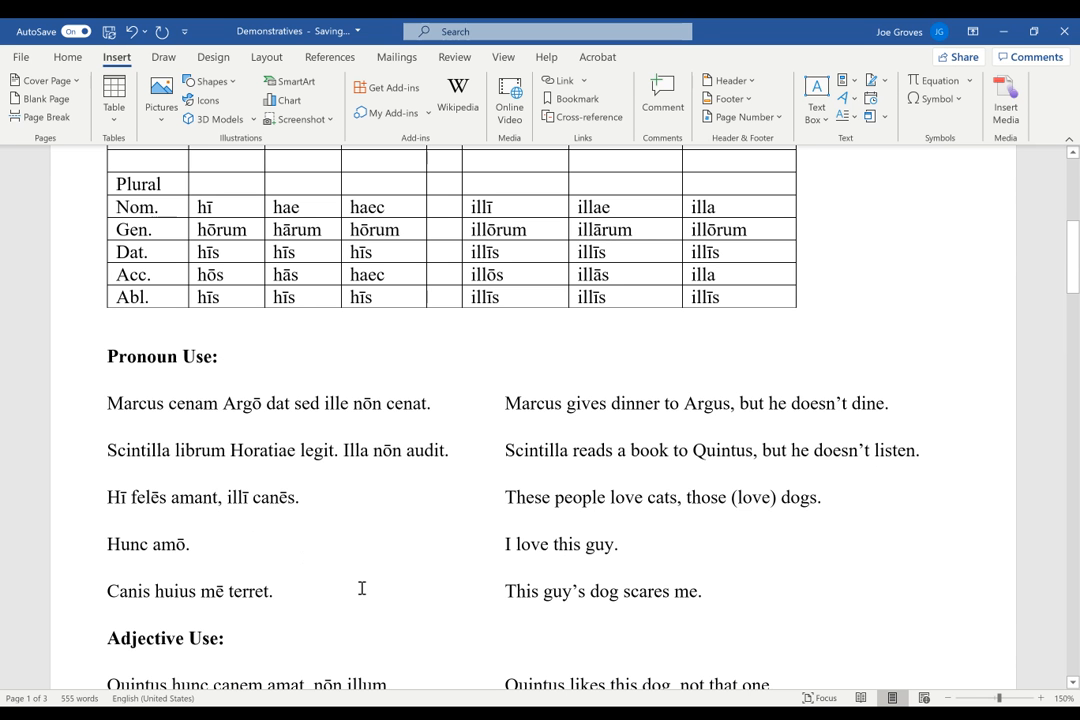
pyautogui.click(220, 544)
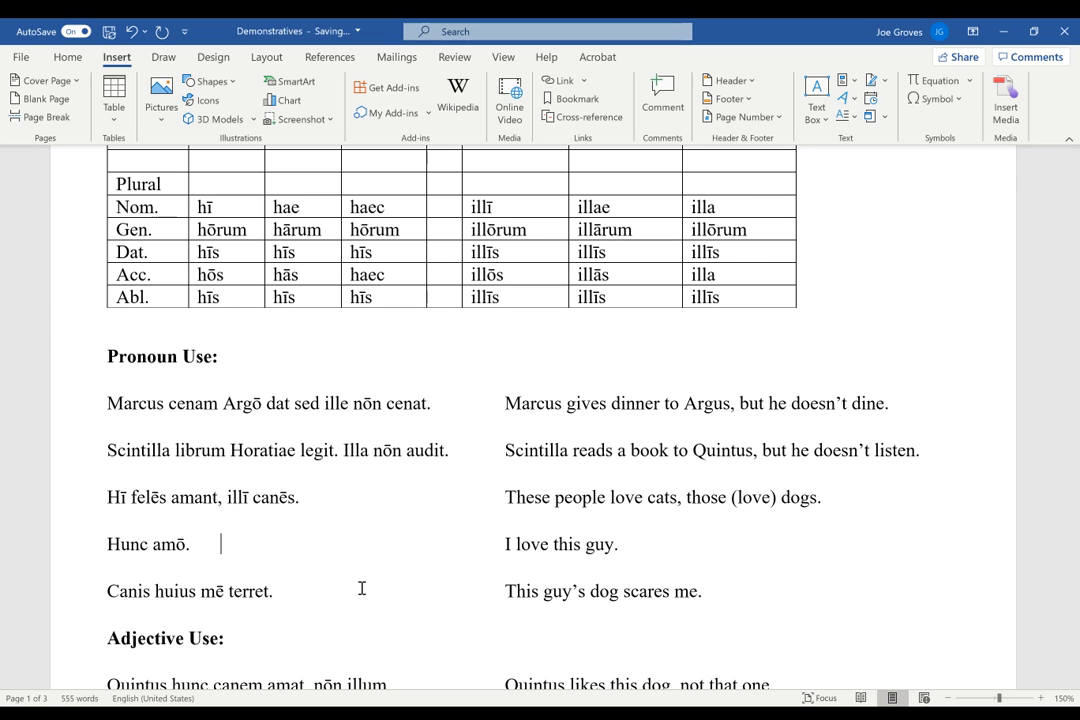
pyautogui.write('Omnia')
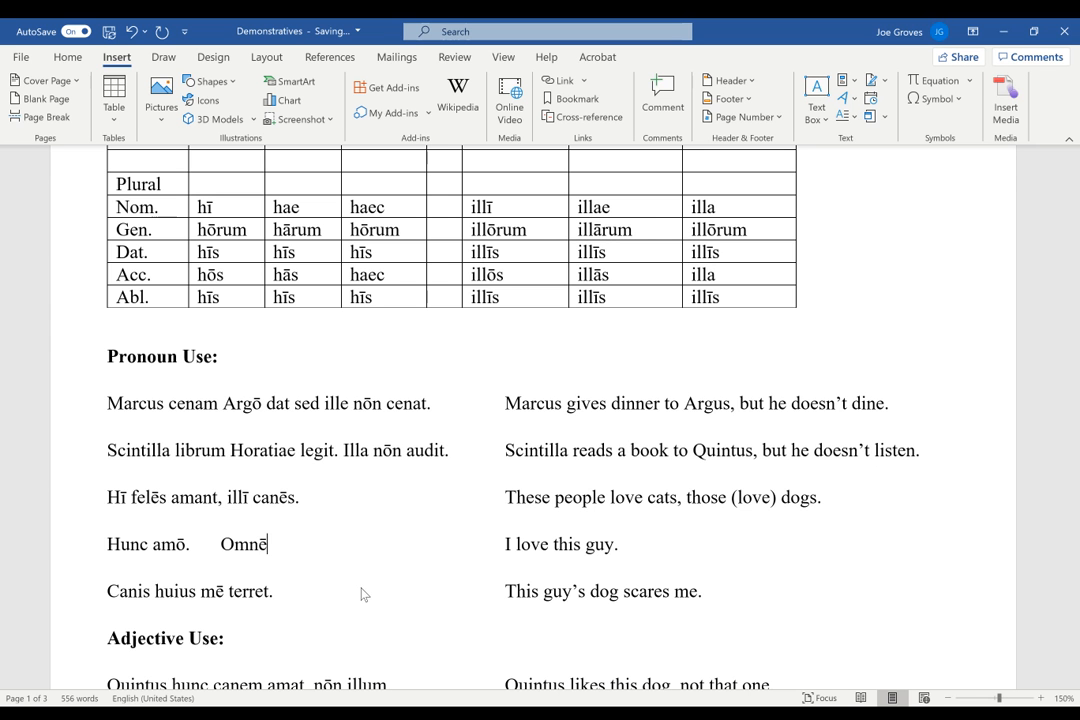
pyautogui.moveTo(312, 552)
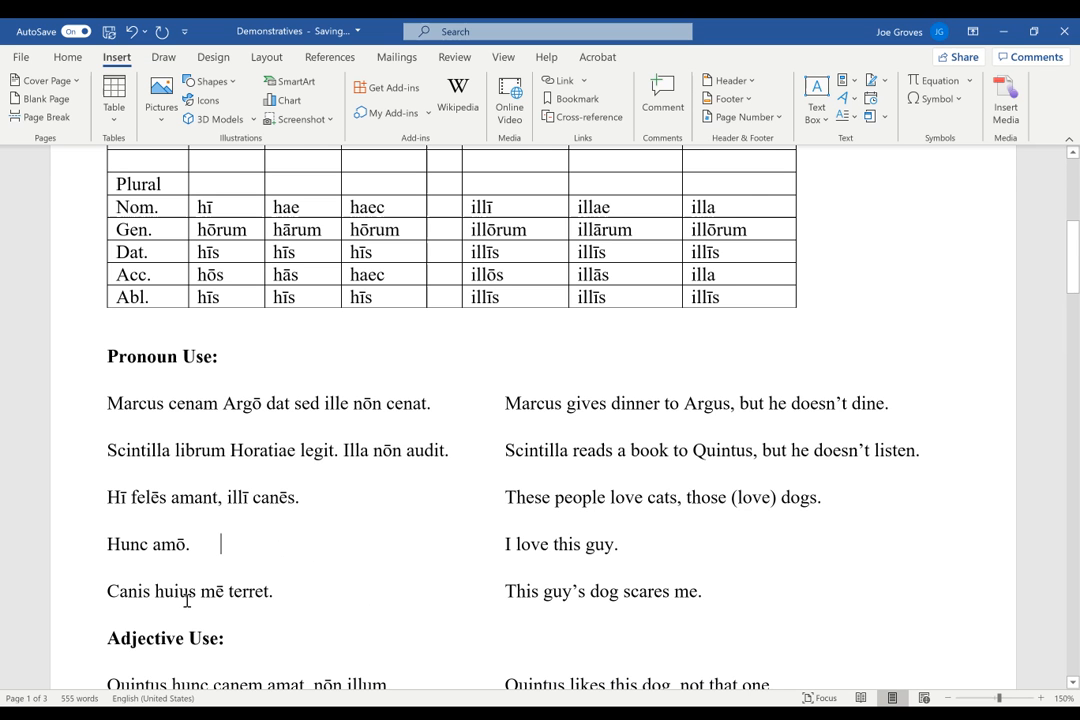
pyautogui.moveTo(288, 592)
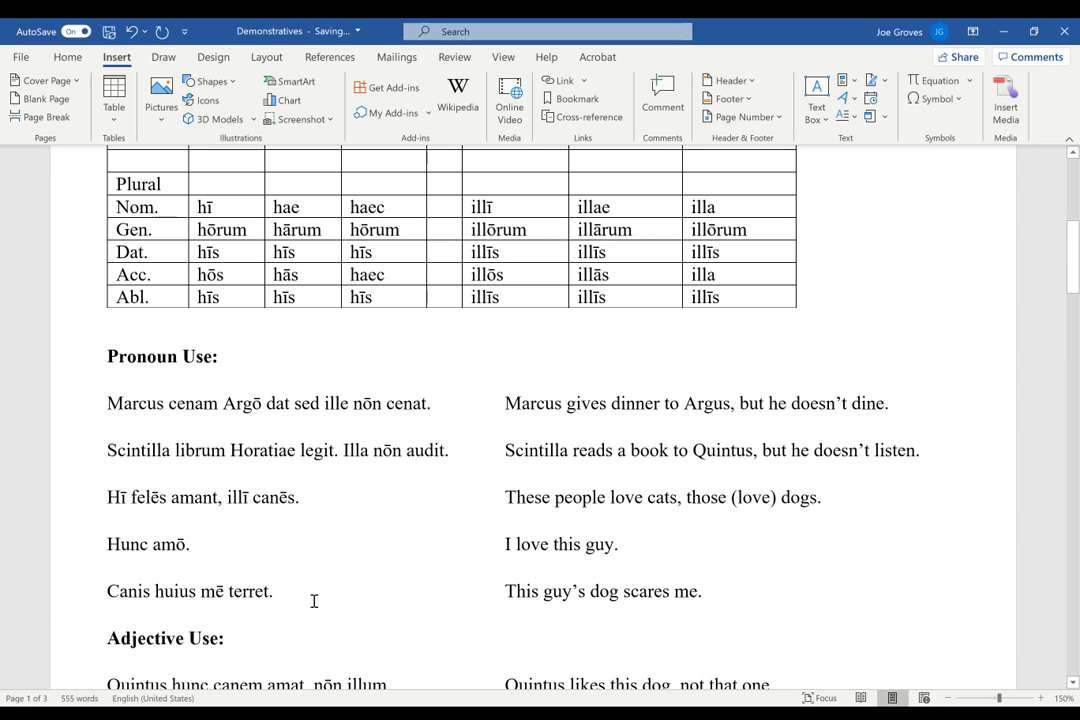
pyautogui.click(220, 544)
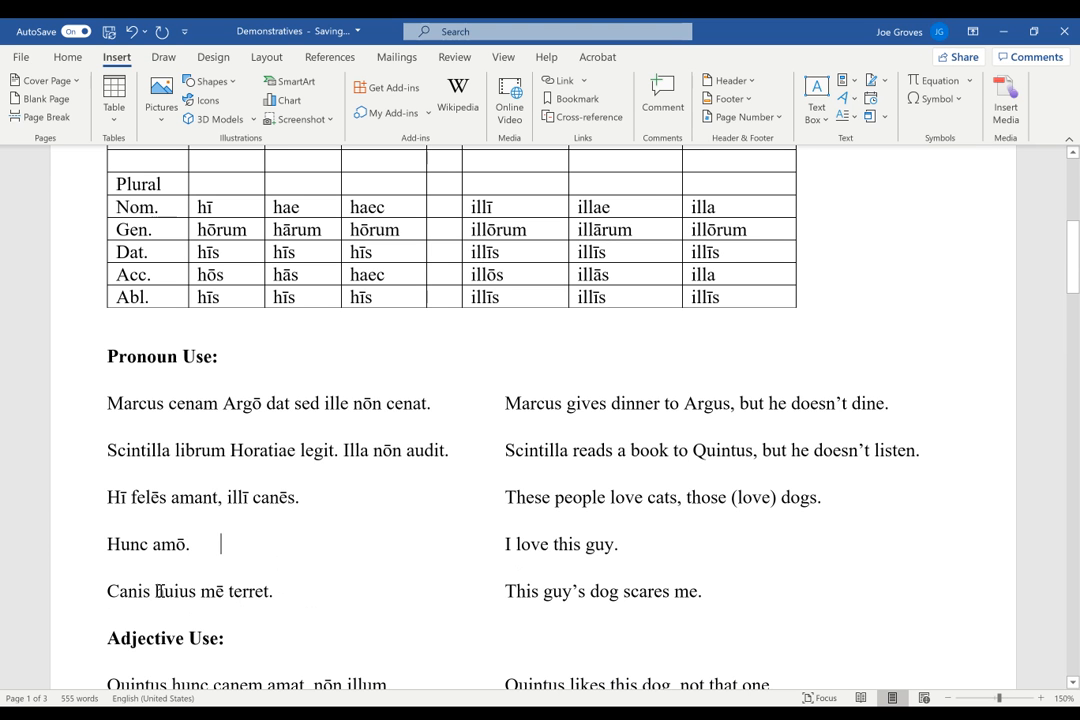
pyautogui.moveTo(176, 584)
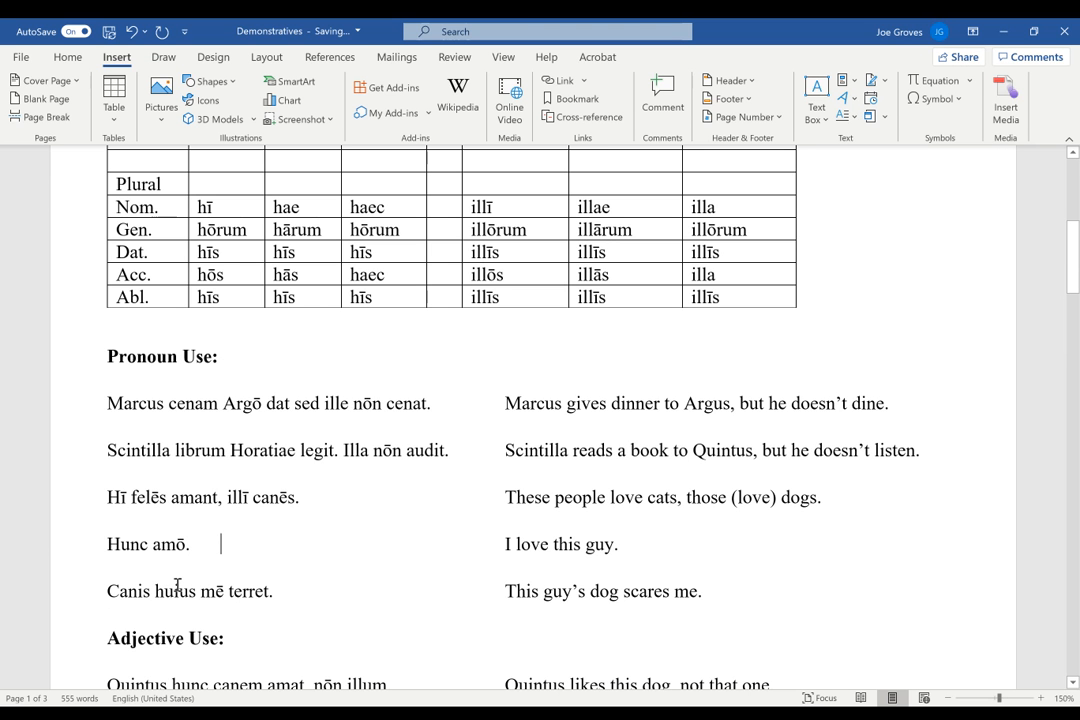
# - Scroll toward the Adjective Use section, selecting 'huius' in 'Canis huius mē terret.'
pyautogui.scroll(-3)
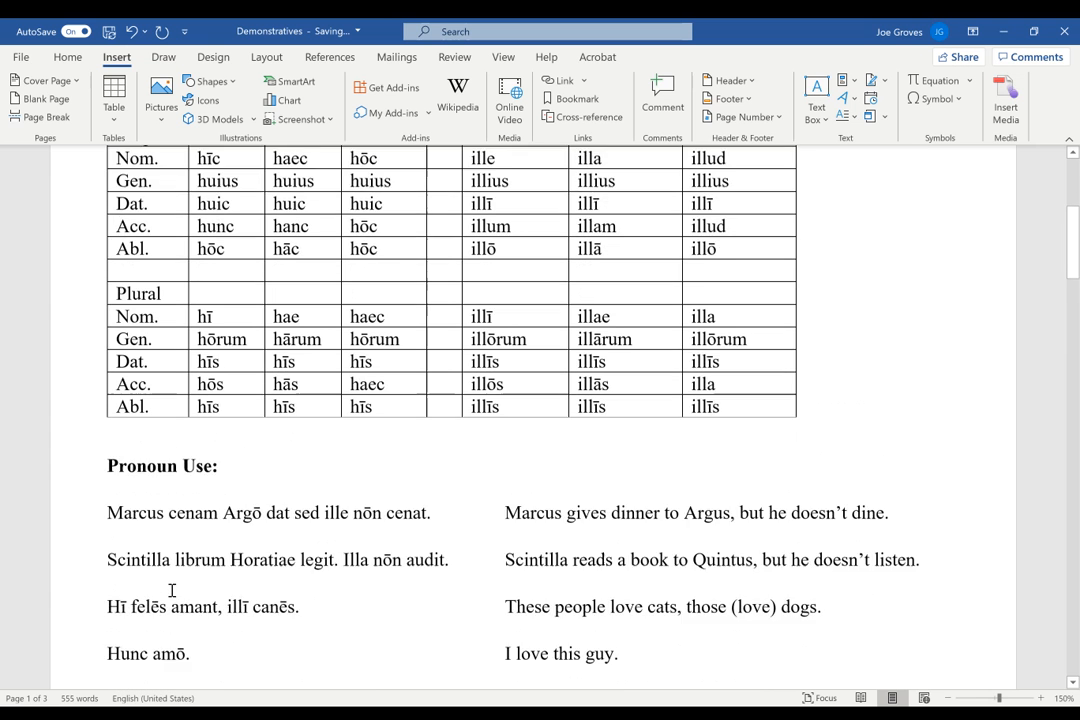
pyautogui.scroll(-3)
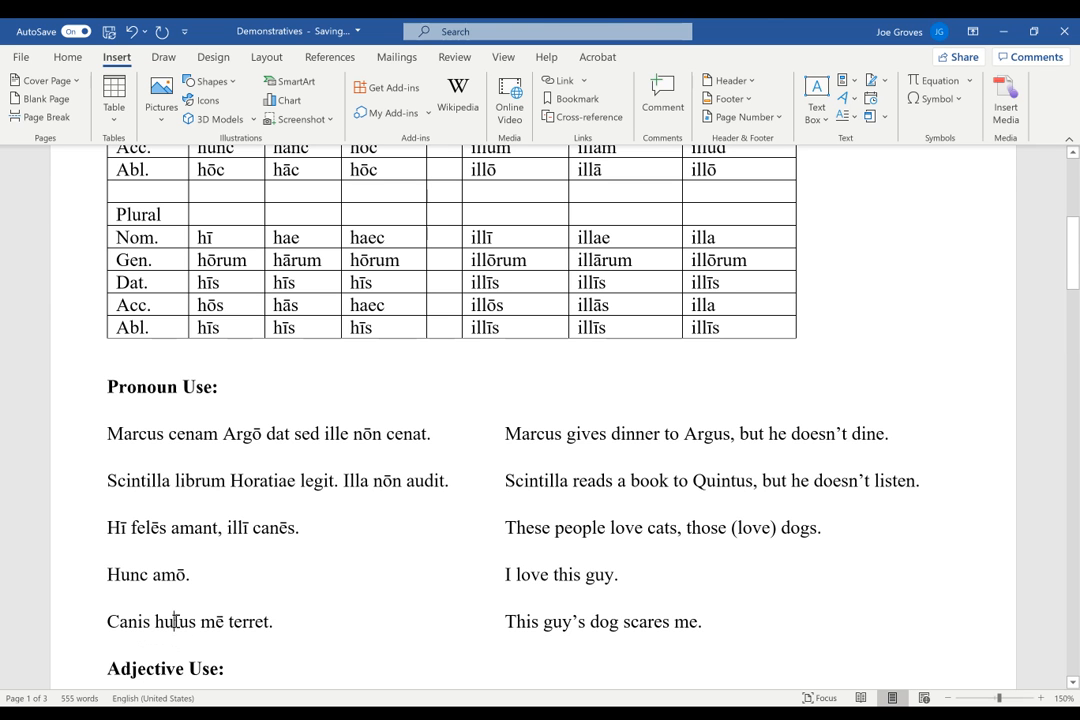
pyautogui.doubleClick(172, 620)
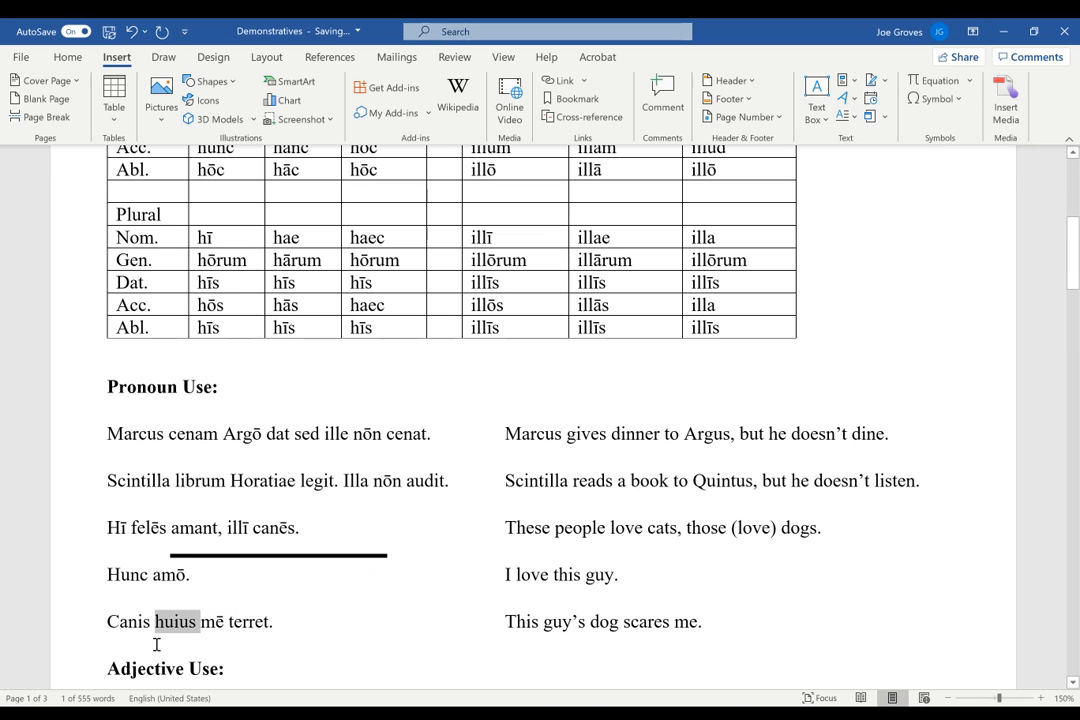
pyautogui.scroll(-3)
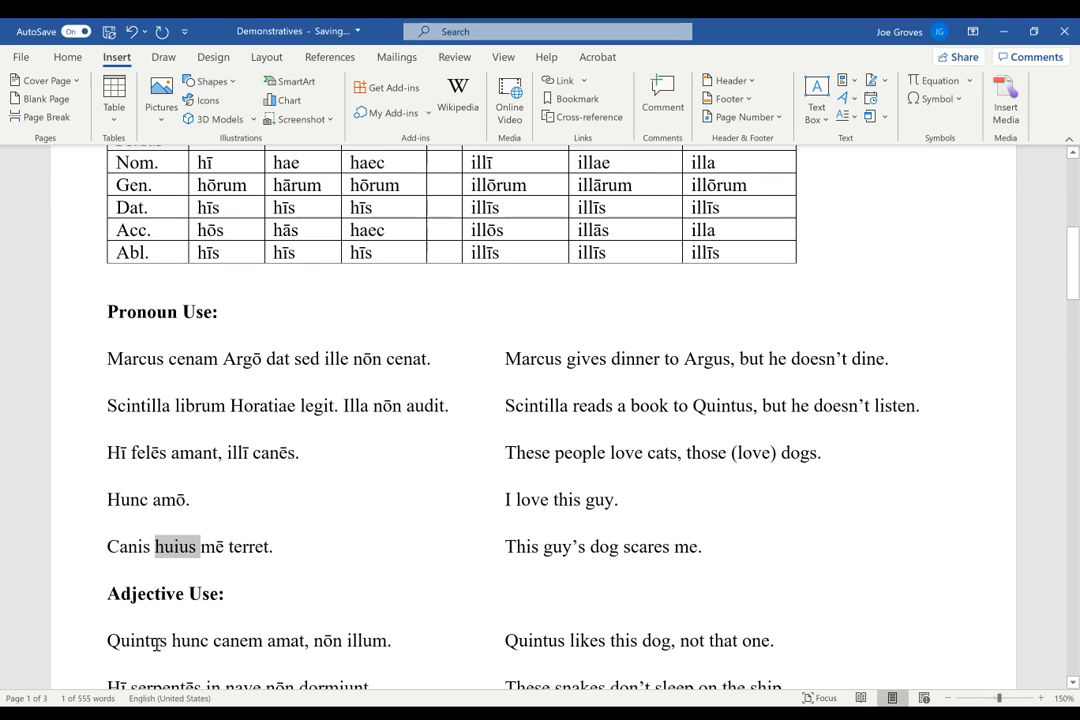
pyautogui.scroll(-3)
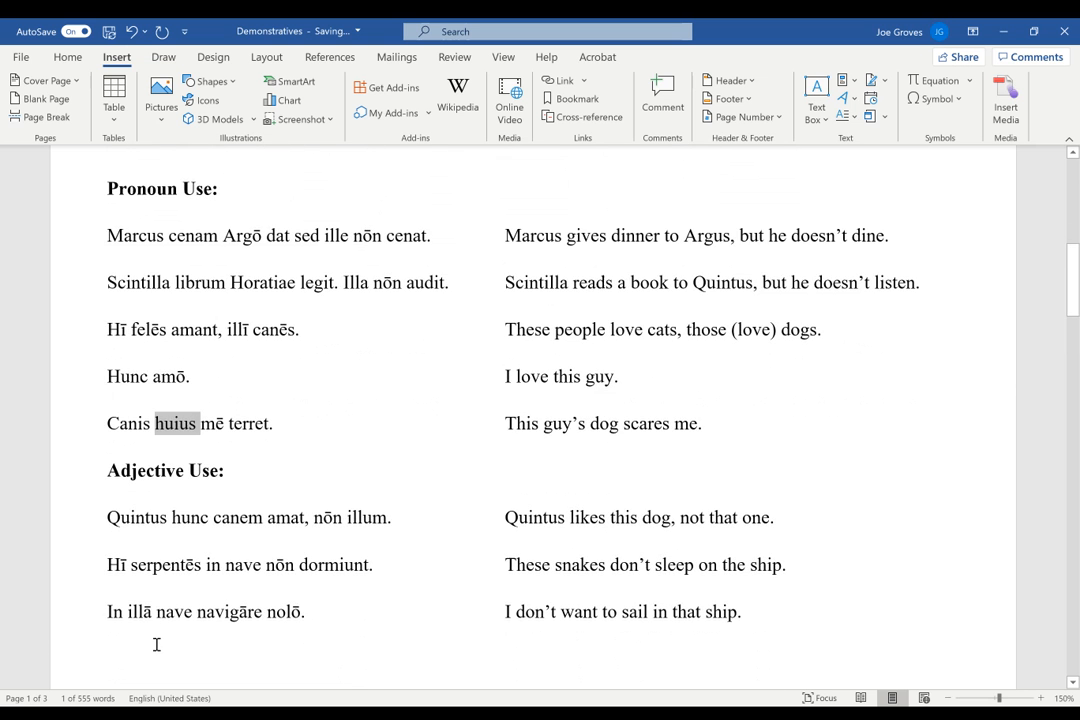
pyautogui.scroll(-3)
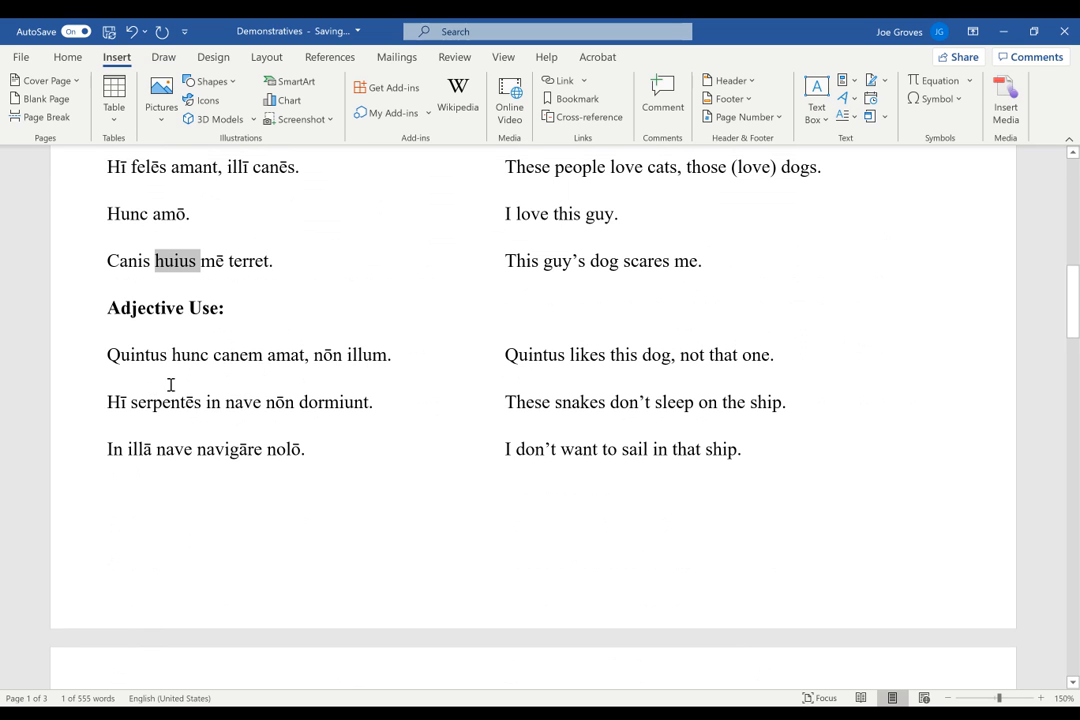
pyautogui.moveTo(276, 380)
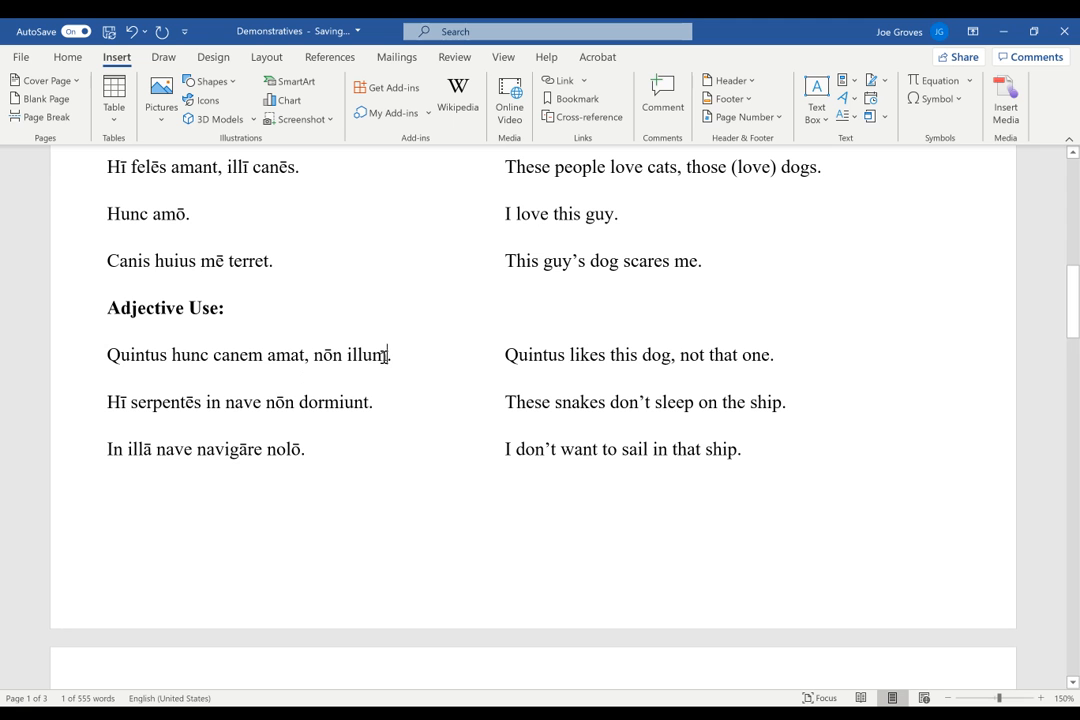
pyautogui.write('(canem amat')
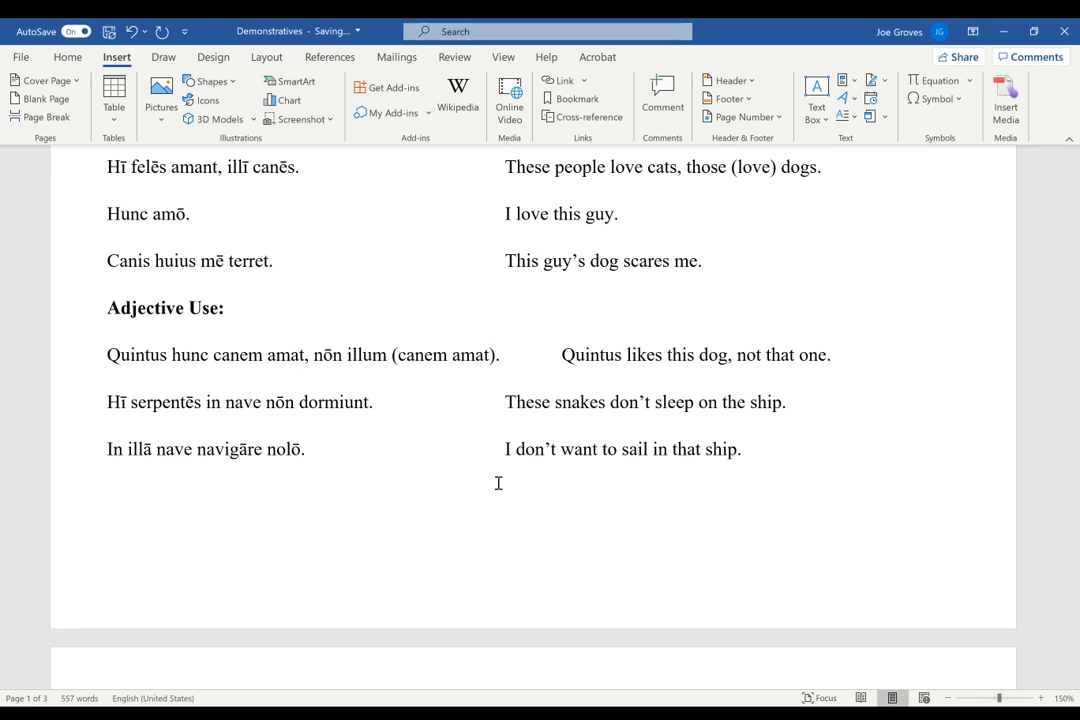
pyautogui.click(500, 354)
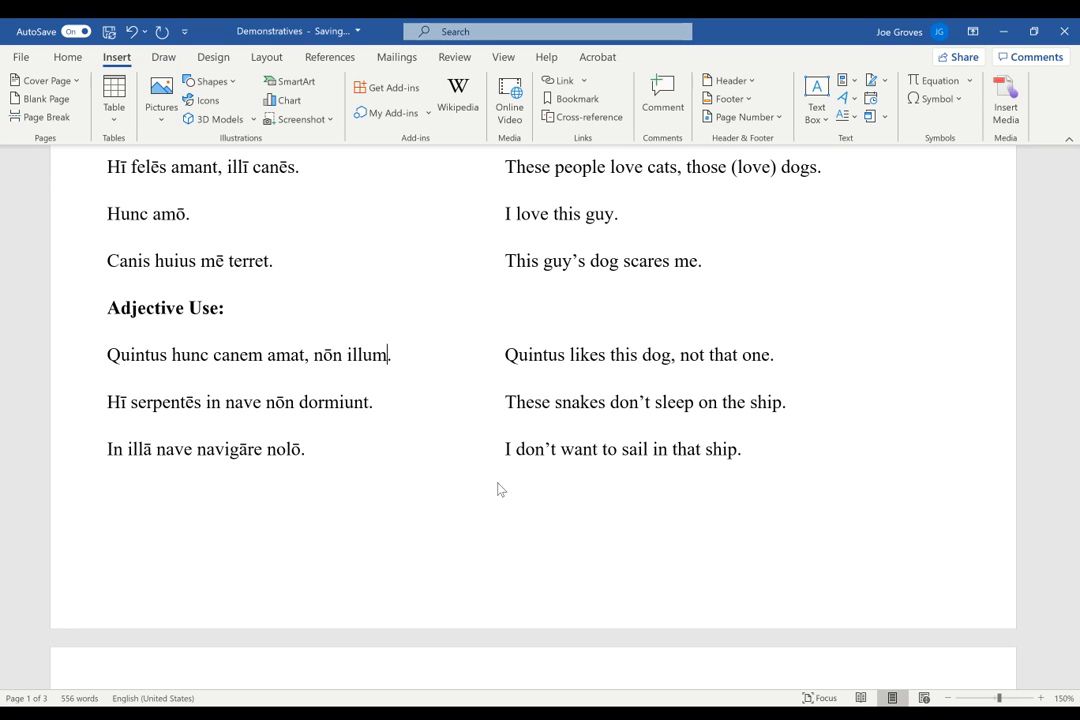
pyautogui.press('Backspace')
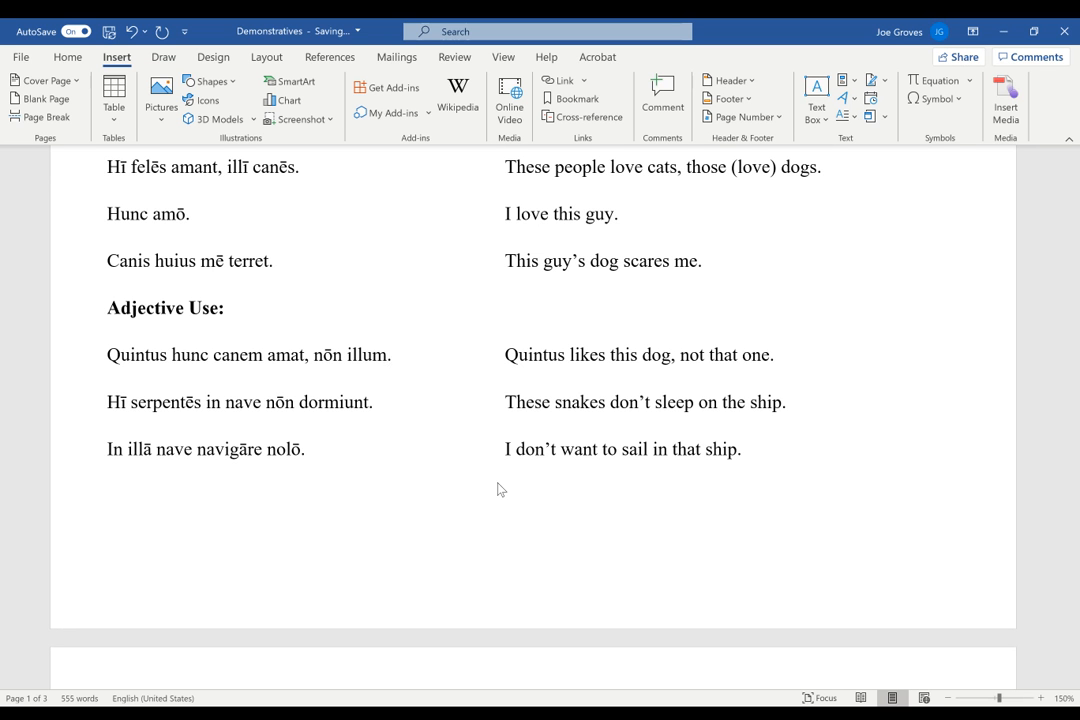
pyautogui.click(388, 354)
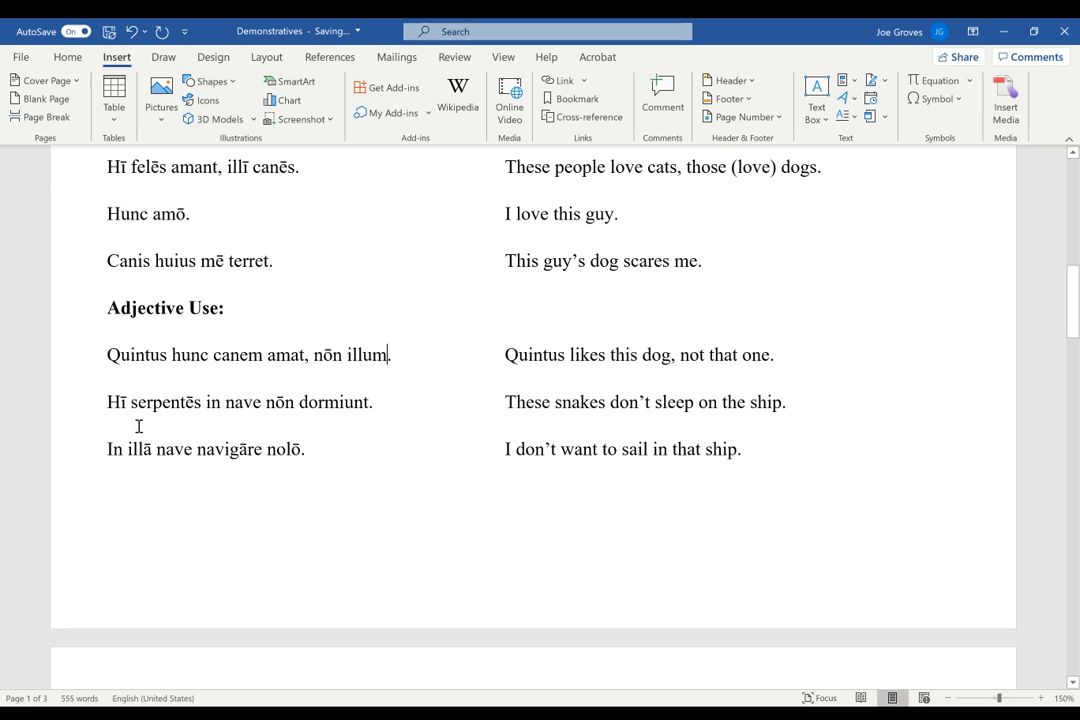
pyautogui.moveTo(200, 428)
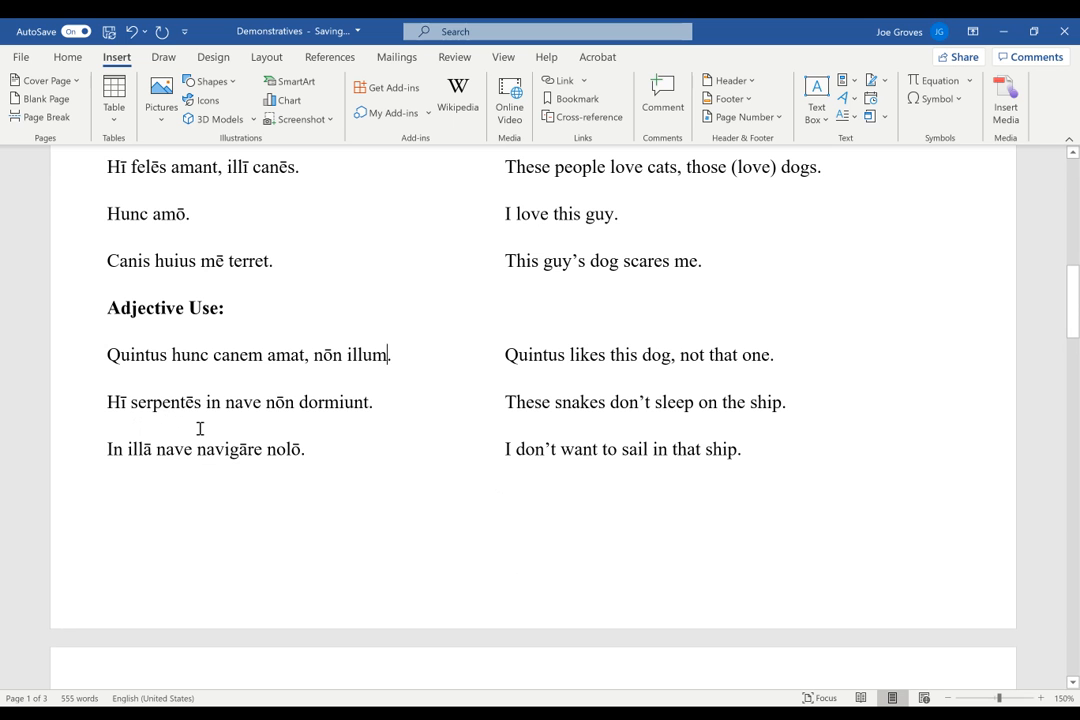
pyautogui.moveTo(192, 400)
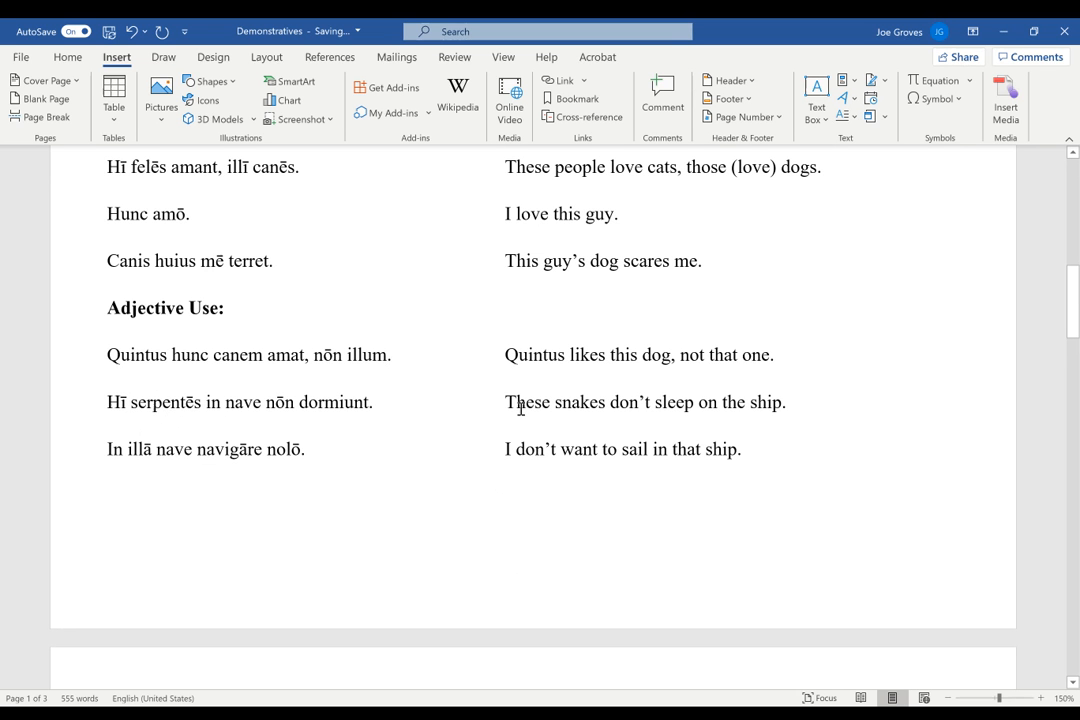
pyautogui.moveTo(170, 424)
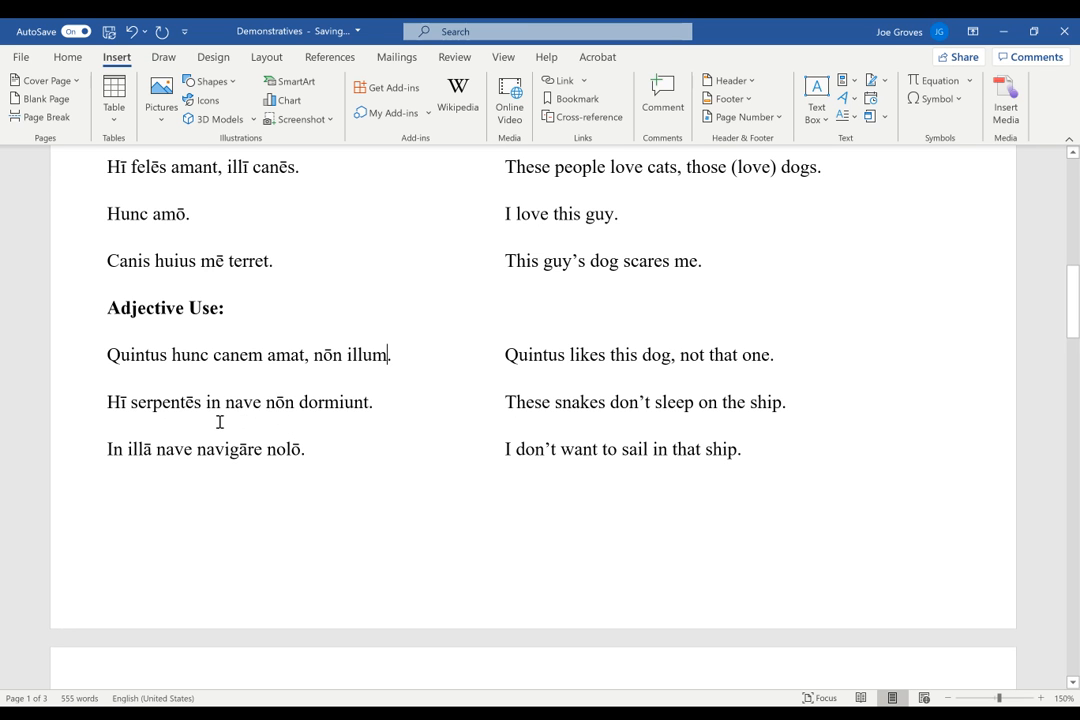
pyautogui.moveTo(338, 396)
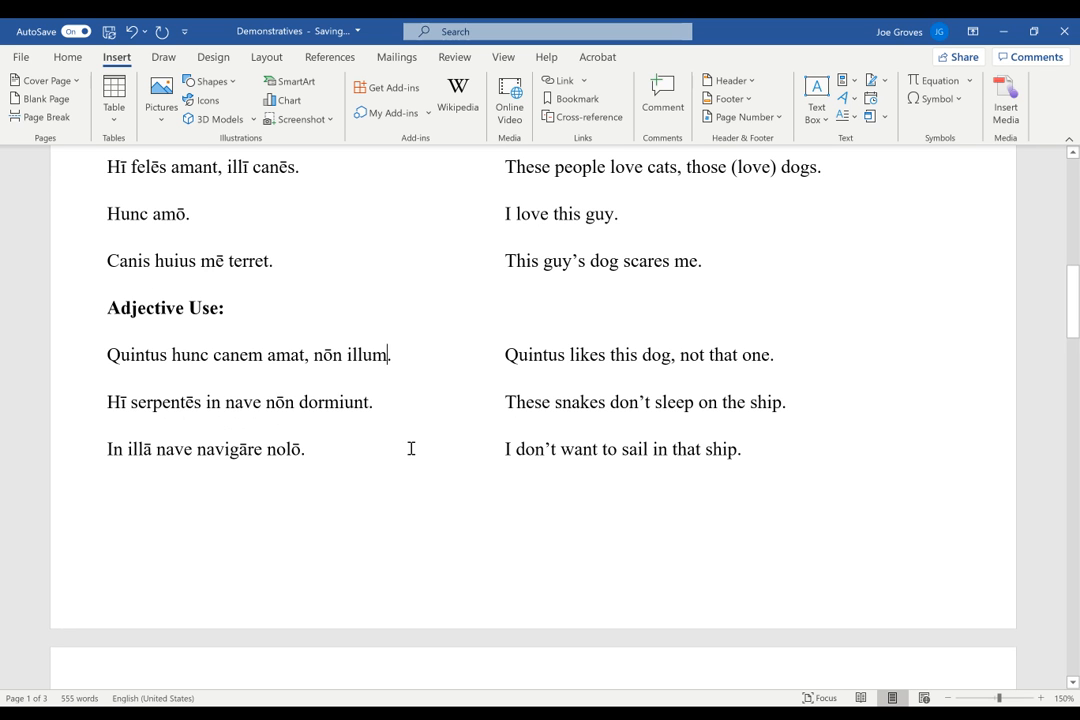
pyautogui.moveTo(312, 432)
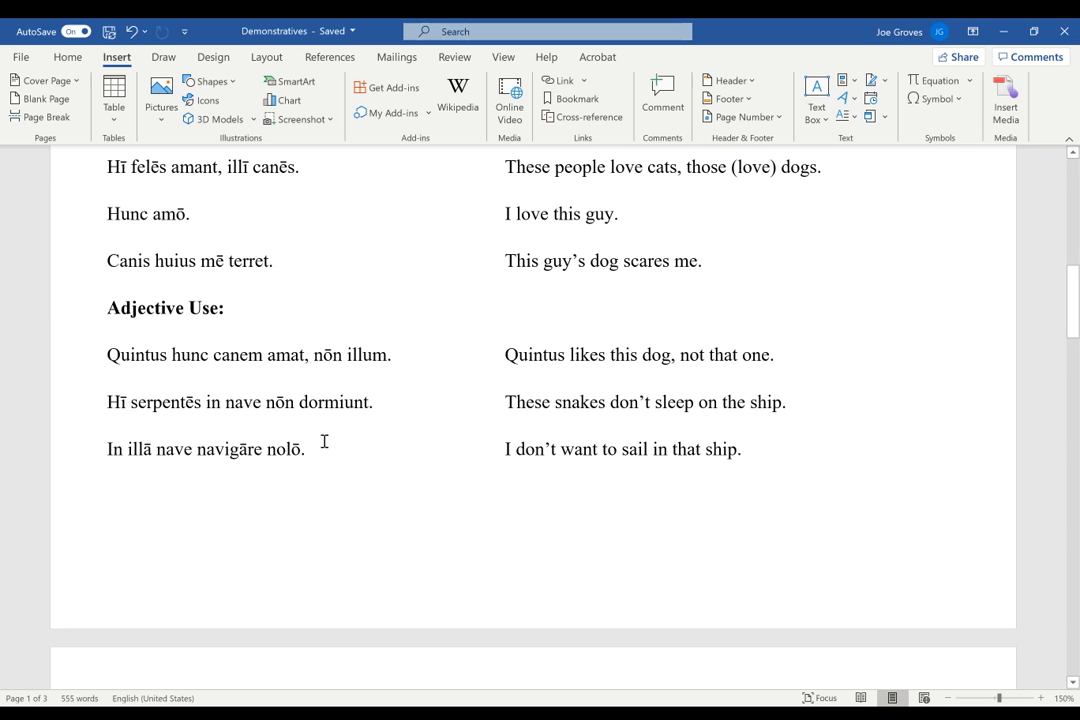
pyautogui.moveTo(210, 508)
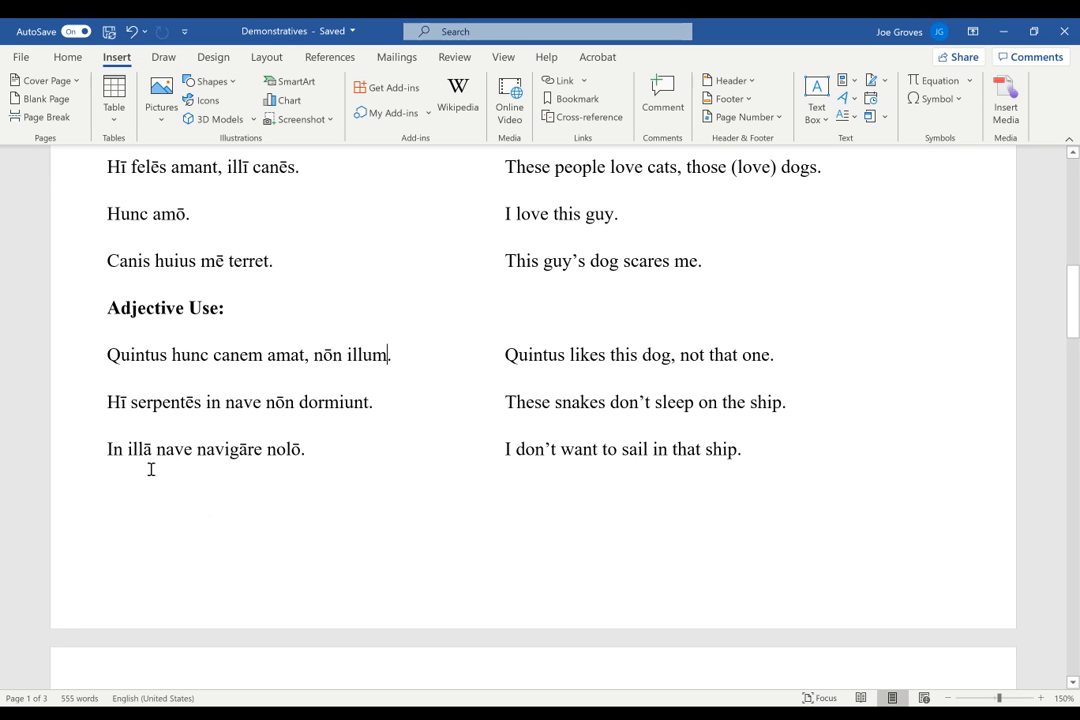
pyautogui.moveTo(244, 472)
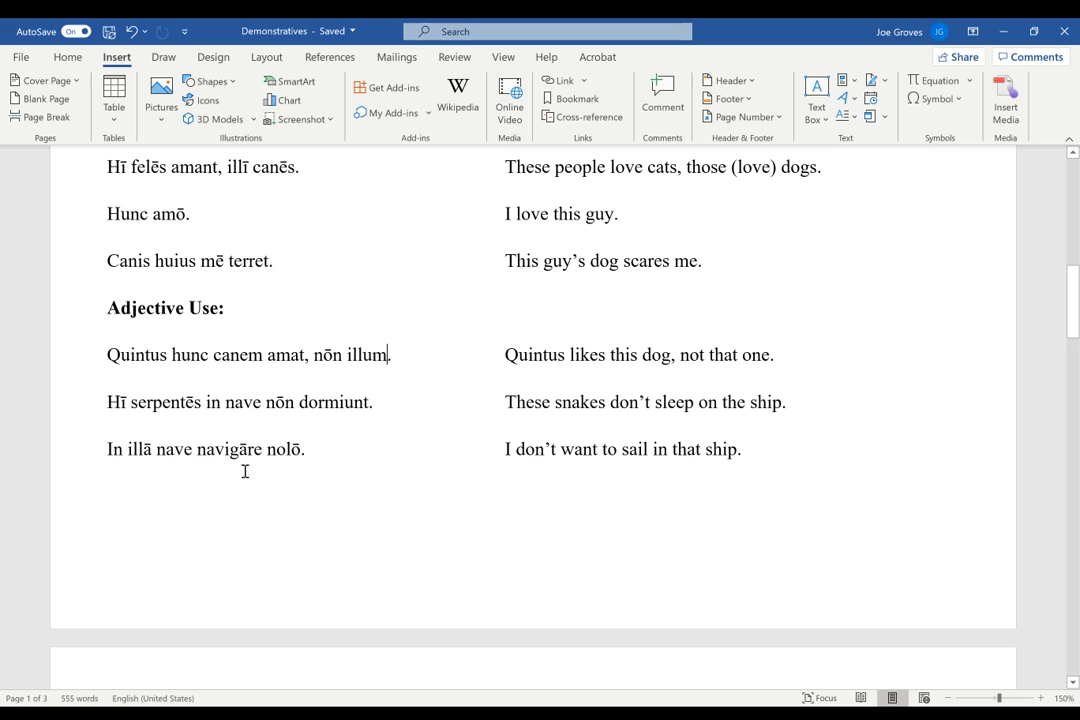
pyautogui.moveTo(308, 460)
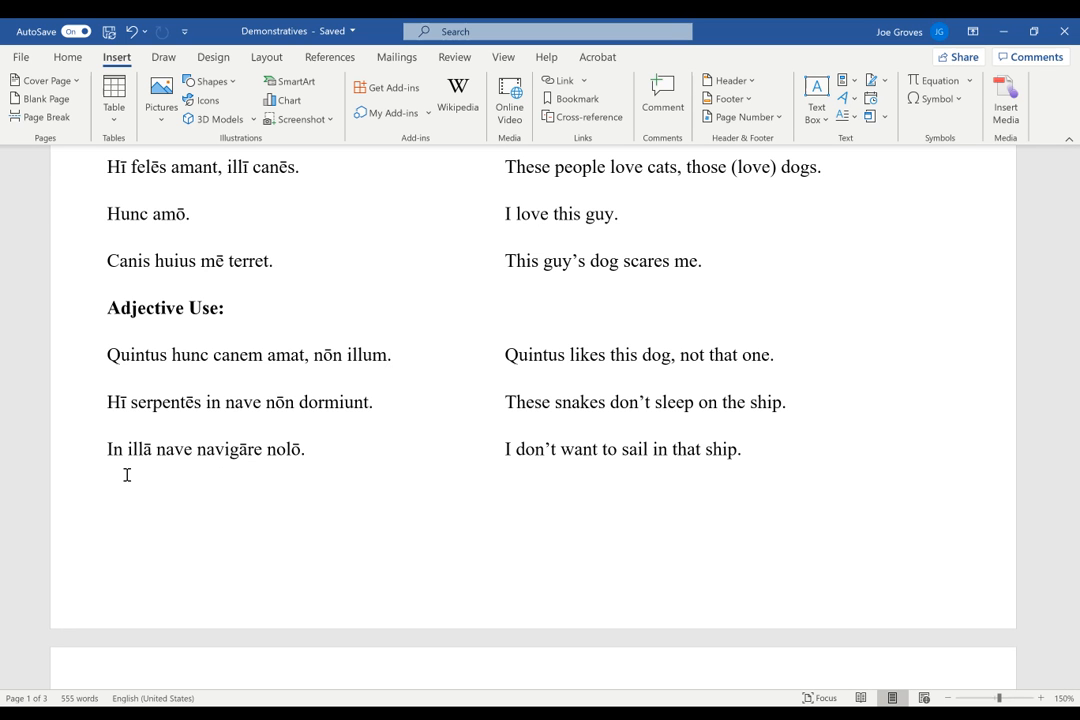
# - Replace 'illā' with 'hāc' in 'In illā nave navigāre nolō.'
pyautogui.doubleClick(138, 448)
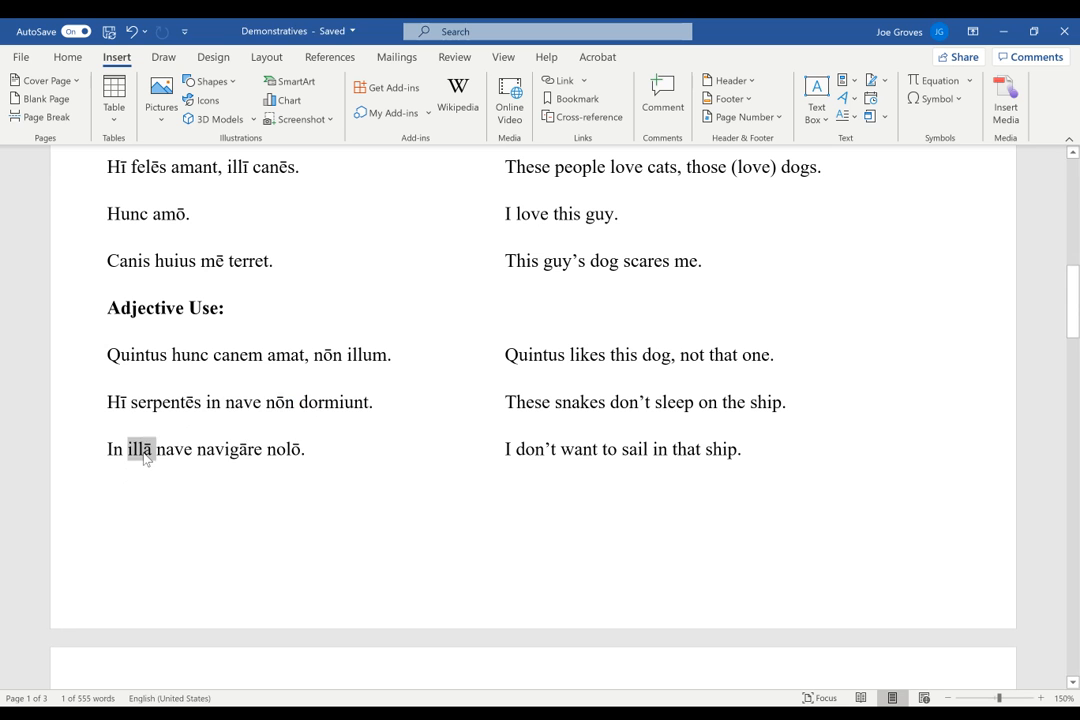
pyautogui.write('hāc')
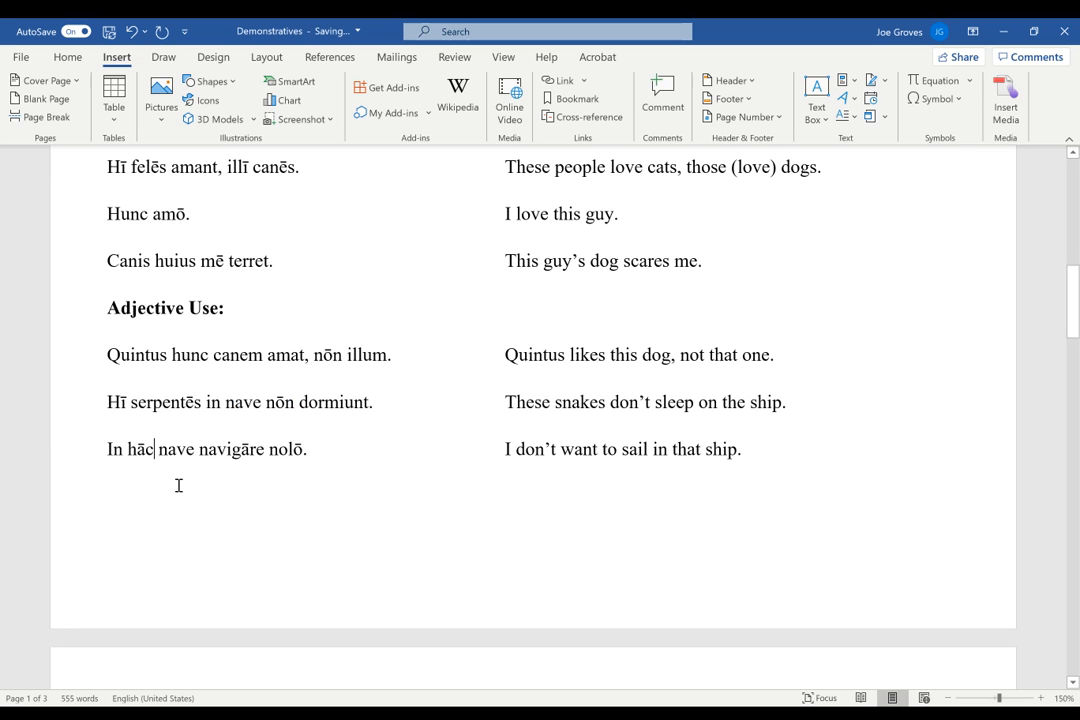
pyautogui.moveTo(138, 528)
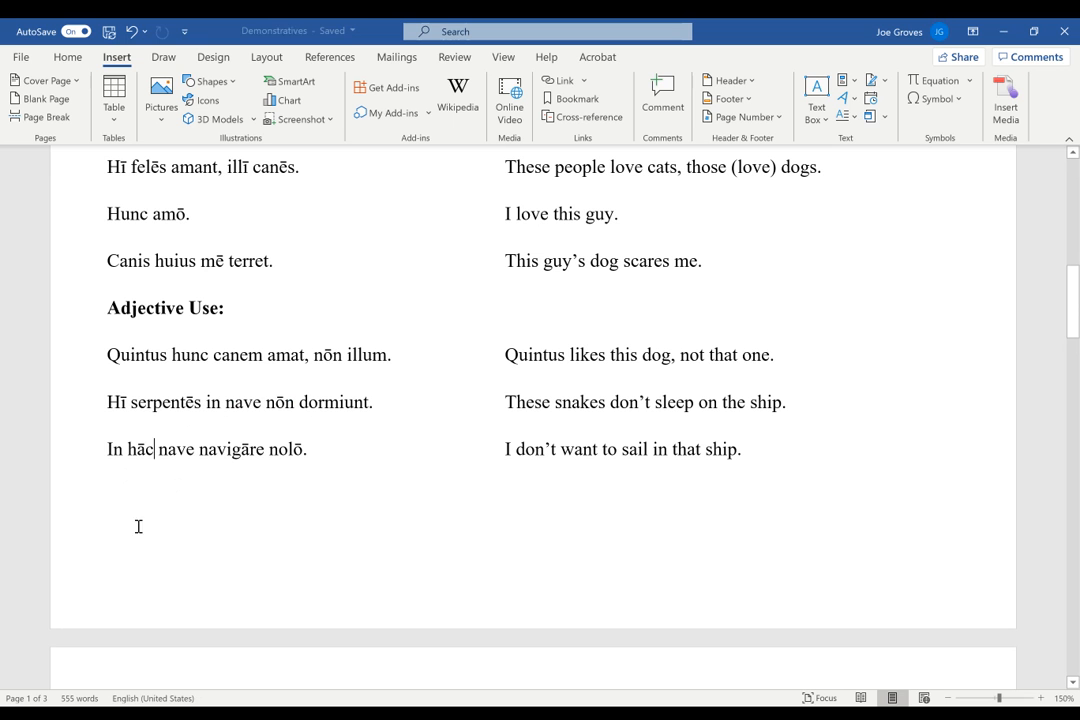
pyautogui.moveTo(210, 492)
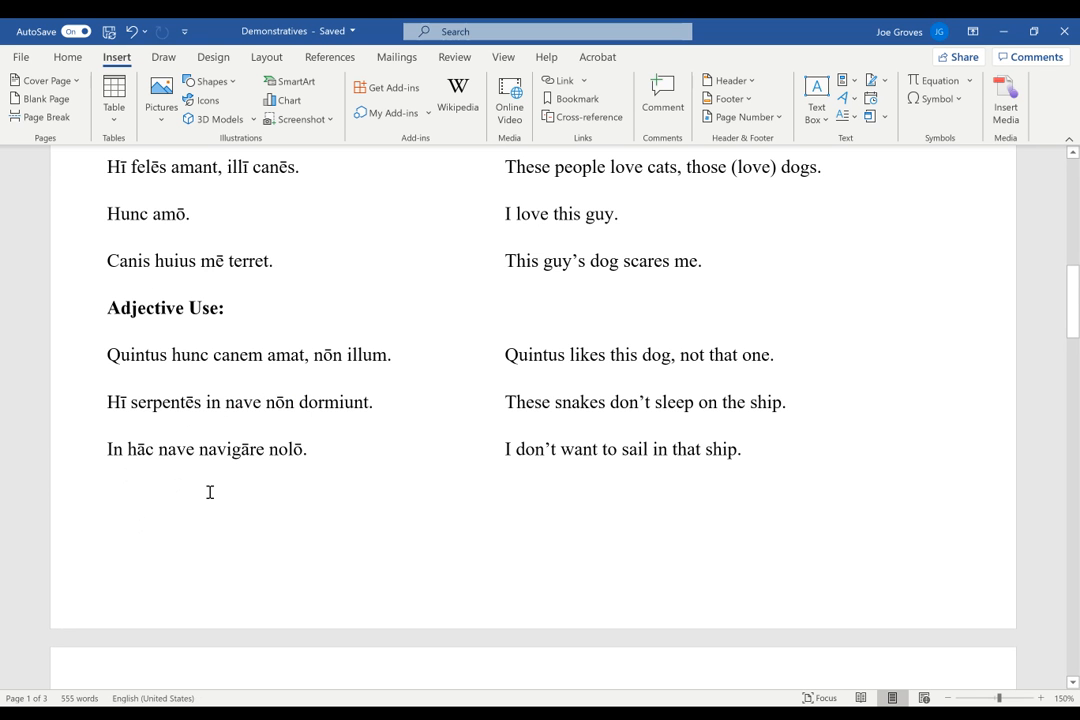
pyautogui.click(152, 448)
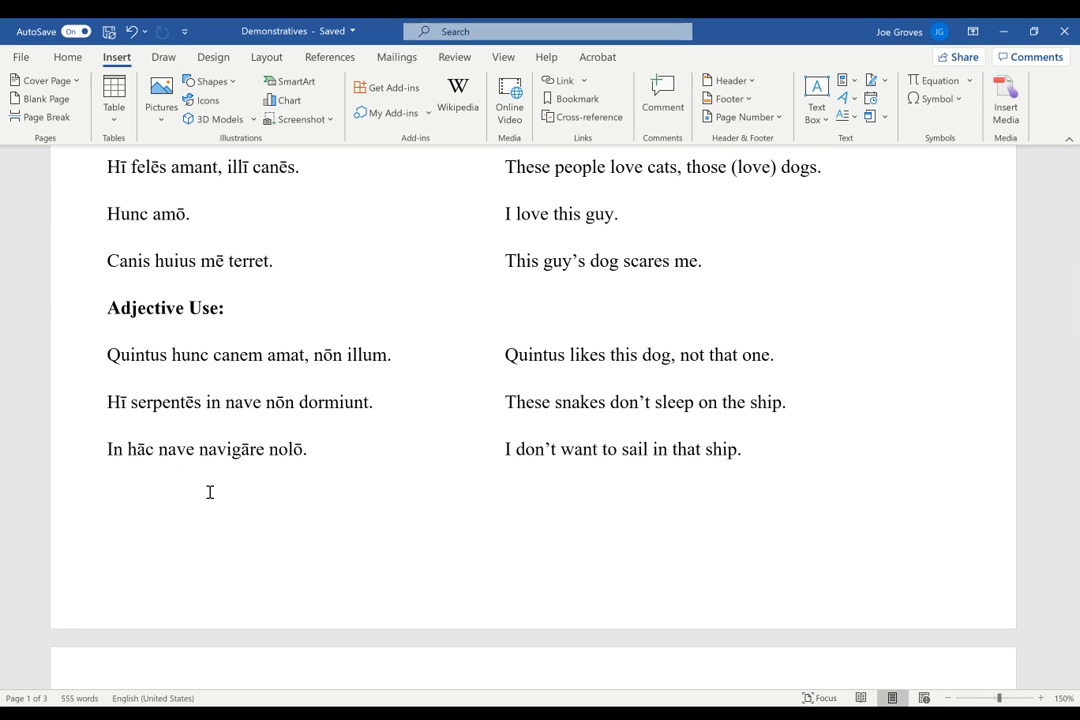
pyautogui.click(152, 448)
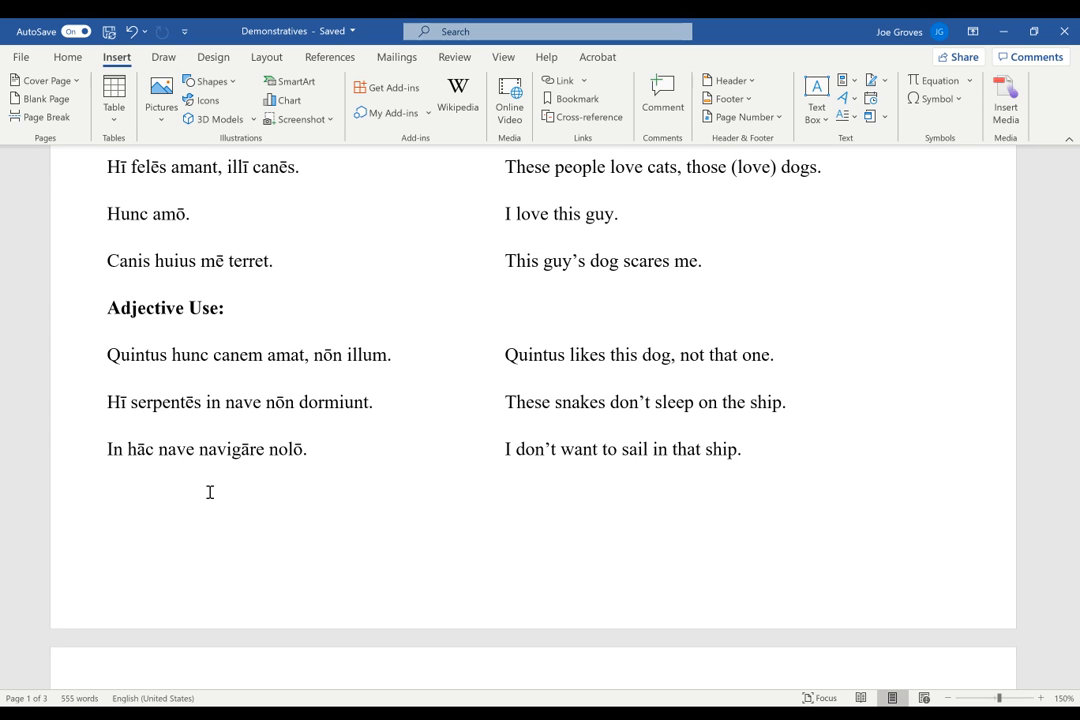
pyautogui.moveTo(172, 496)
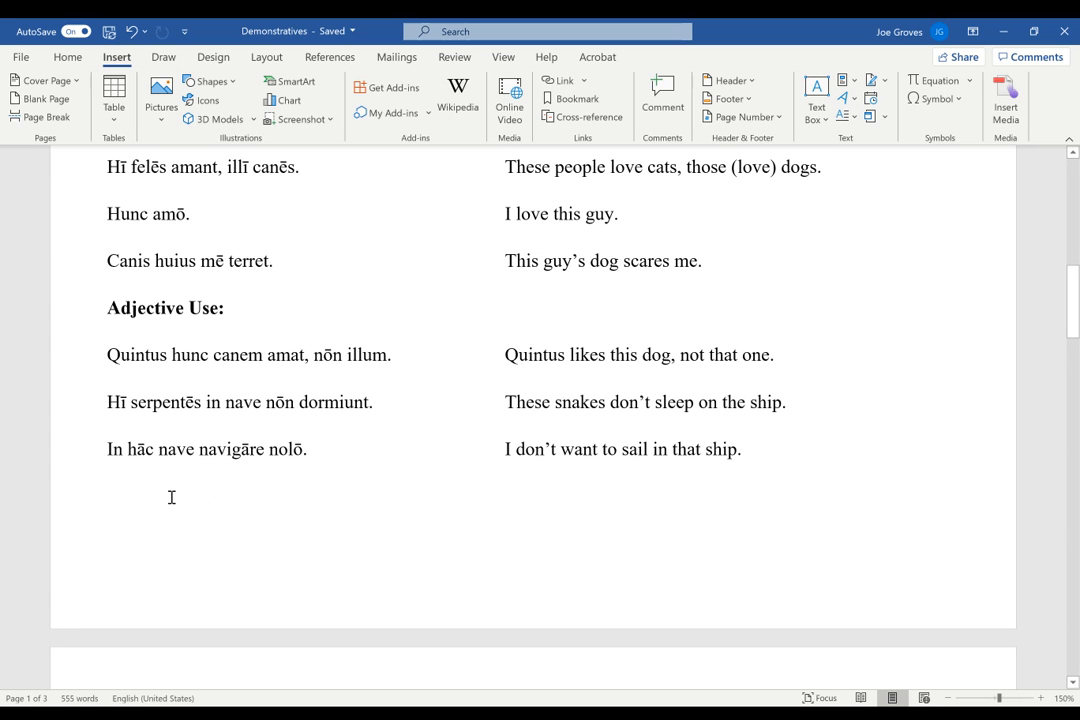
pyautogui.moveTo(200, 516)
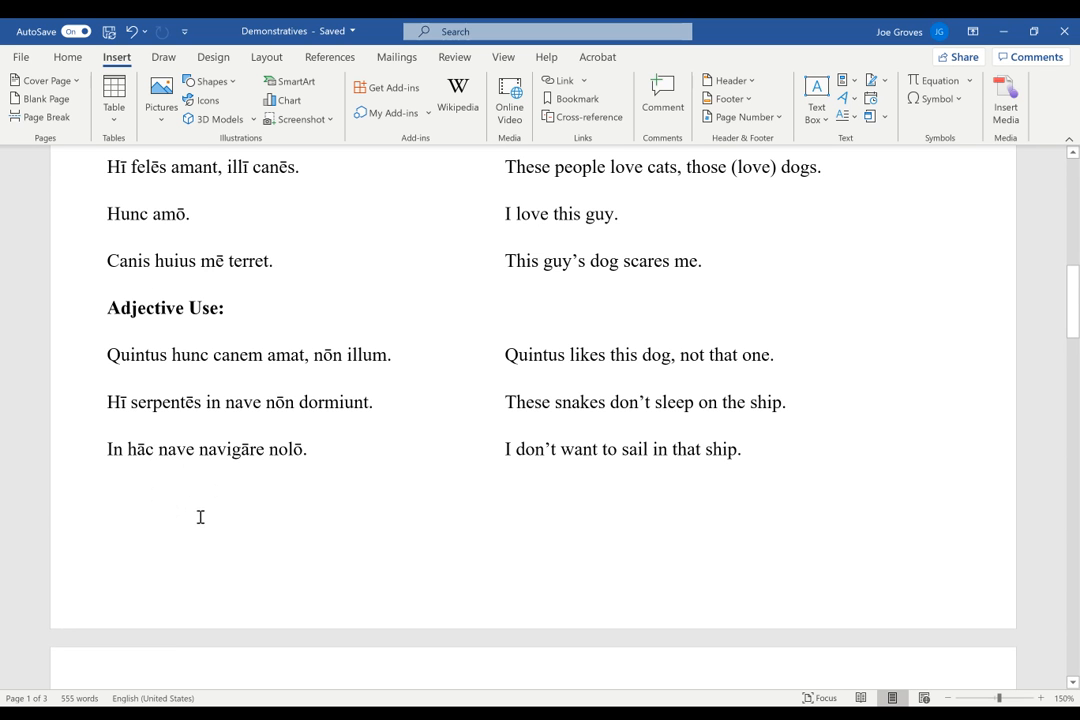